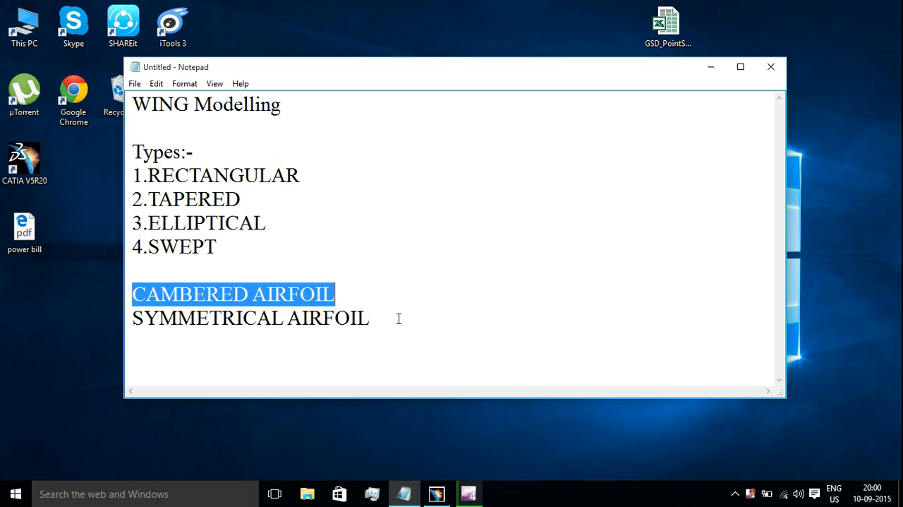
- Emphasise the words TAPERED and SWEPT, clearing the other word selections
{"action": "left_click", "coordinate": [297, 245]}
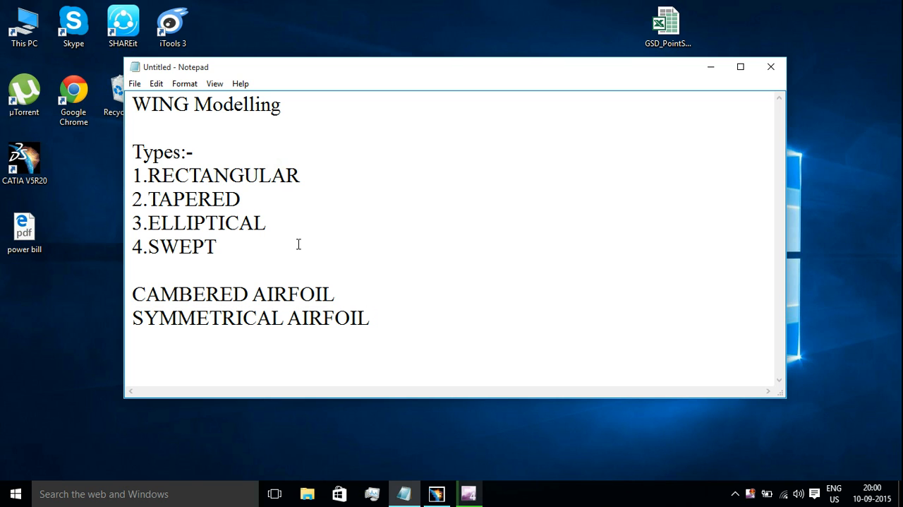
{"action": "double_click", "coordinate": [186, 198]}
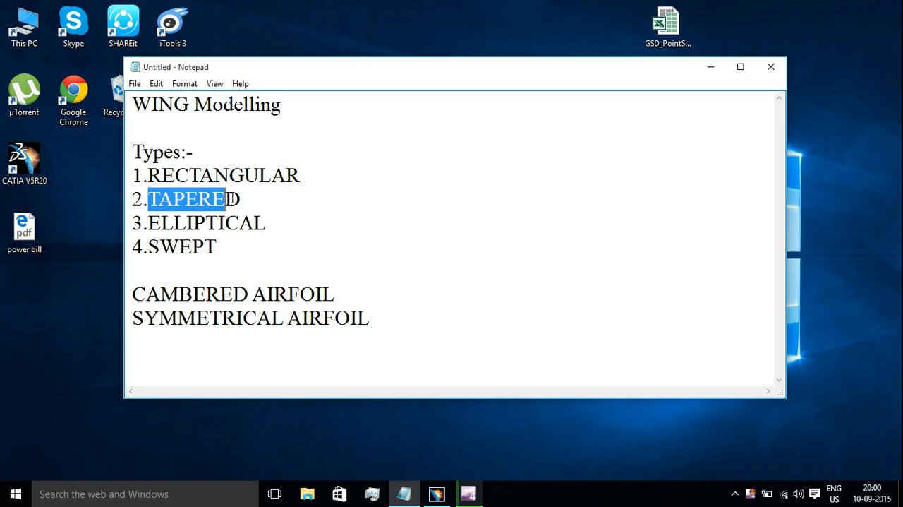
{"action": "double_click", "coordinate": [182, 246]}
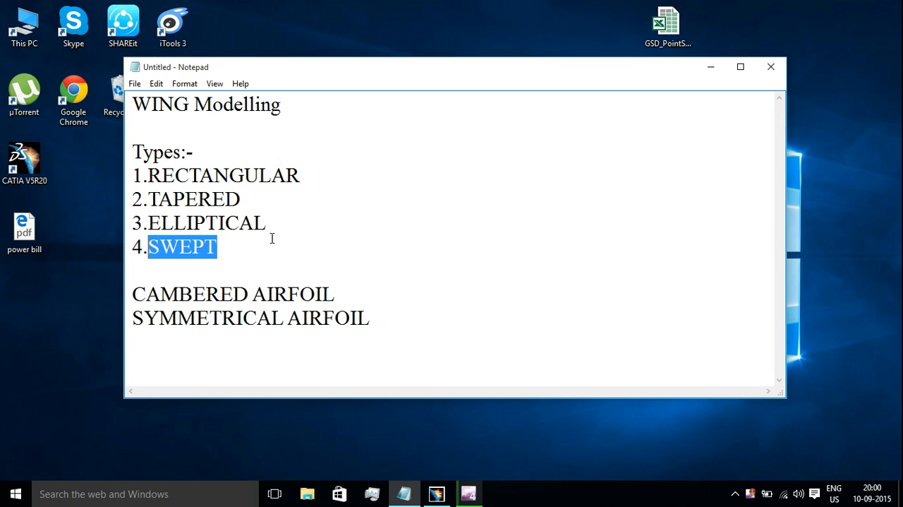
{"action": "left_click", "coordinate": [193, 152]}
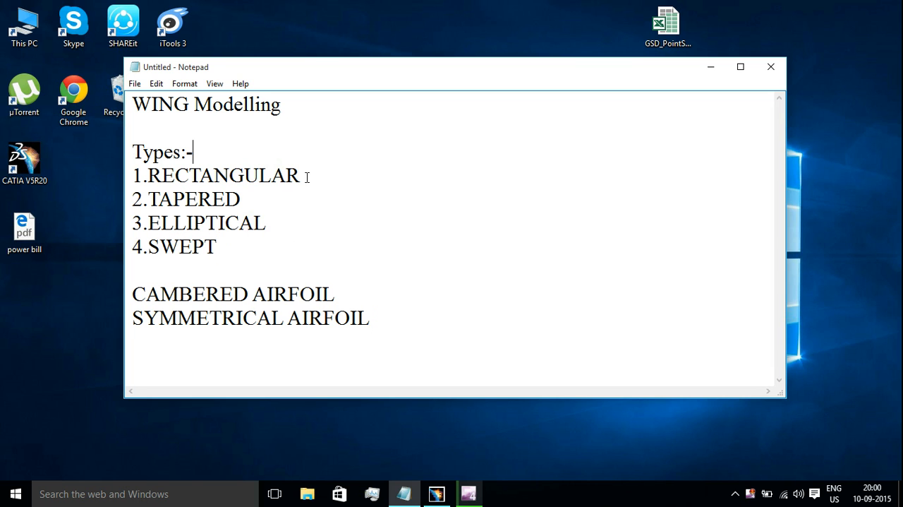
{"action": "left_click", "coordinate": [217, 247]}
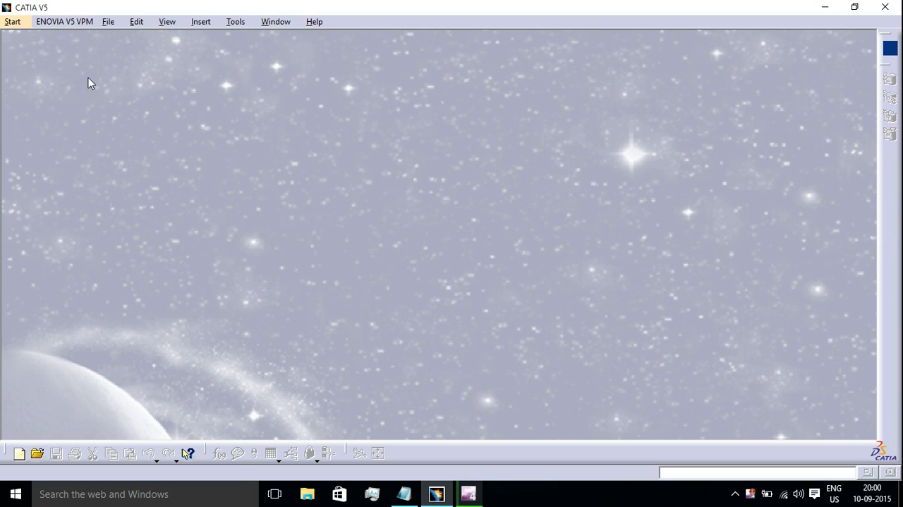
{"action": "mouse_move", "coordinate": [137, 157]}
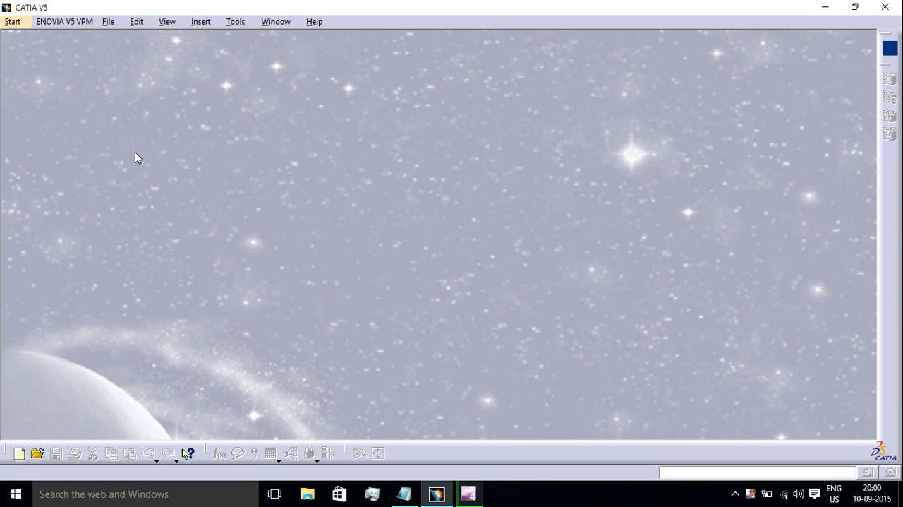
- Switch to the Generative Shape Design workbench and accept Part1 as the new part
{"action": "left_click", "coordinate": [13, 21]}
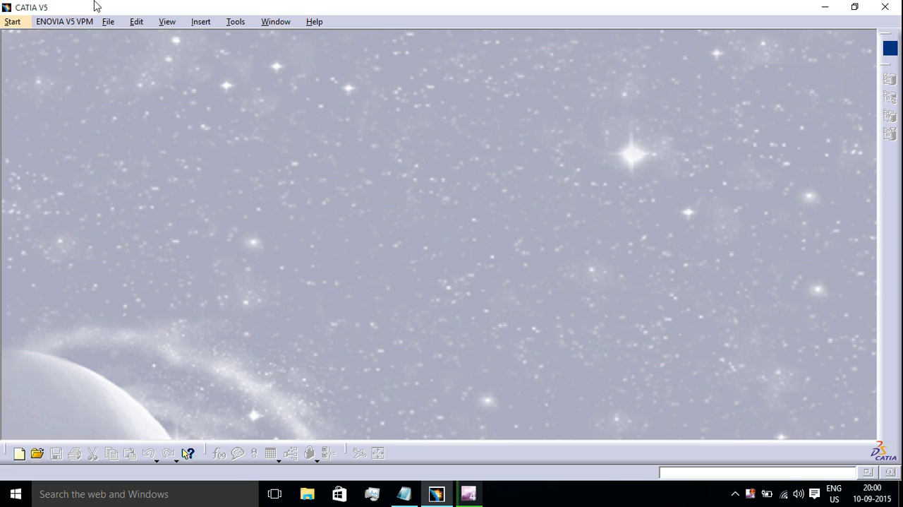
{"action": "left_click", "coordinate": [13, 21]}
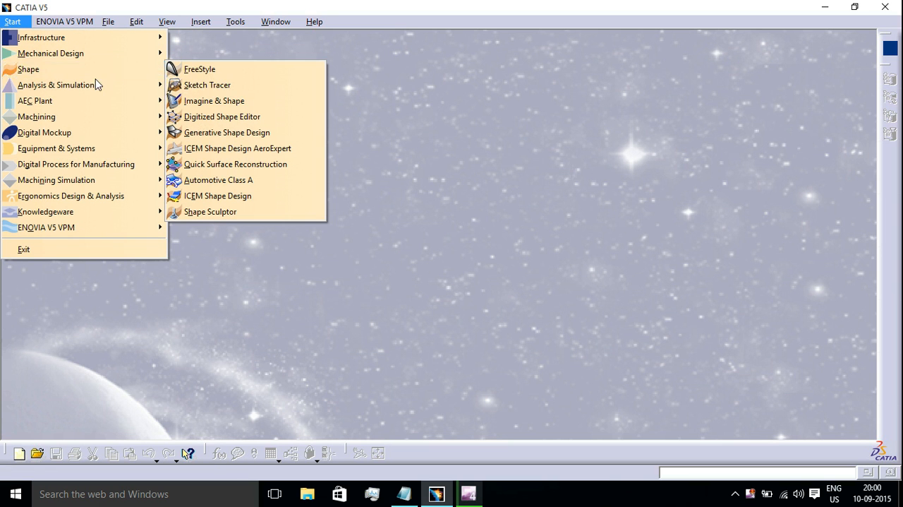
{"action": "mouse_move", "coordinate": [227, 133]}
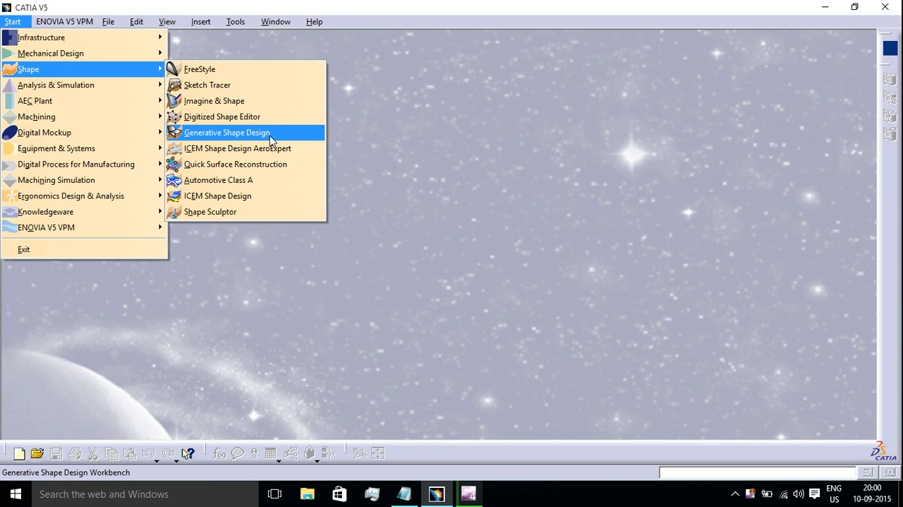
{"action": "left_click", "coordinate": [226, 132]}
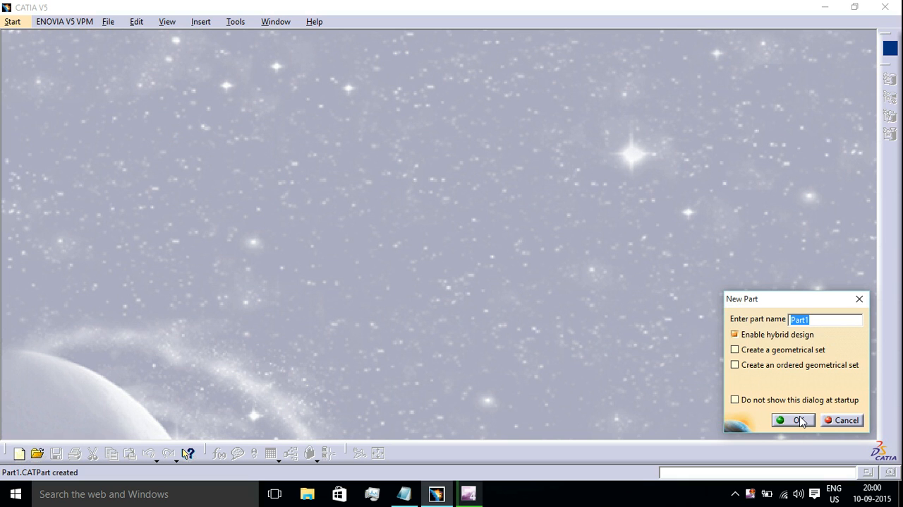
{"action": "left_click", "coordinate": [793, 420]}
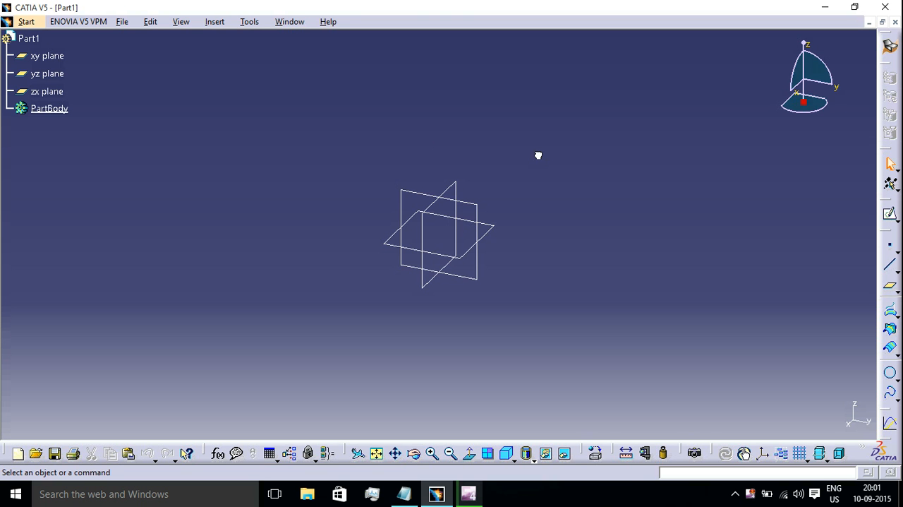
{"action": "mouse_move", "coordinate": [480, 208]}
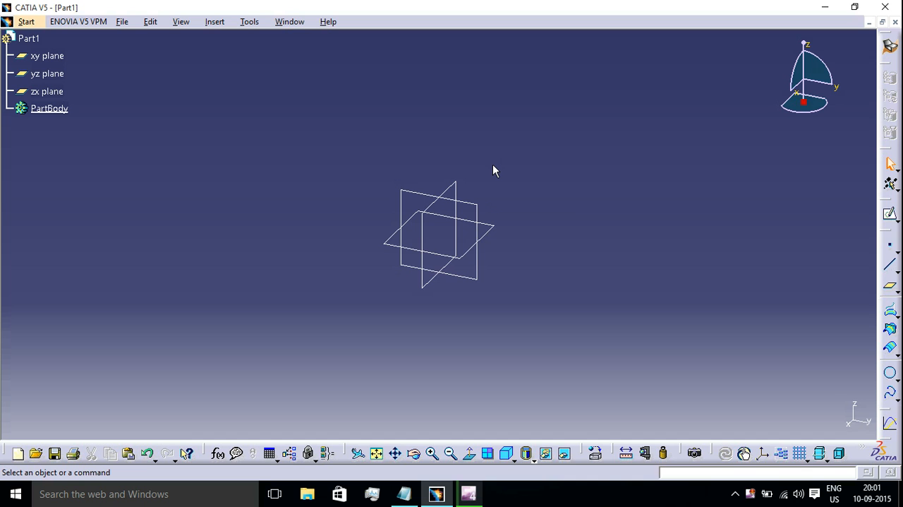
{"action": "mouse_move", "coordinate": [475, 204]}
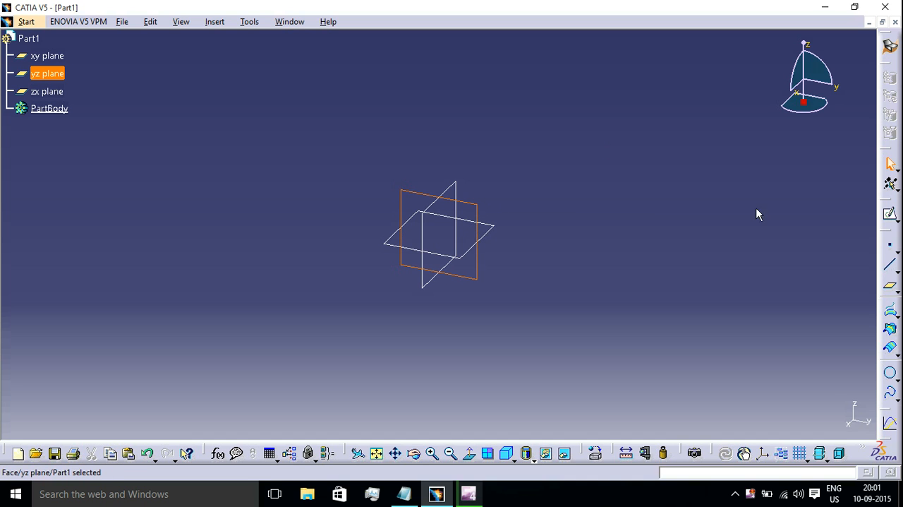
{"action": "mouse_move", "coordinate": [484, 214]}
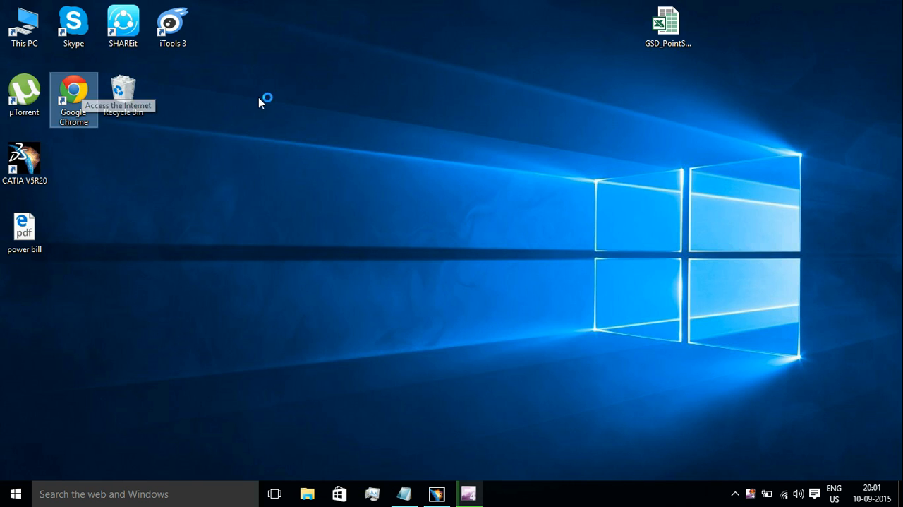
- Launch Chrome and run a Google search for the SC 0610 airfoil
{"action": "double_click", "coordinate": [73, 88]}
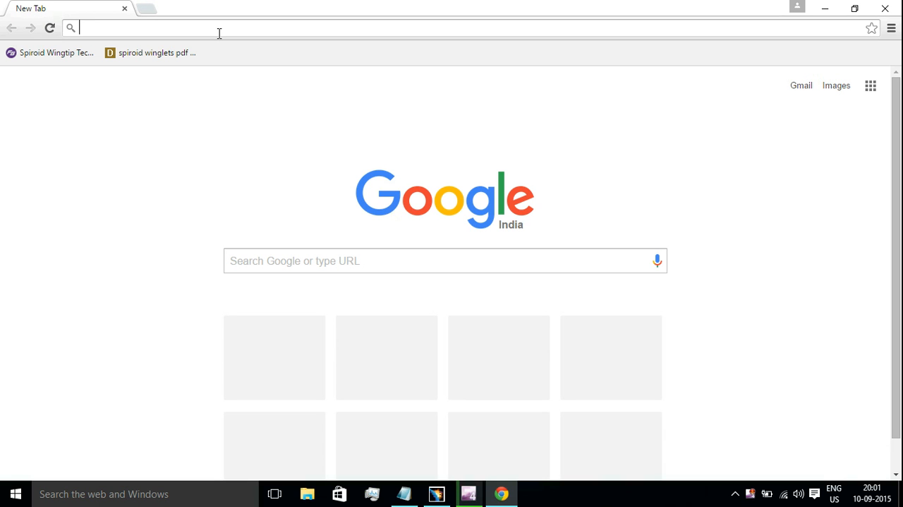
{"action": "left_click", "coordinate": [444, 260]}
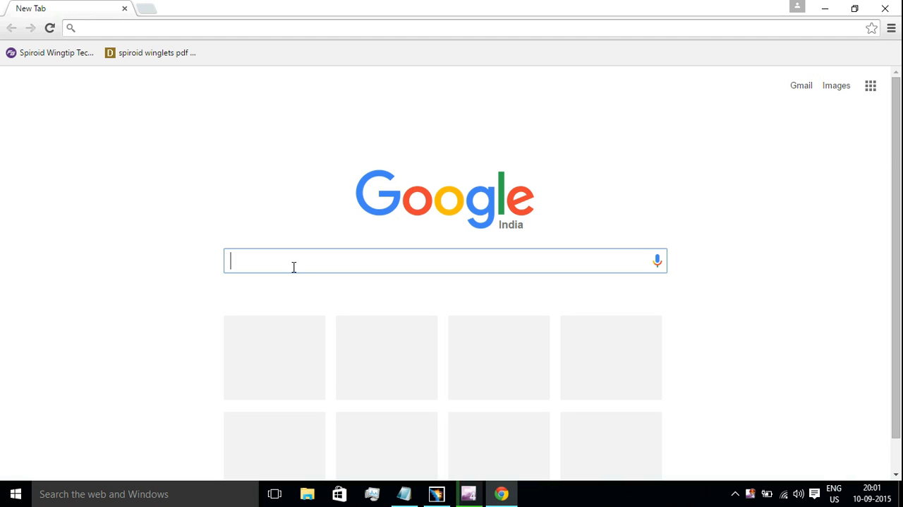
{"action": "type", "text": "sc 0606"}
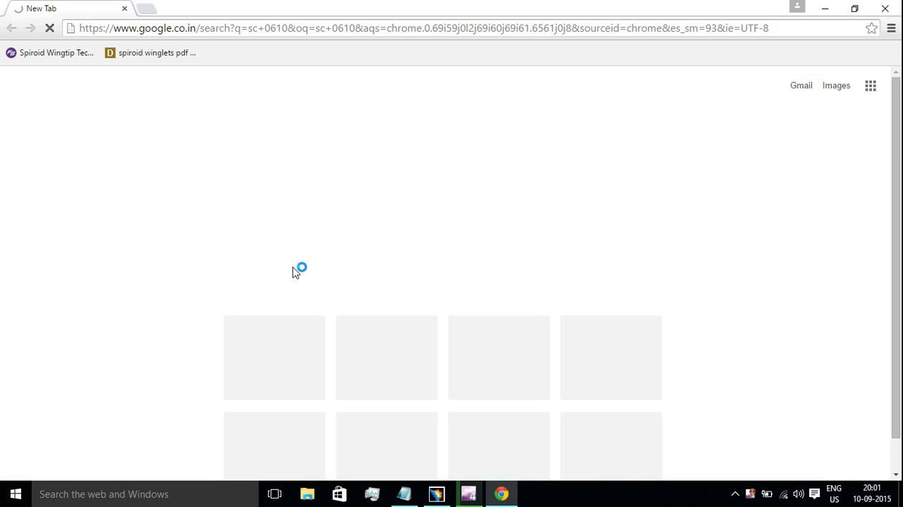
{"action": "mouse_move", "coordinate": [295, 273]}
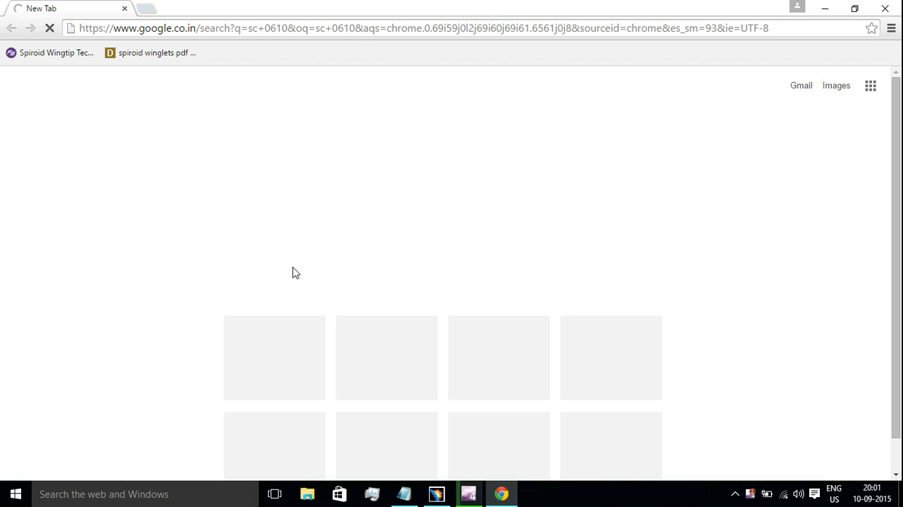
{"action": "mouse_move", "coordinate": [283, 267]}
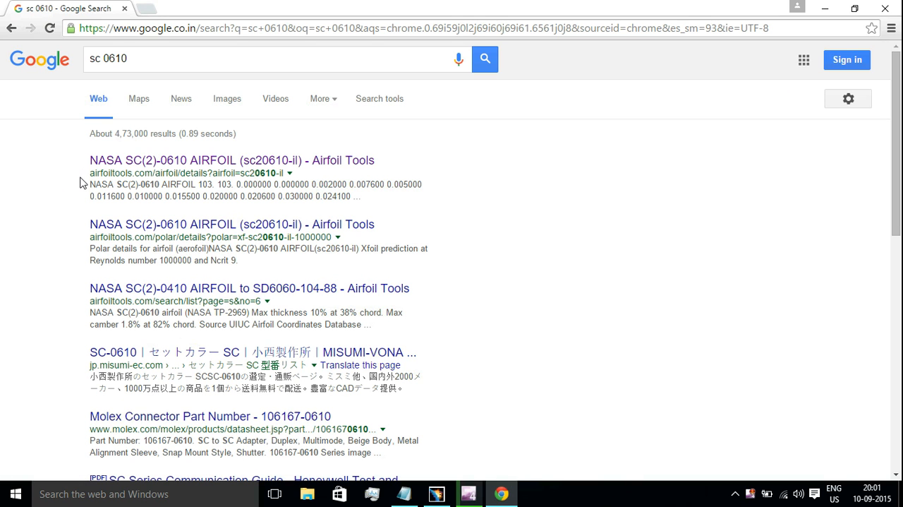
{"action": "mouse_move", "coordinate": [150, 160]}
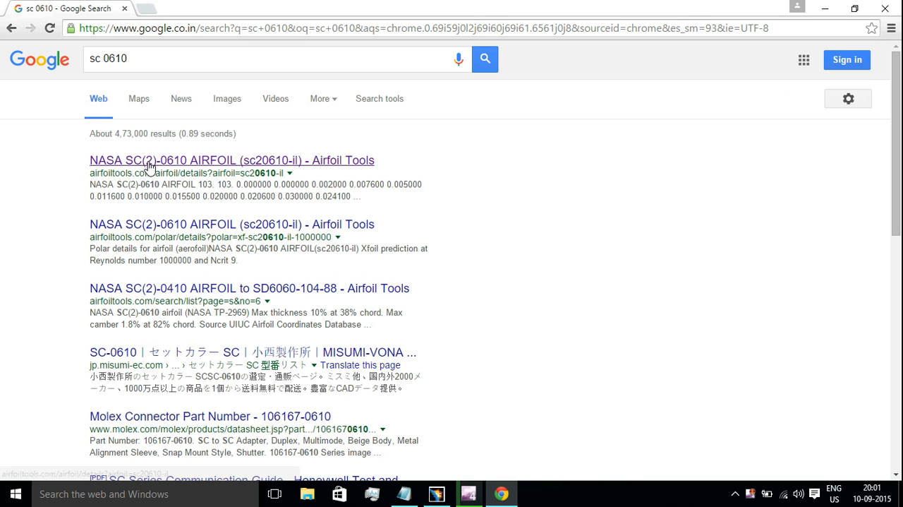
- Open the NASA SC(2)-0610 airfoil details page and scroll through it
{"action": "left_click", "coordinate": [231, 160]}
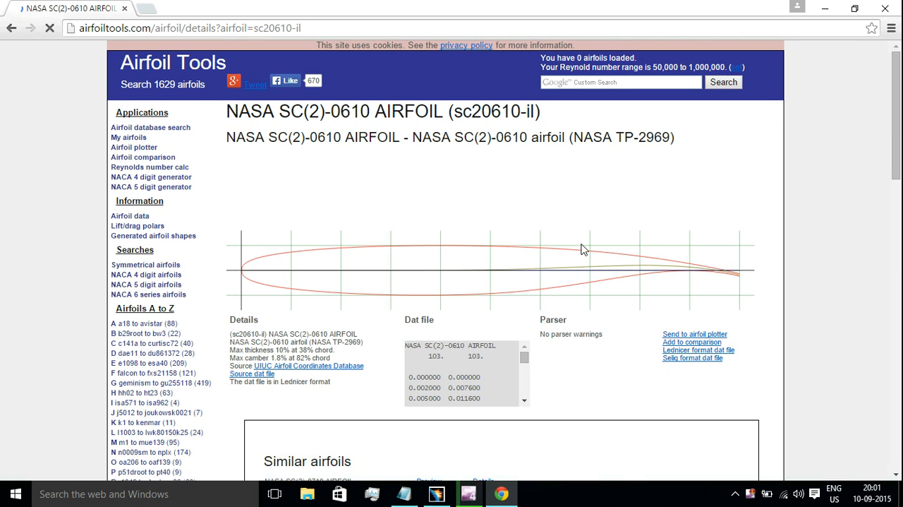
{"action": "scroll", "scroll_direction": "down", "scroll_amount": 3}
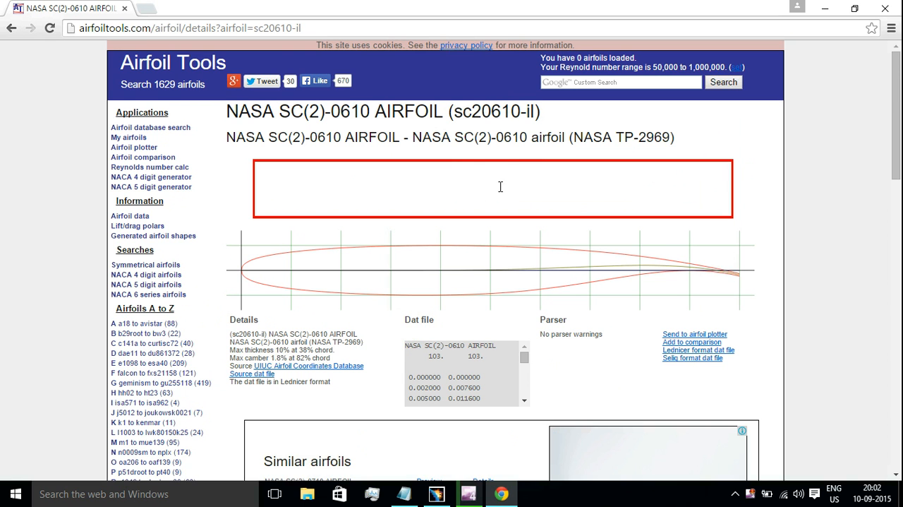
{"action": "scroll", "scroll_direction": "down", "scroll_amount": 3}
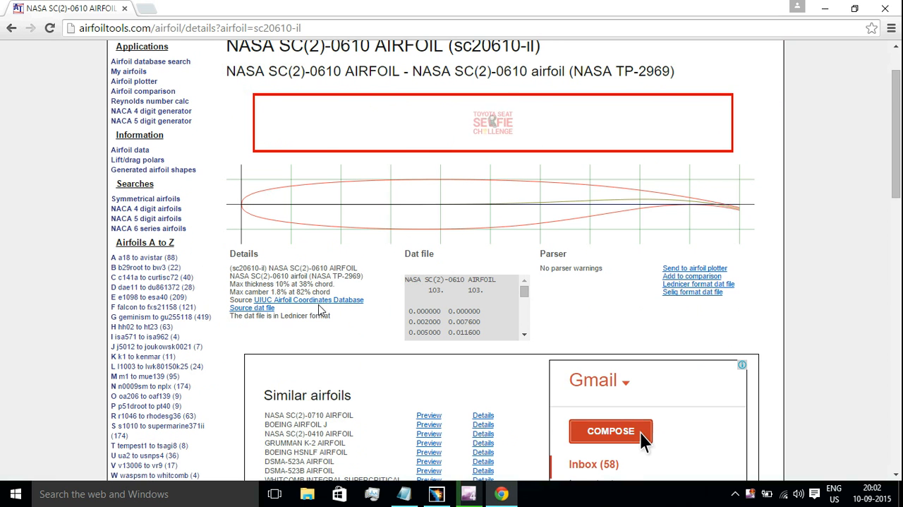
{"action": "left_click", "coordinate": [611, 431]}
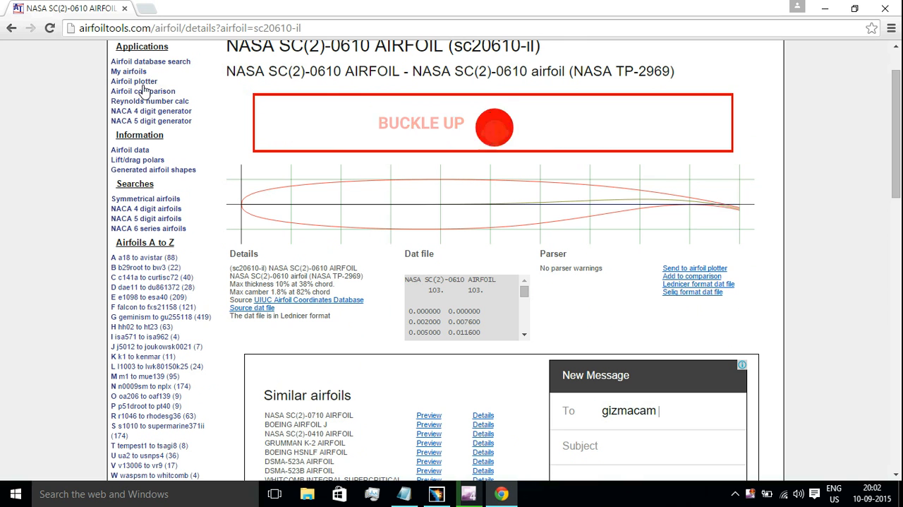
{"action": "type", "text": "@gmail.com"}
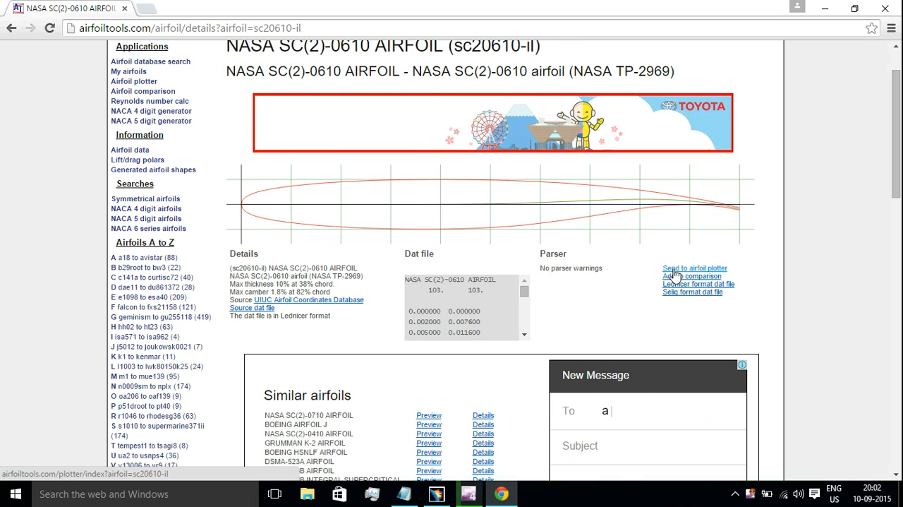
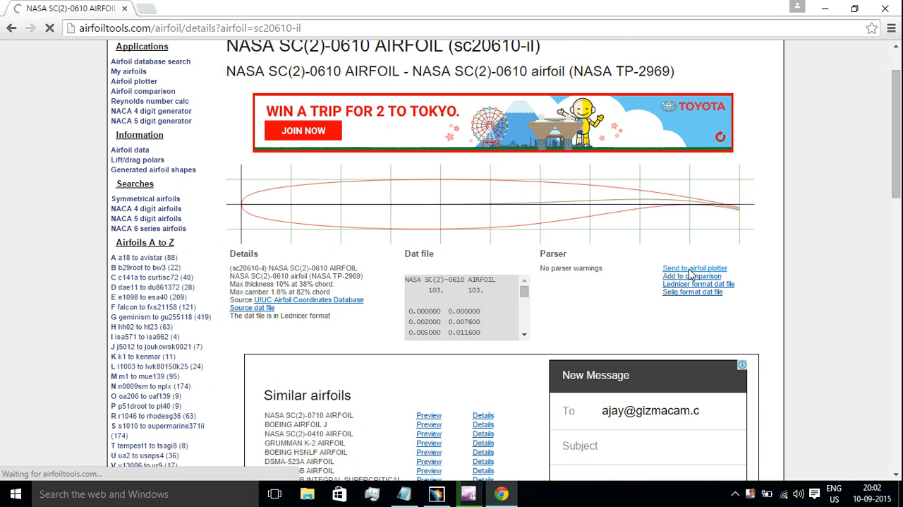
- Send the airfoil to the plotter, download sc20610-il.csv, and open the file
{"action": "left_click", "coordinate": [694, 267]}
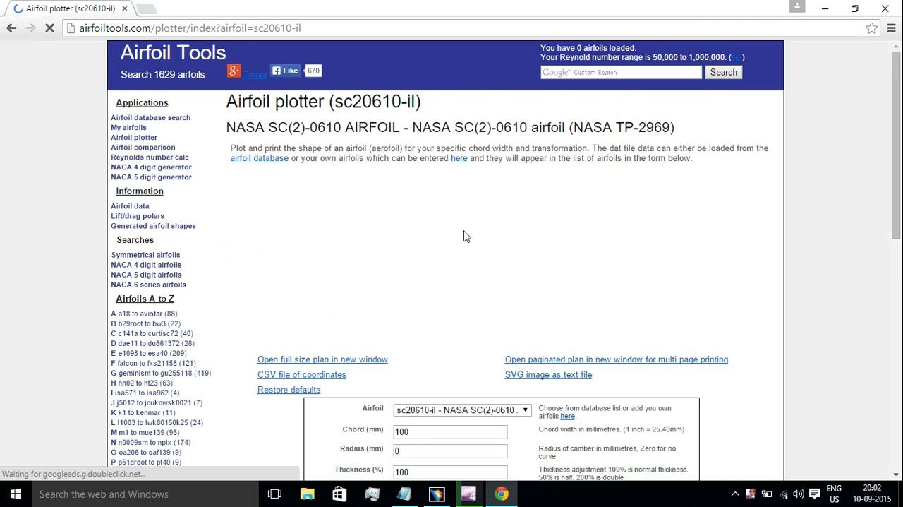
{"action": "scroll", "scroll_direction": "down", "scroll_amount": 3}
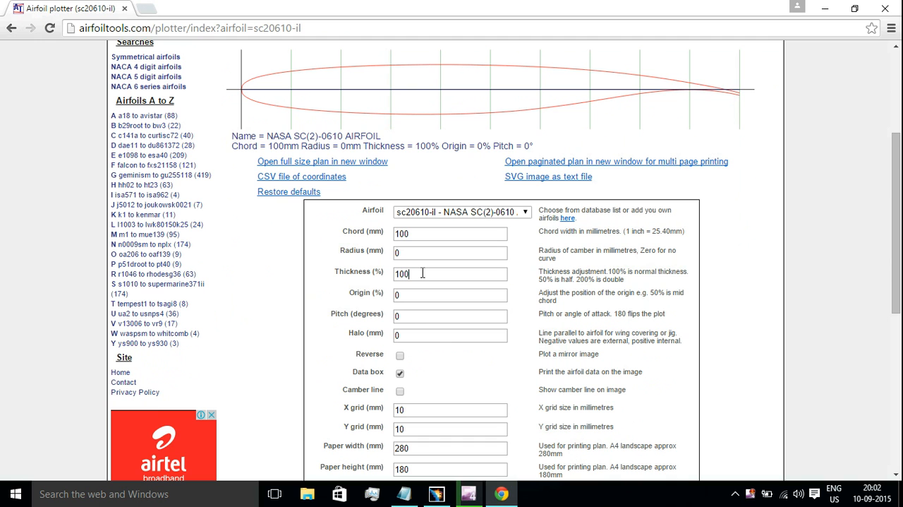
{"action": "scroll", "scroll_direction": "down", "scroll_amount": 3}
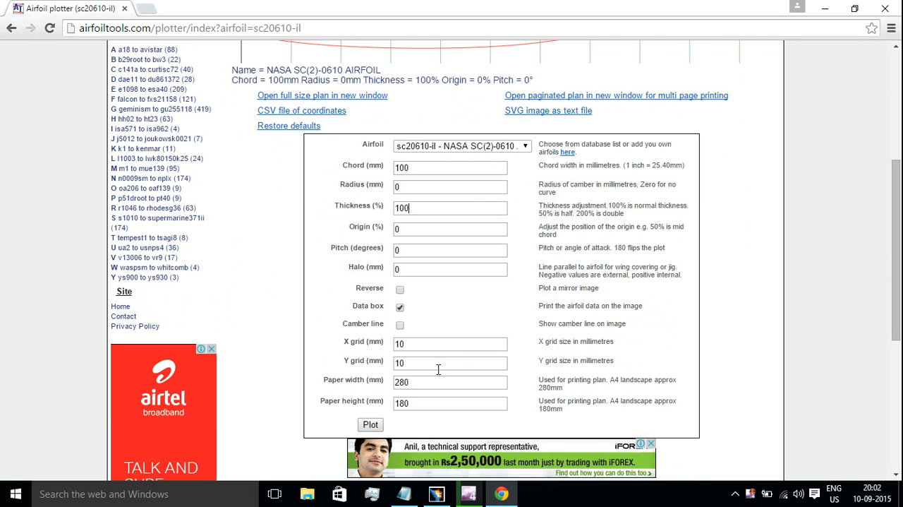
{"action": "scroll", "scroll_direction": "up", "scroll_amount": 3}
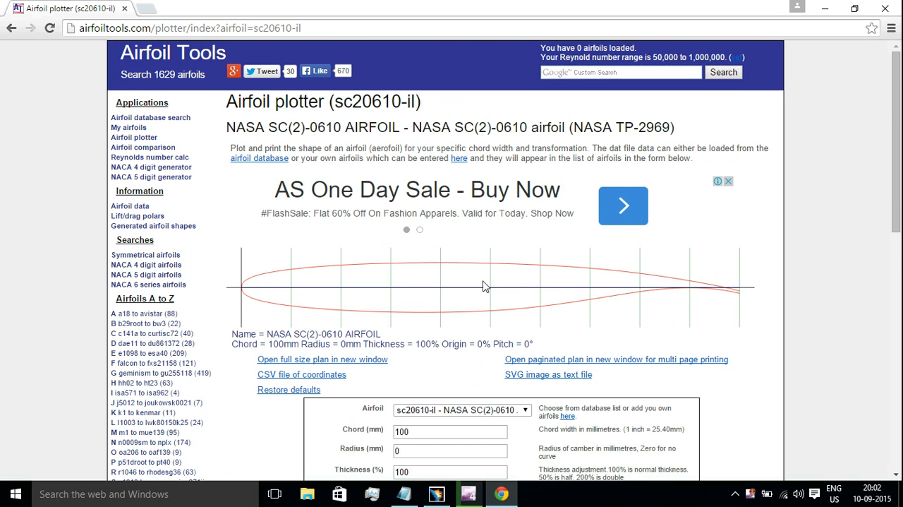
{"action": "scroll", "scroll_direction": "down", "scroll_amount": 3}
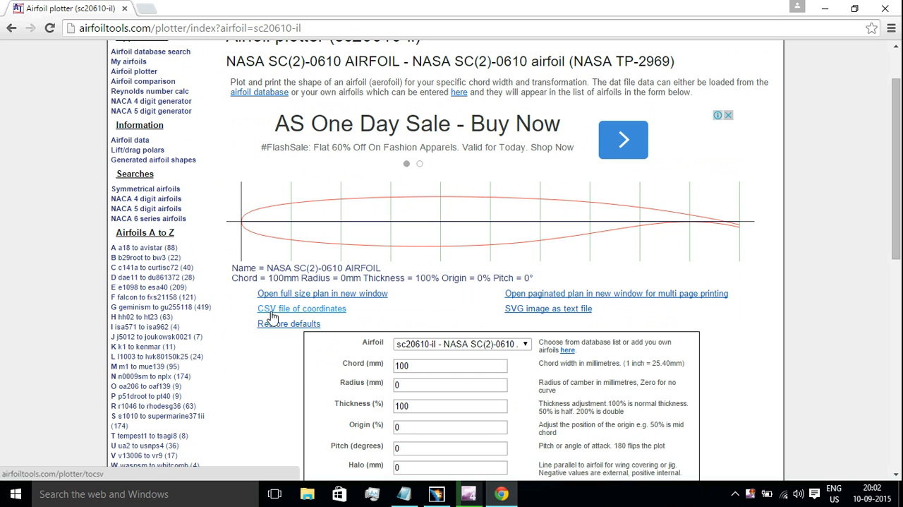
{"action": "mouse_move", "coordinate": [318, 317]}
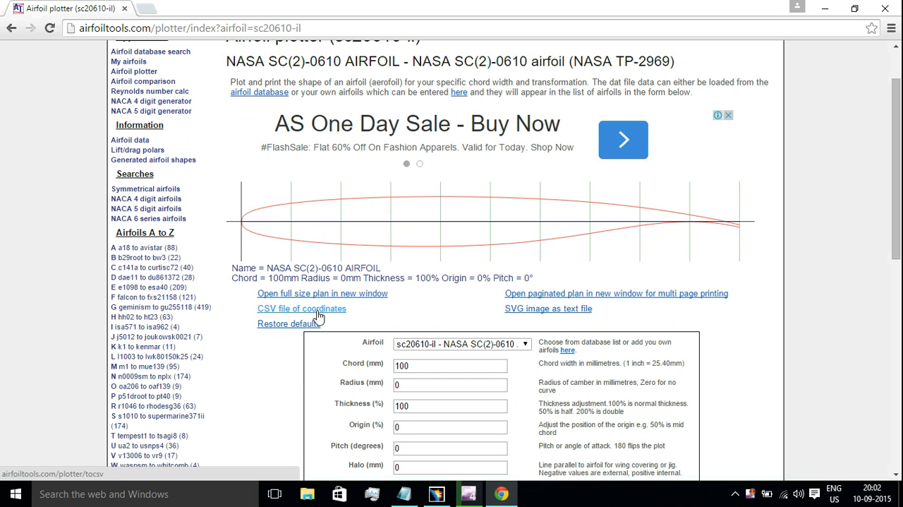
{"action": "left_click", "coordinate": [302, 308]}
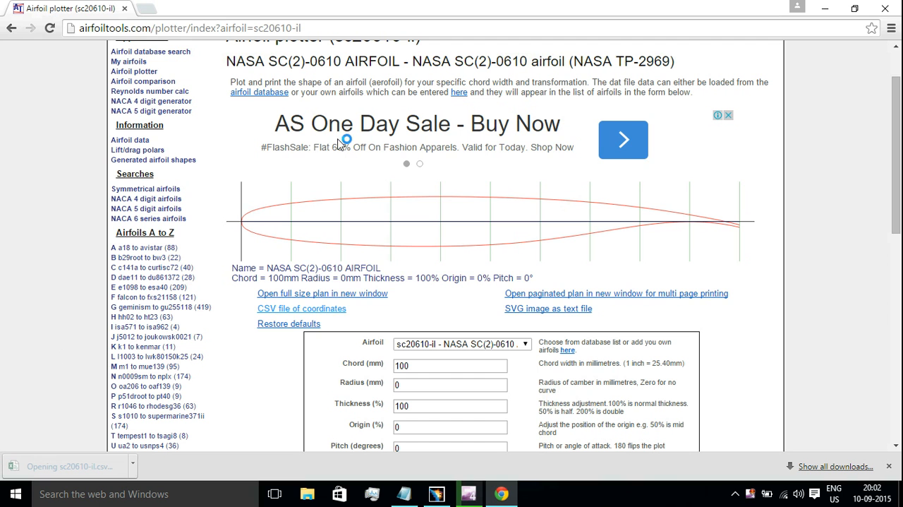
{"action": "left_click", "coordinate": [69, 466]}
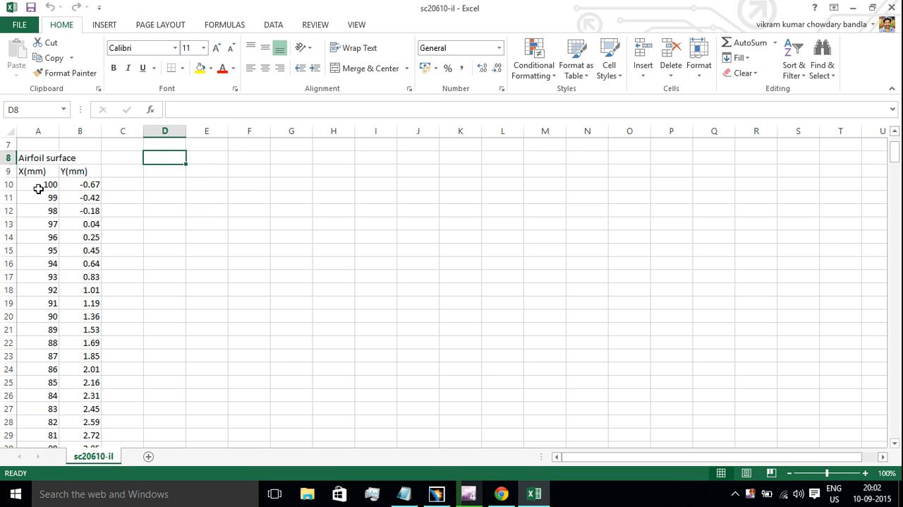
- Review the surface, camber and chord line coordinates in Excel, then minimize the window
{"action": "left_click", "coordinate": [122, 184]}
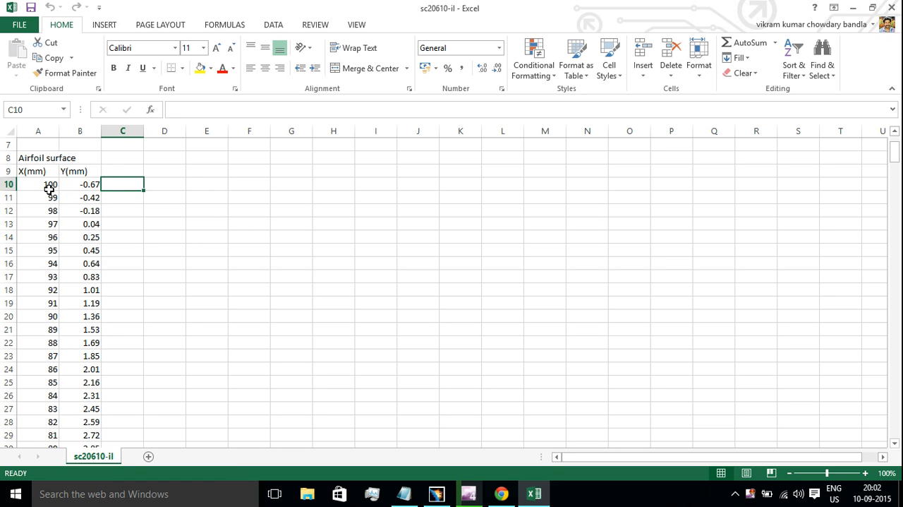
{"action": "mouse_move", "coordinate": [34, 186]}
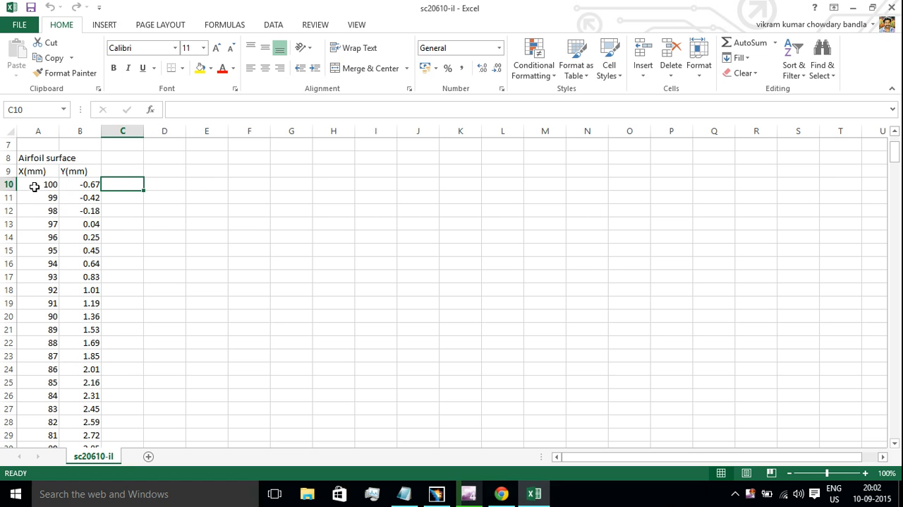
{"action": "left_click", "coordinate": [38, 184]}
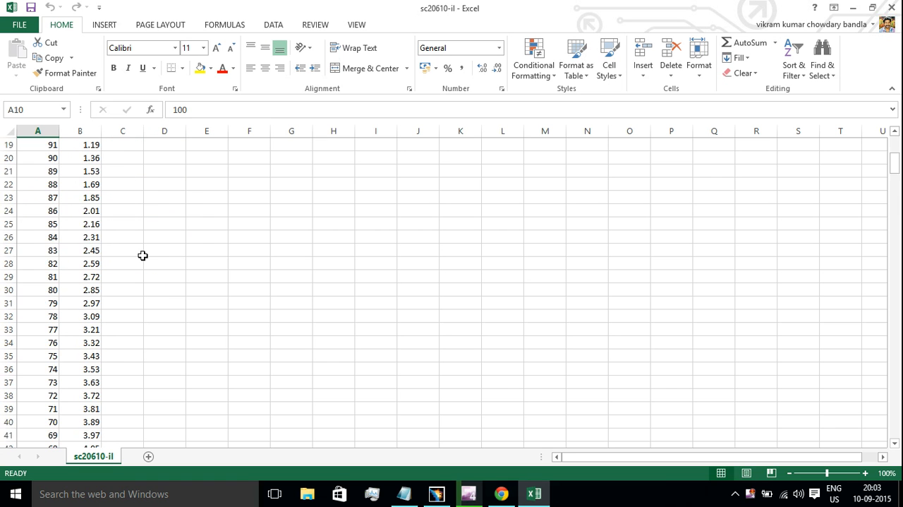
{"action": "scroll", "scroll_direction": "down", "scroll_amount": 3}
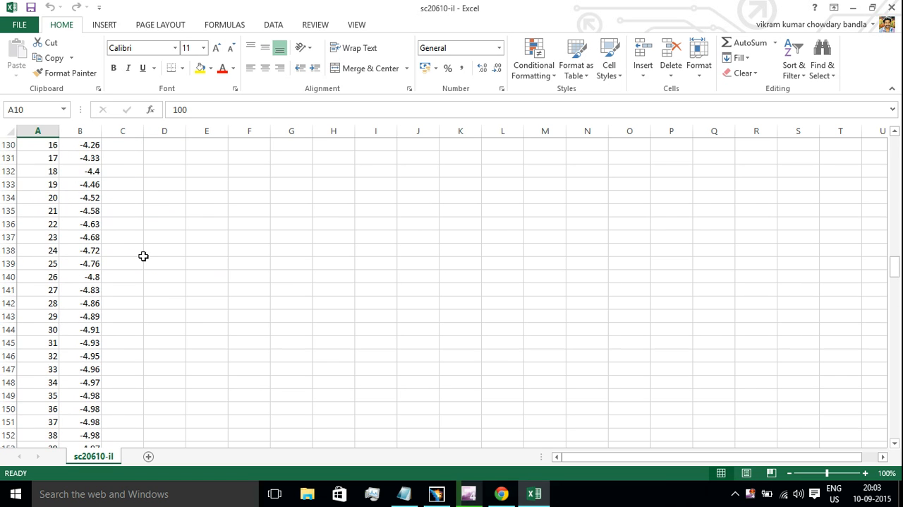
{"action": "scroll", "scroll_direction": "down", "scroll_amount": 3}
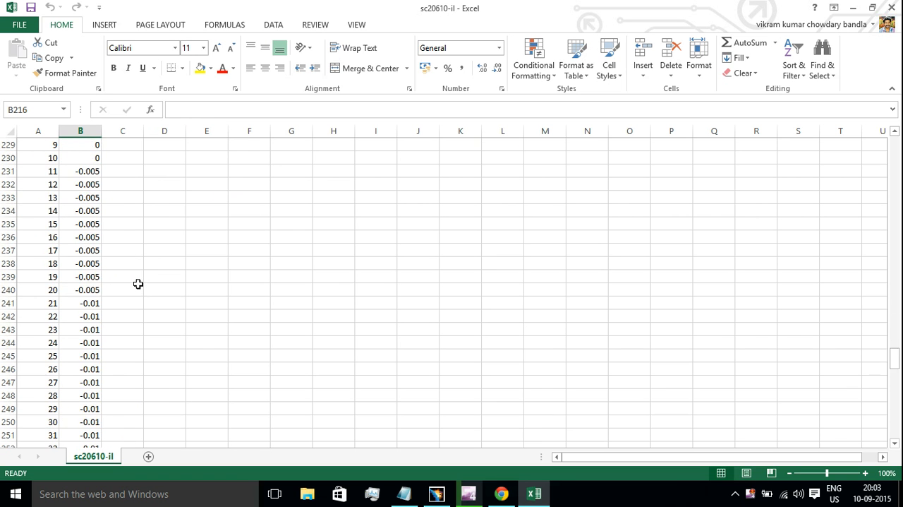
{"action": "scroll", "scroll_direction": "down", "scroll_amount": 3}
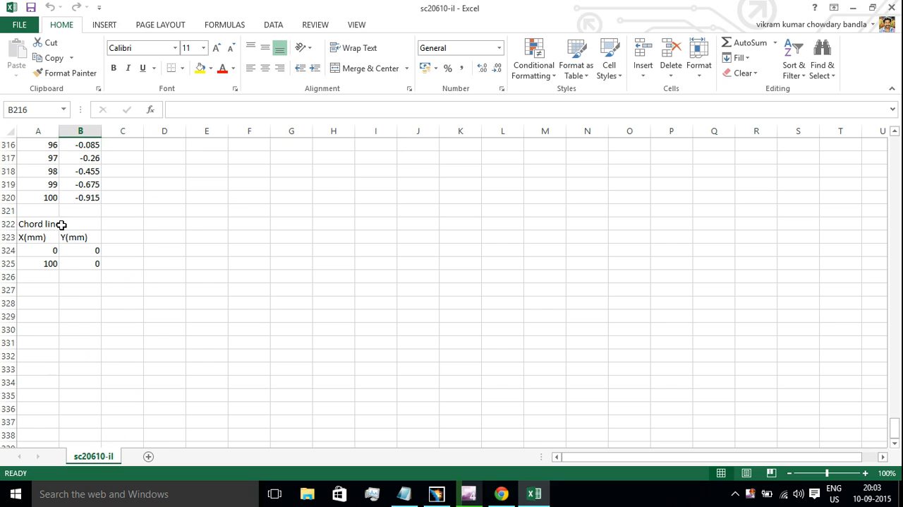
{"action": "mouse_move", "coordinate": [146, 268]}
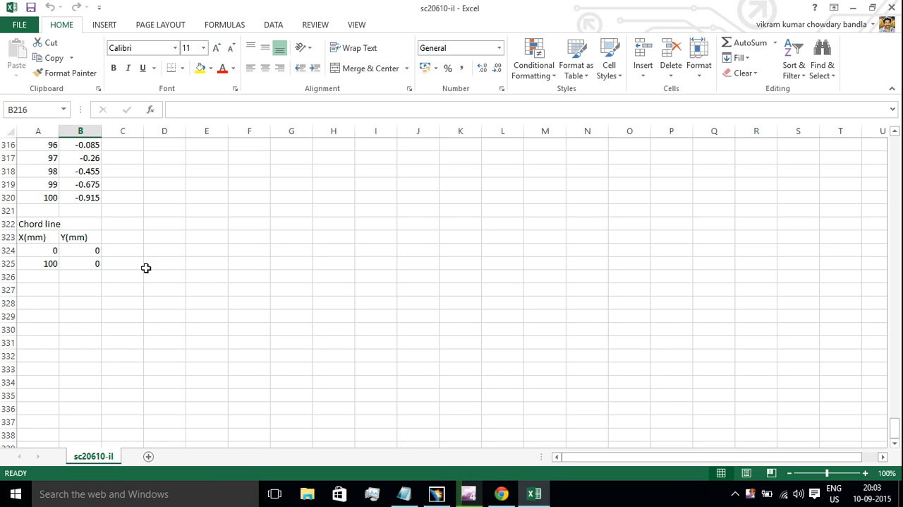
{"action": "scroll", "scroll_direction": "up", "scroll_amount": 3}
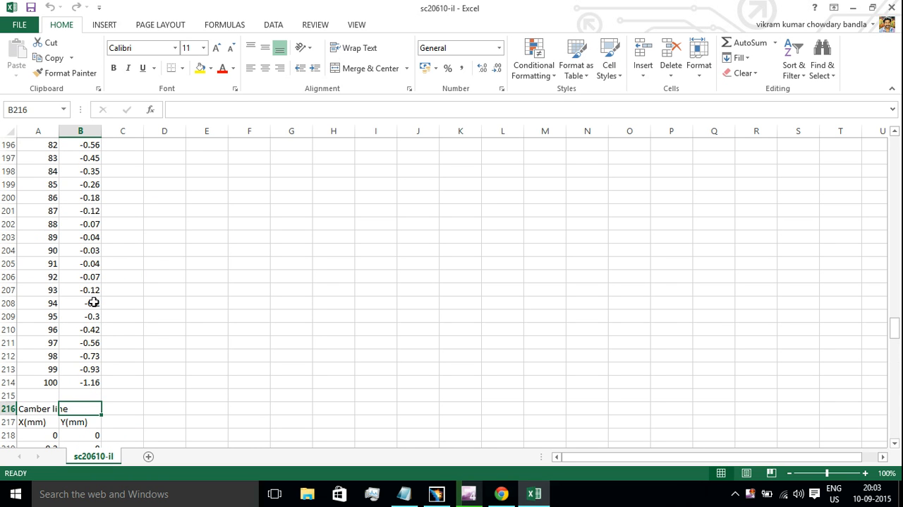
{"action": "mouse_move", "coordinate": [77, 388]}
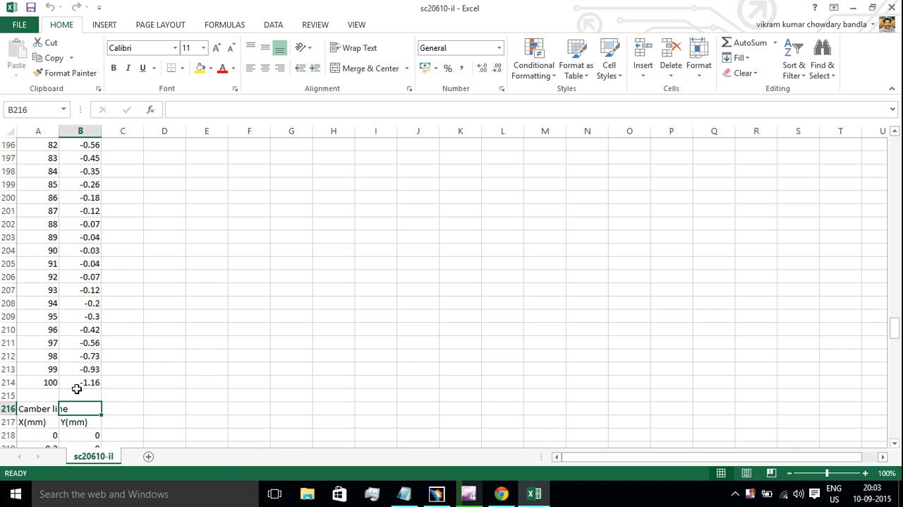
{"action": "mouse_move", "coordinate": [110, 379]}
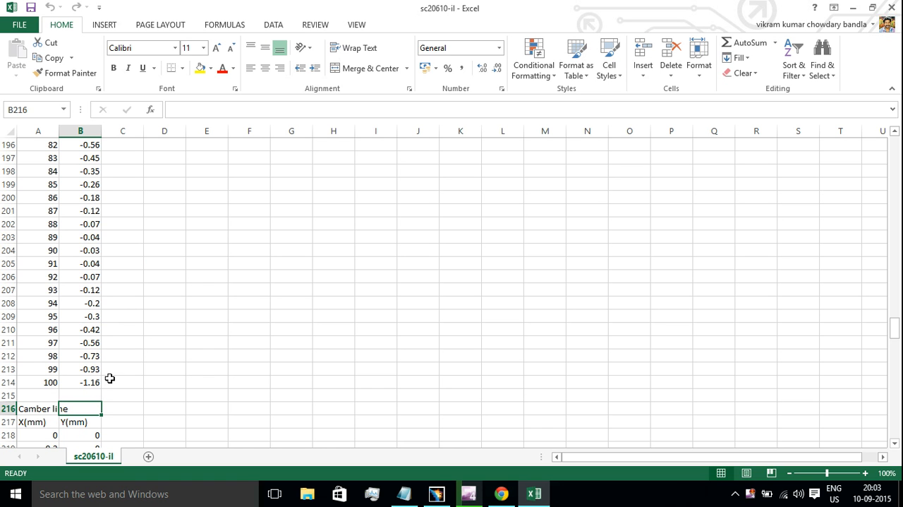
{"action": "scroll", "scroll_direction": "up", "scroll_amount": 3}
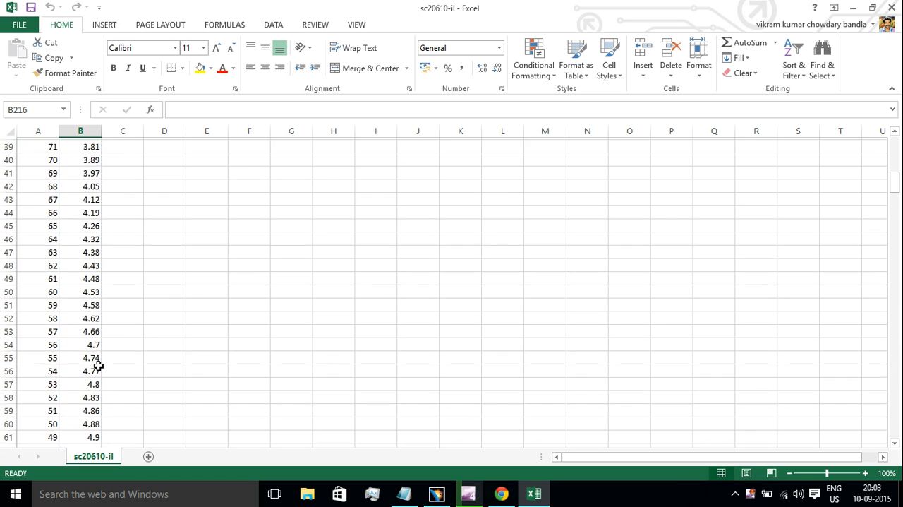
{"action": "scroll", "scroll_direction": "up", "scroll_amount": 3}
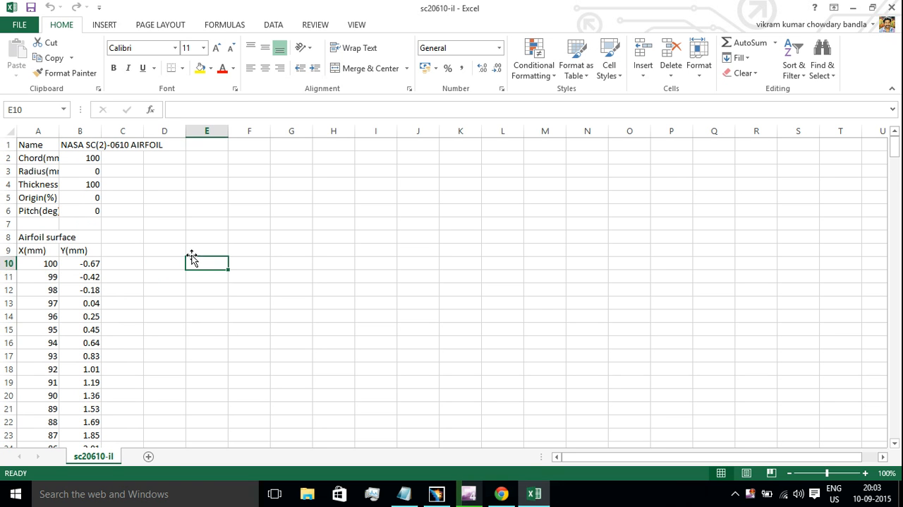
{"action": "left_click", "coordinate": [333, 237]}
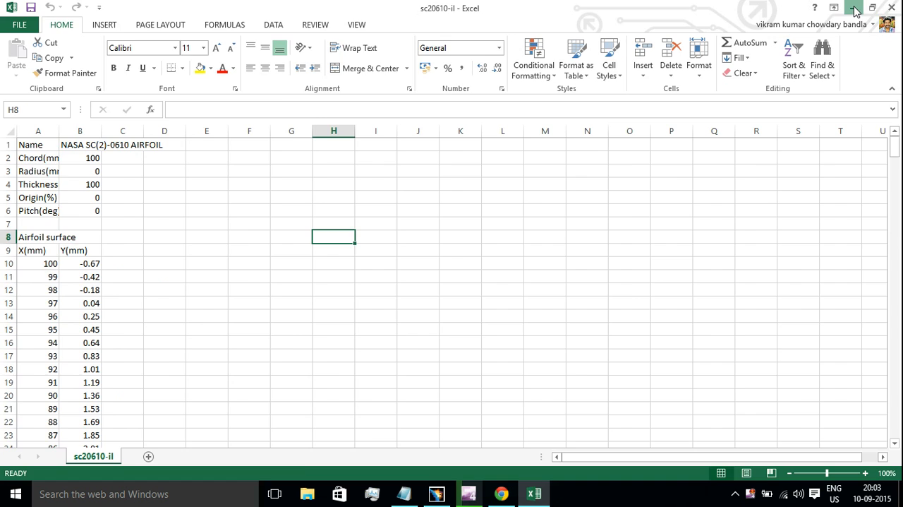
{"action": "left_click", "coordinate": [855, 7]}
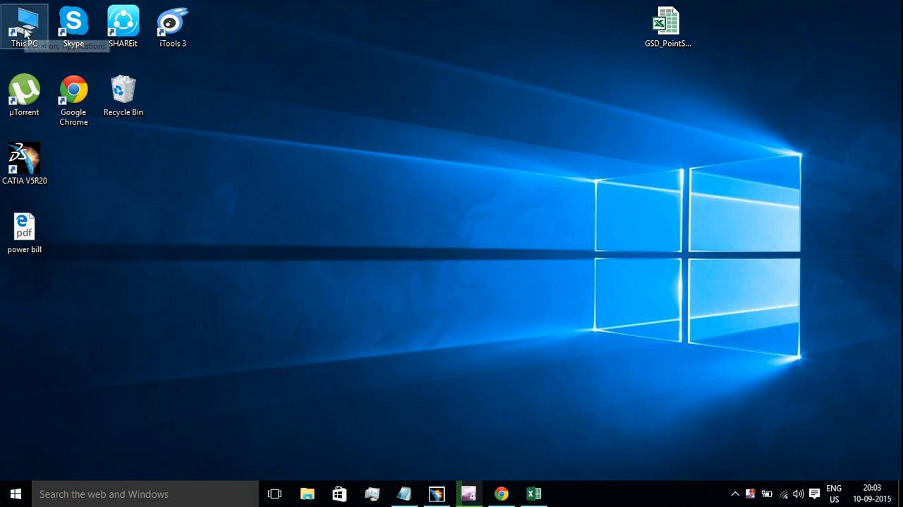
{"action": "mouse_move", "coordinate": [32, 41]}
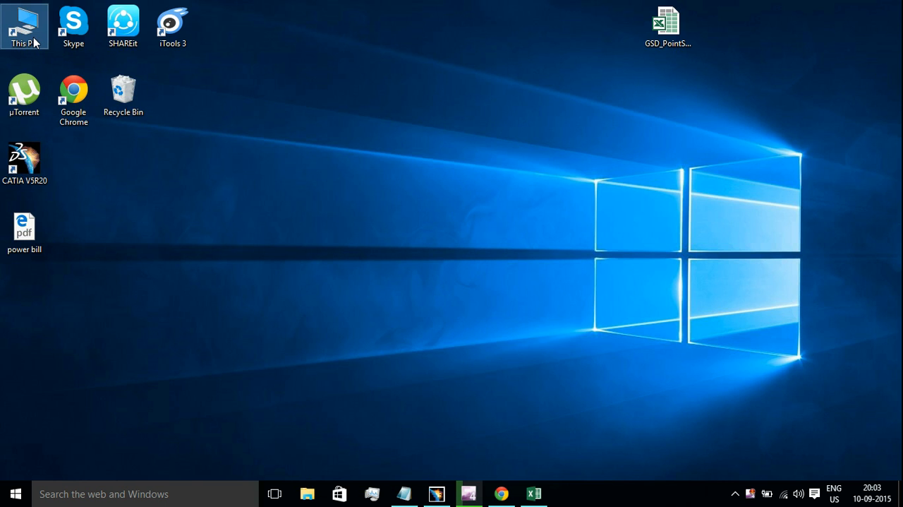
- Browse to C:\Program Files (x86)\Dassault Systemes\B20\intel_a\code\command in File Explorer
{"action": "double_click", "coordinate": [24, 24]}
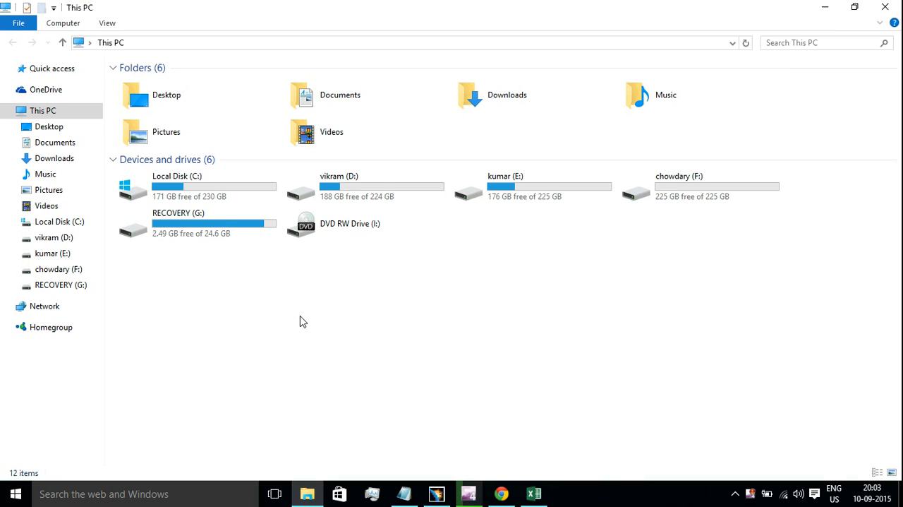
{"action": "double_click", "coordinate": [133, 187]}
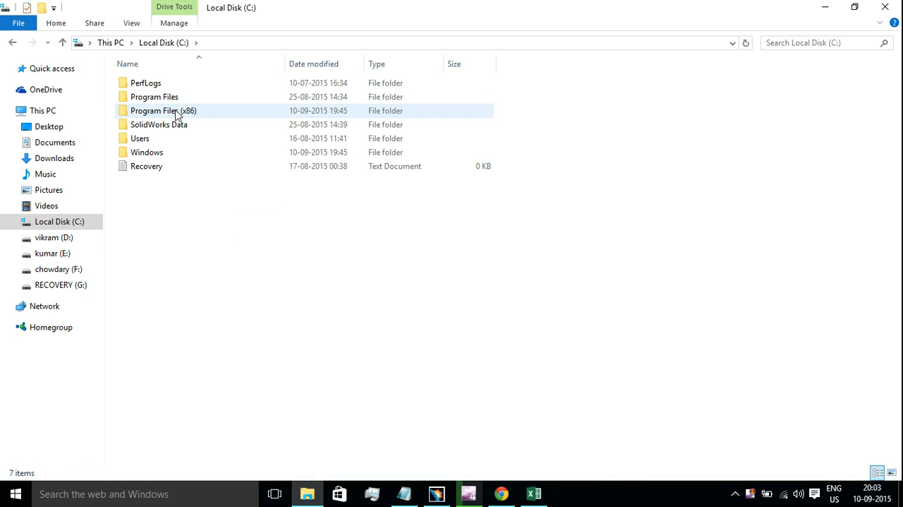
{"action": "double_click", "coordinate": [163, 110]}
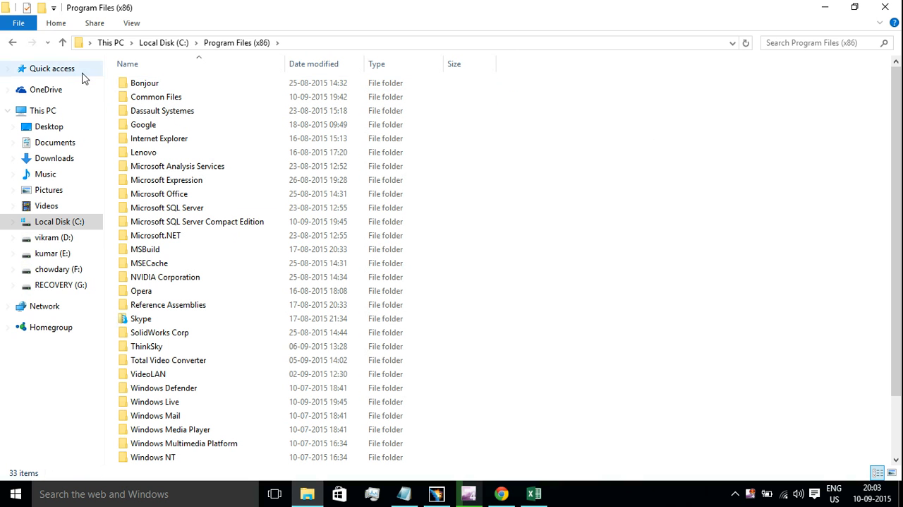
{"action": "left_click", "coordinate": [162, 110]}
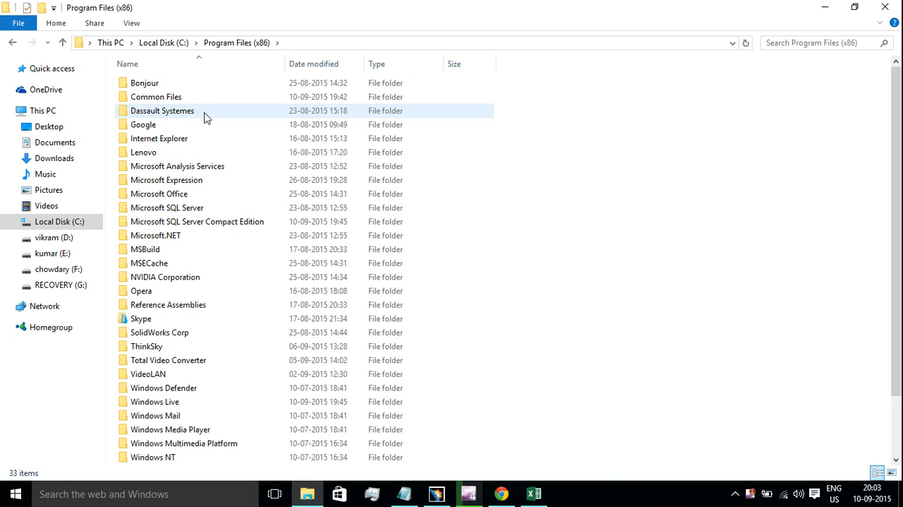
{"action": "double_click", "coordinate": [162, 110]}
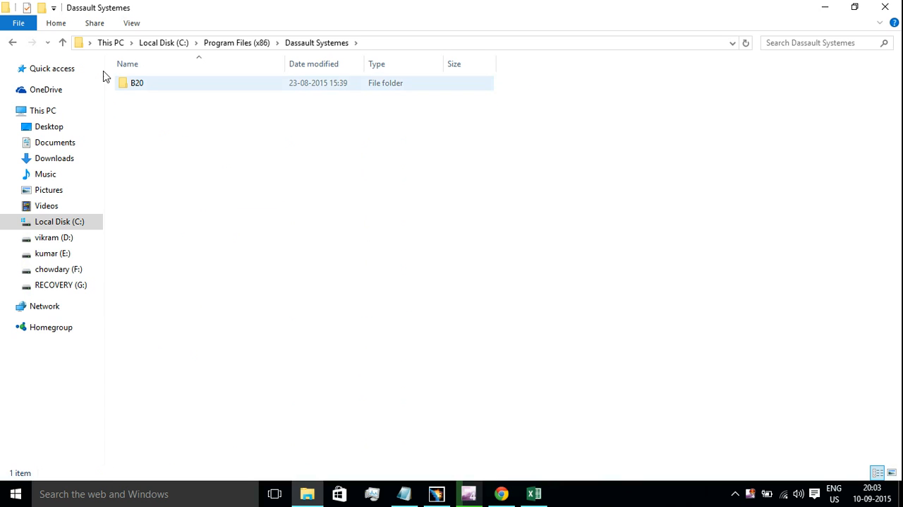
{"action": "double_click", "coordinate": [137, 82]}
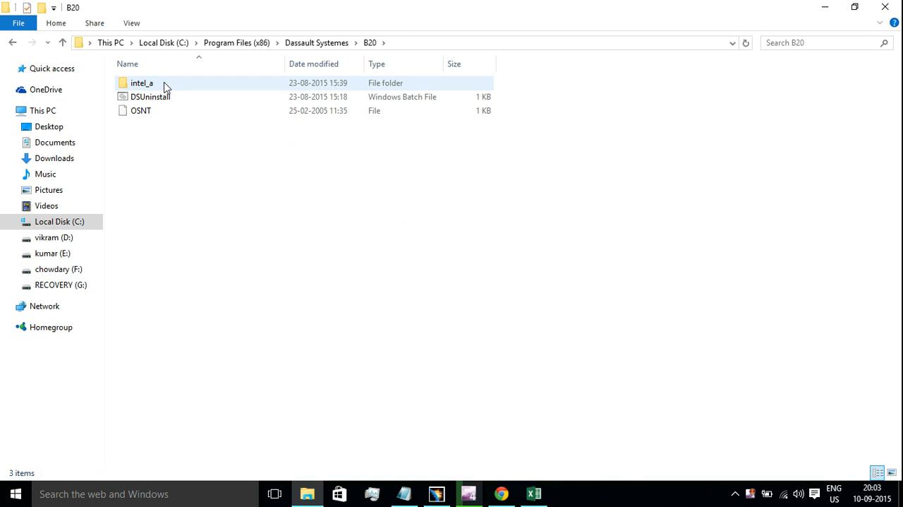
{"action": "double_click", "coordinate": [141, 83]}
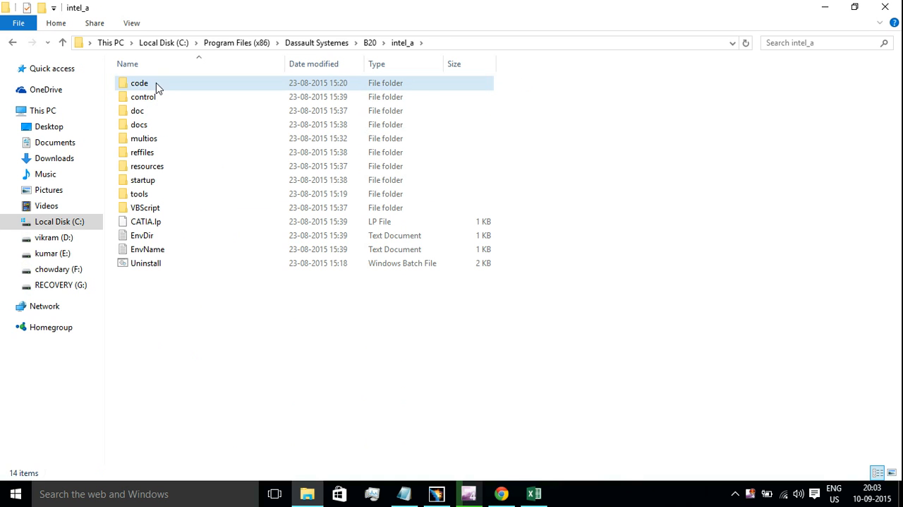
{"action": "double_click", "coordinate": [139, 83]}
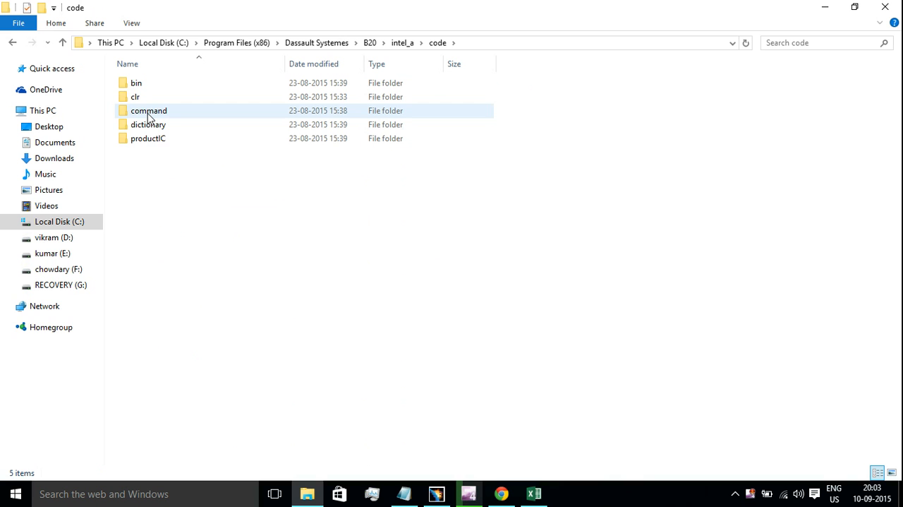
{"action": "double_click", "coordinate": [149, 110]}
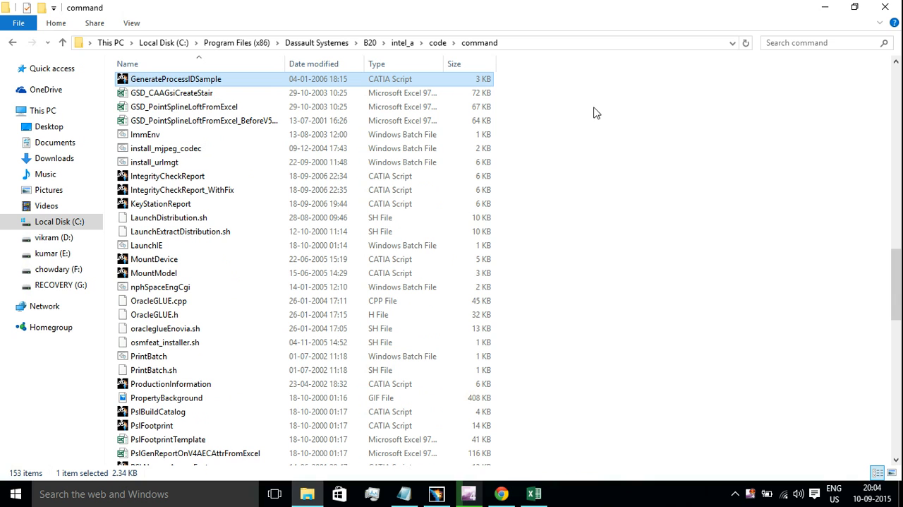
{"action": "mouse_move", "coordinate": [494, 99]}
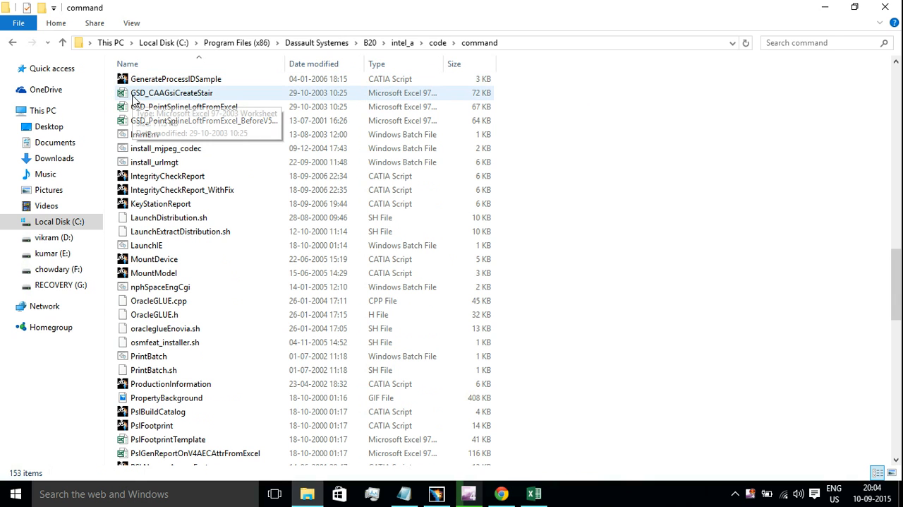
- Copy GSD_PointSplineLoftFromExcel onto the desktop and open the copy
{"action": "left_click", "coordinate": [183, 106]}
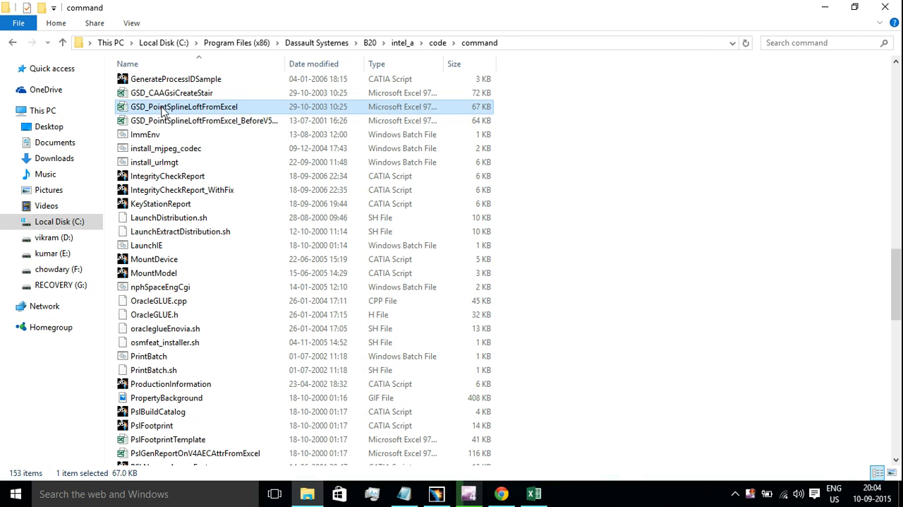
{"action": "mouse_move", "coordinate": [208, 113]}
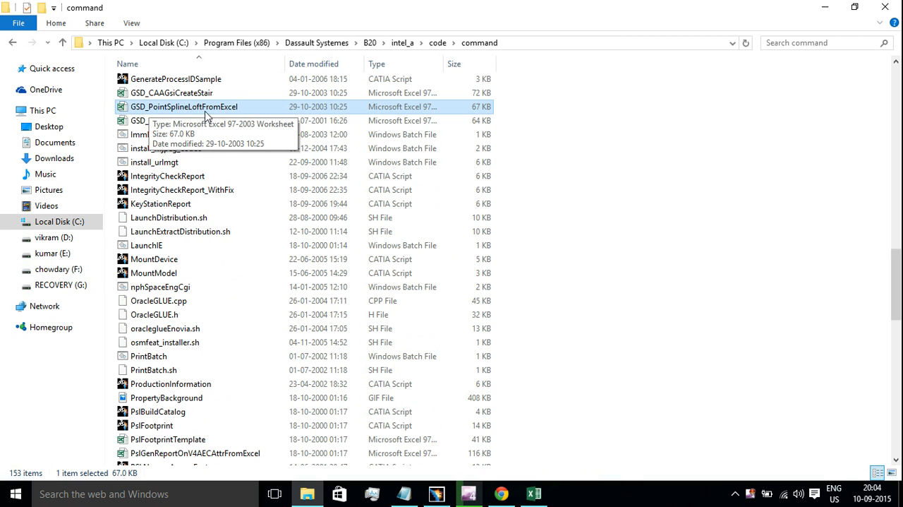
{"action": "mouse_move", "coordinate": [378, 109]}
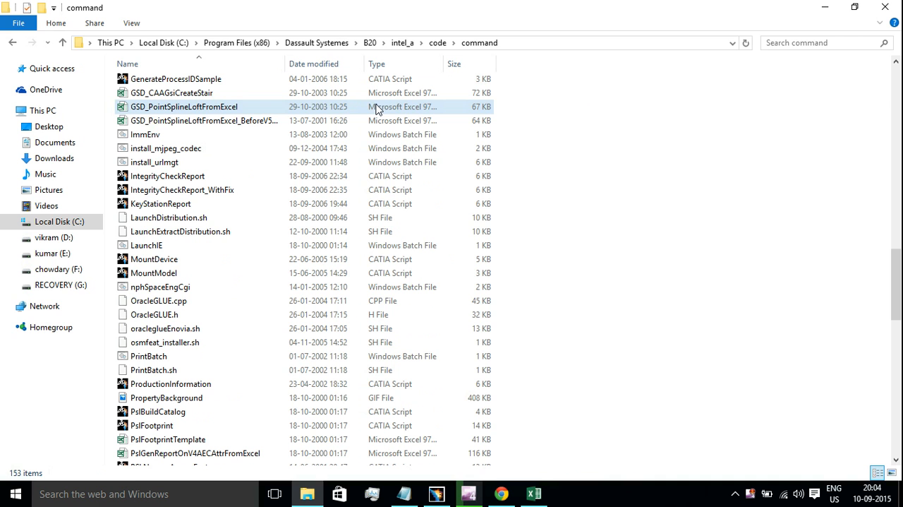
{"action": "right_click", "coordinate": [183, 107]}
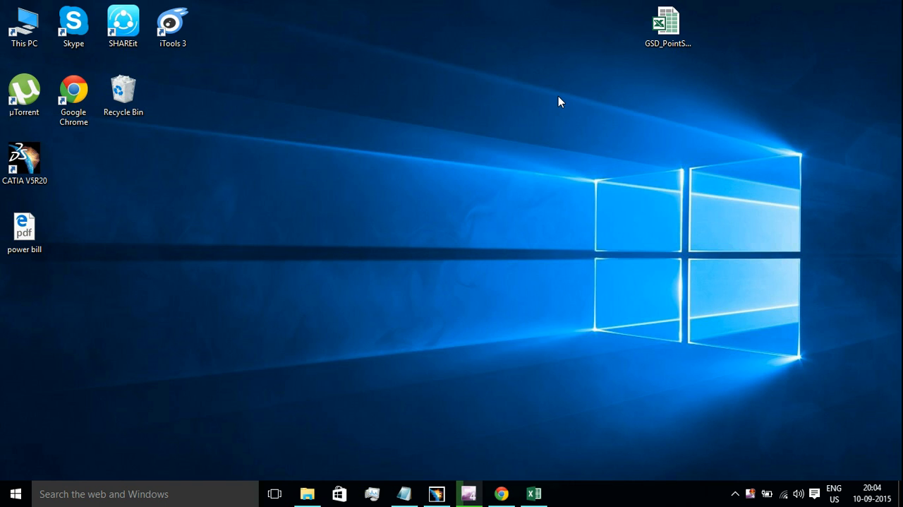
{"action": "right_click", "coordinate": [561, 104]}
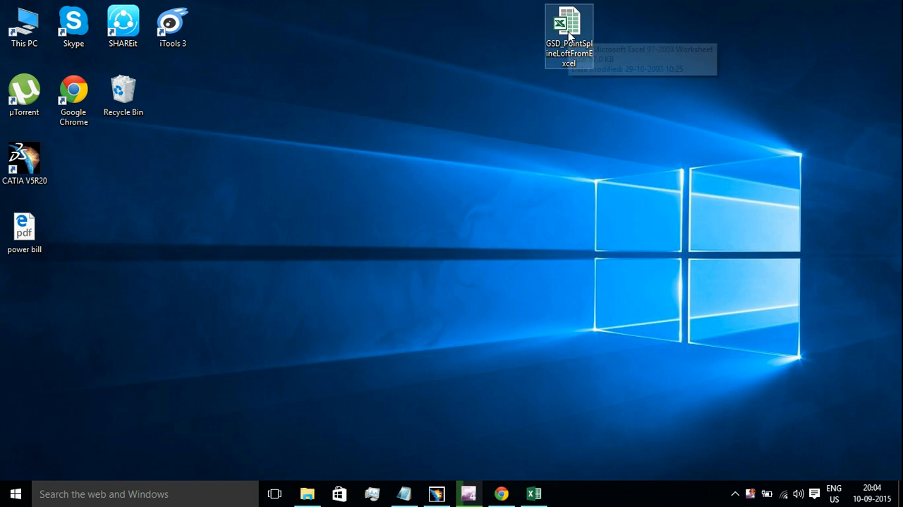
{"action": "double_click", "coordinate": [569, 31]}
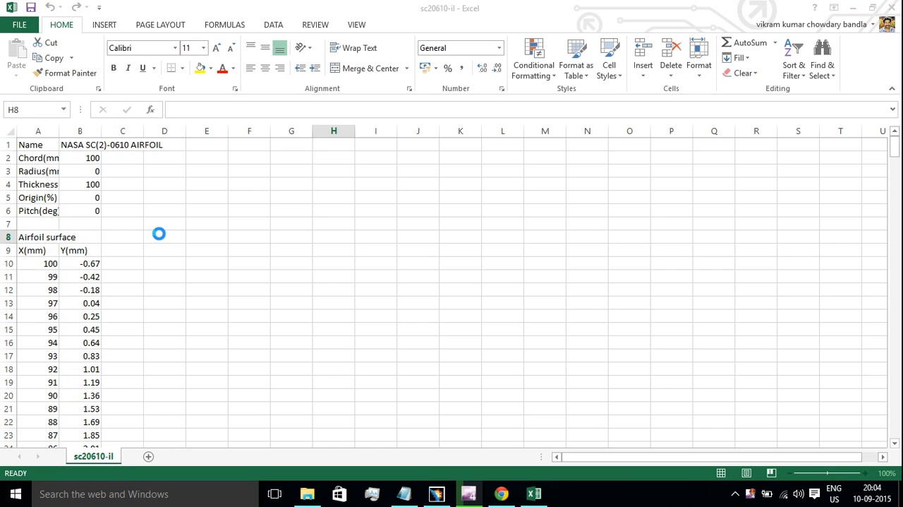
- Move the EndCurve, EndLoft and End labels from A20:A22 over to column J
{"action": "left_click", "coordinate": [533, 493]}
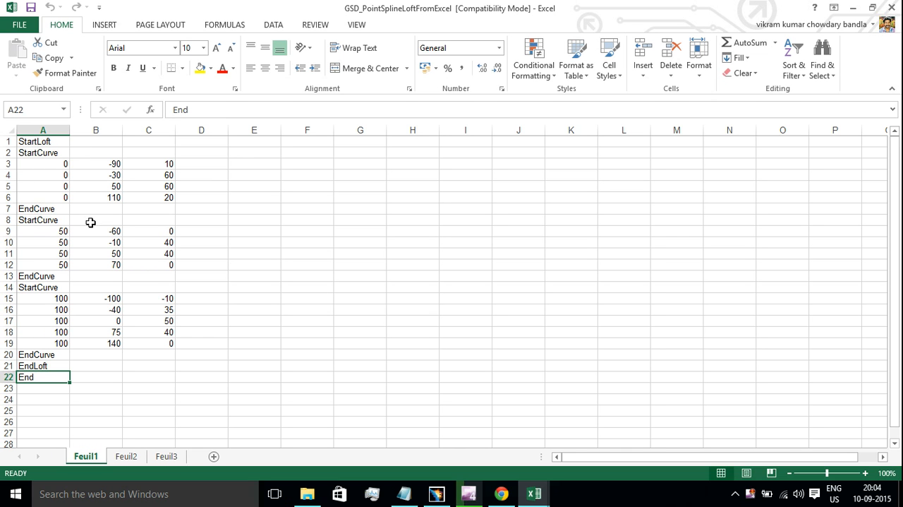
{"action": "left_click", "coordinate": [307, 252]}
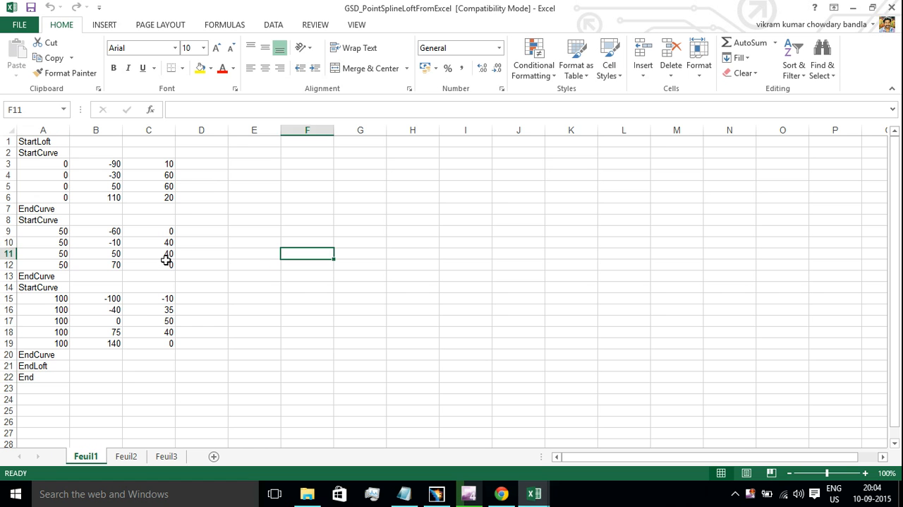
{"action": "left_click", "coordinate": [148, 387]}
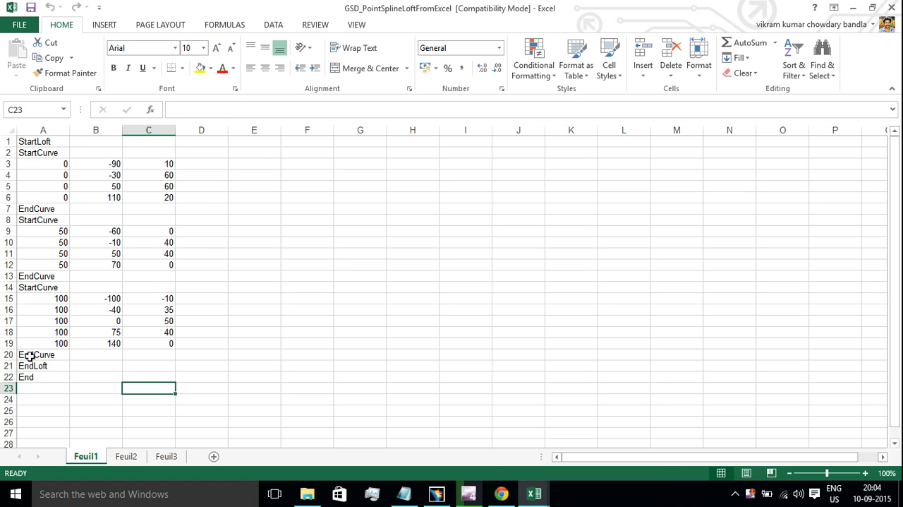
{"action": "left_click_drag", "start_coordinate": [42, 355], "coordinate": [42, 377]}
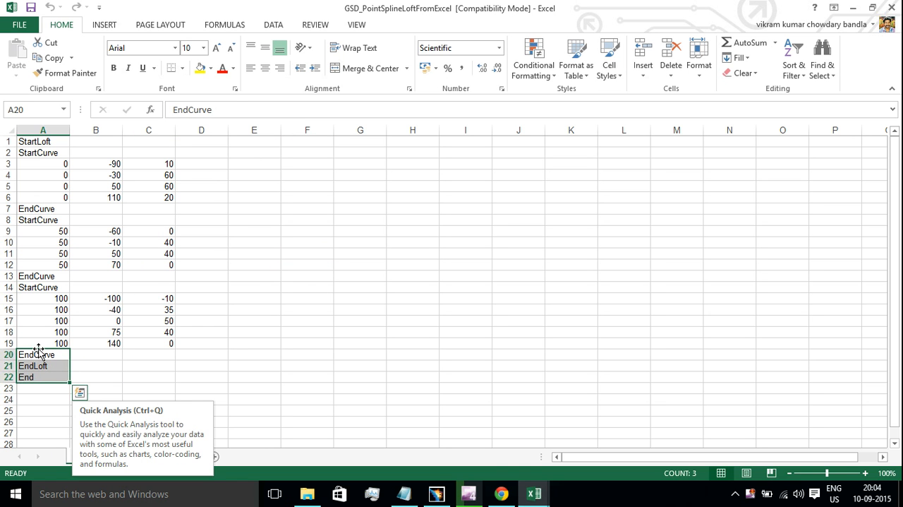
{"action": "left_click_drag", "start_coordinate": [39, 360], "coordinate": [518, 360]}
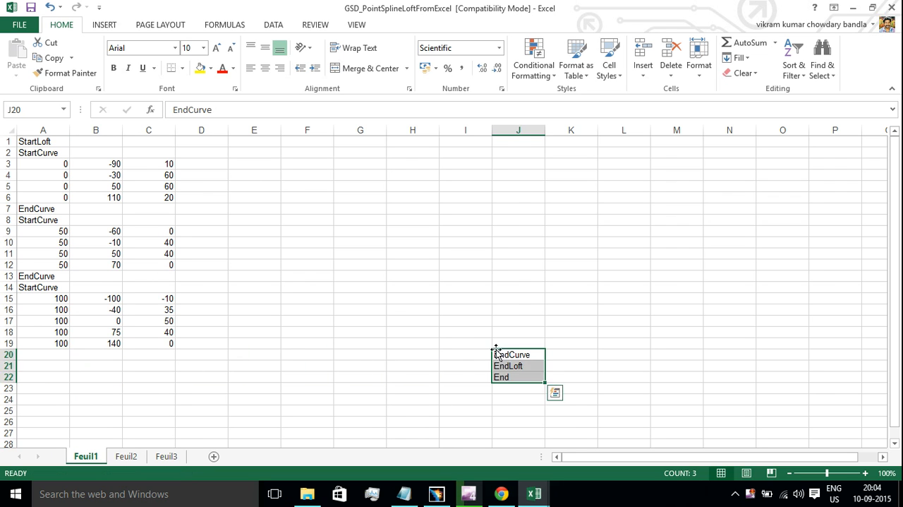
- Delete the sample coordinates in A3:C19 and switch back to the sc20610-il workbook
{"action": "left_click", "coordinate": [413, 310]}
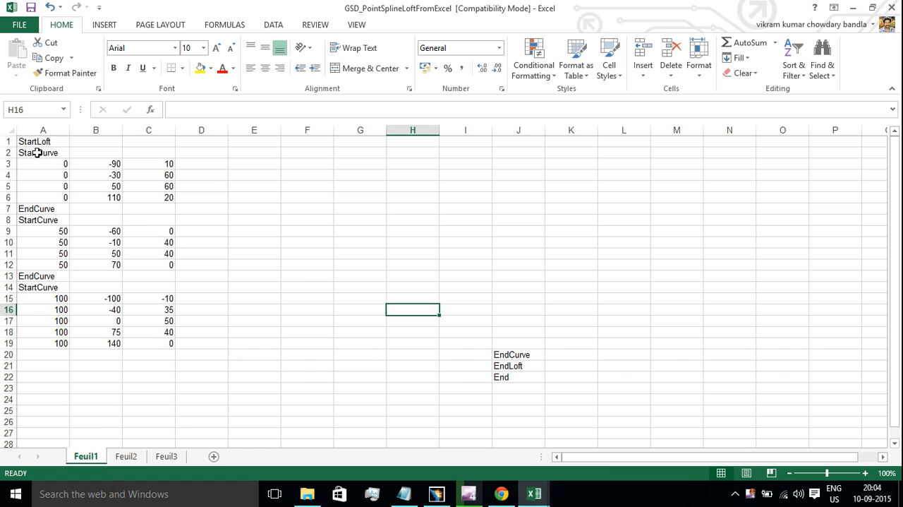
{"action": "left_click_drag", "start_coordinate": [43, 163], "coordinate": [157, 344]}
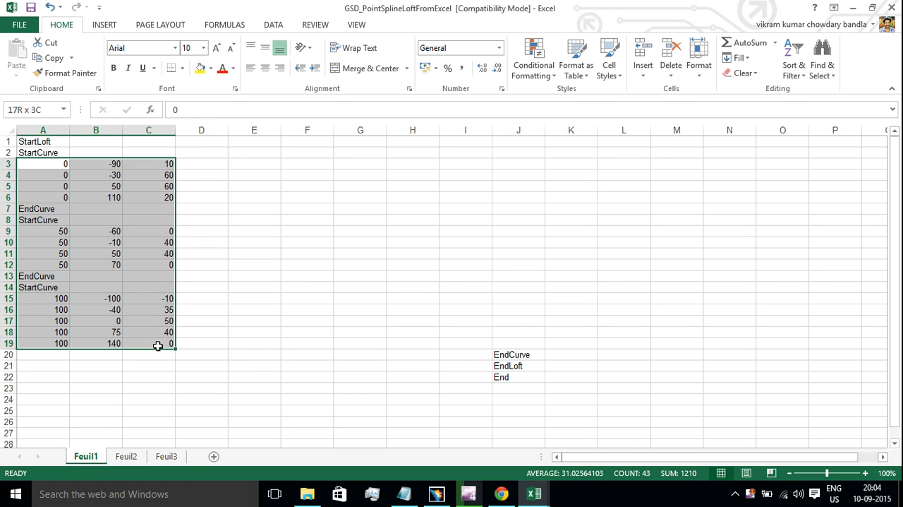
{"action": "key", "text": "Delete"}
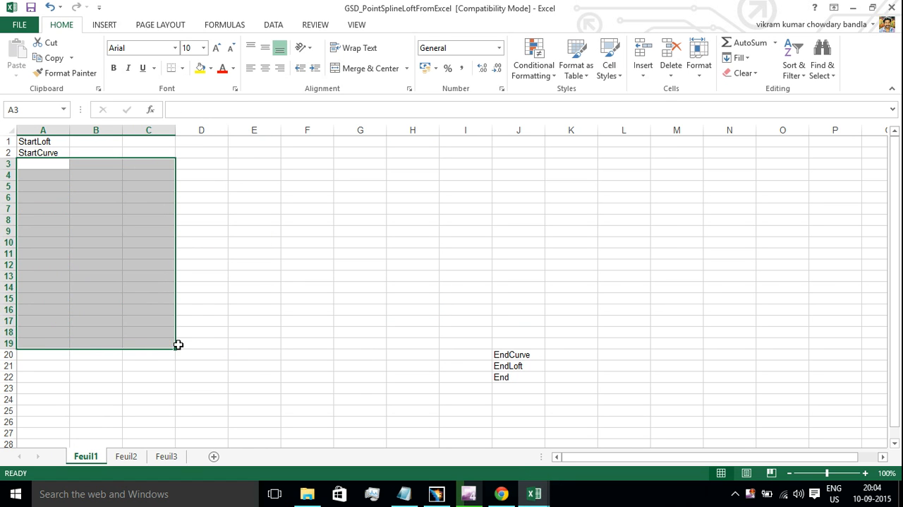
{"action": "left_click", "coordinate": [413, 298]}
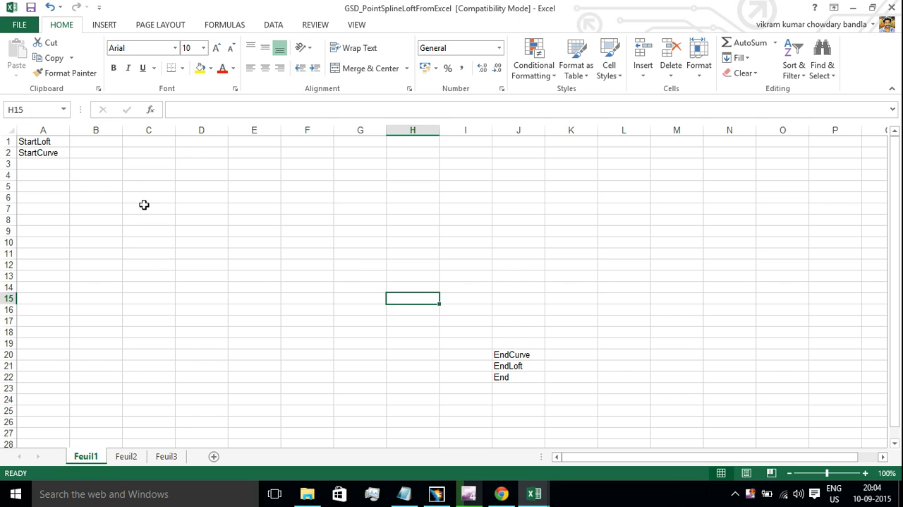
{"action": "mouse_move", "coordinate": [534, 493]}
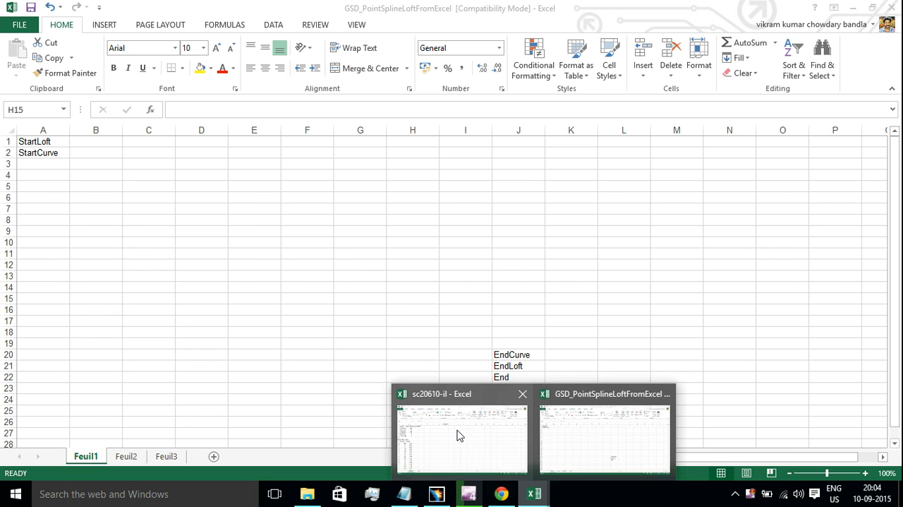
{"action": "left_click", "coordinate": [461, 434]}
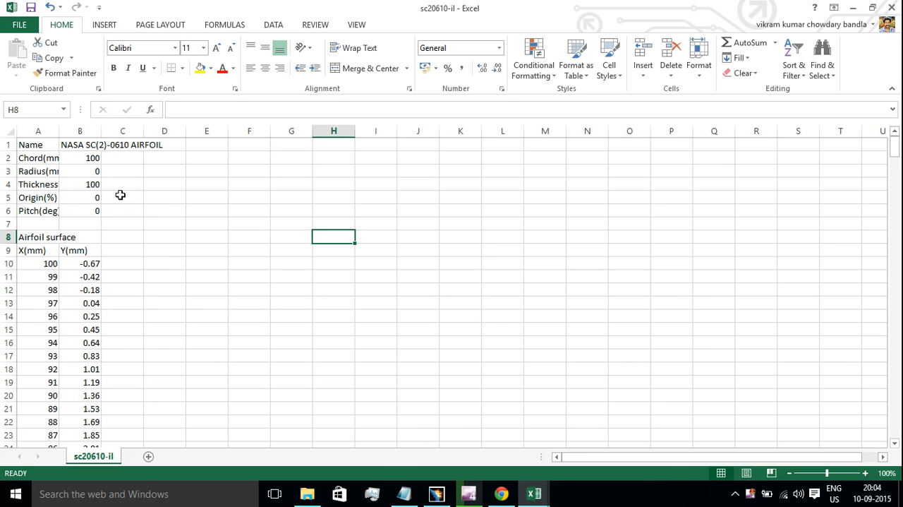
{"action": "mouse_move", "coordinate": [101, 251]}
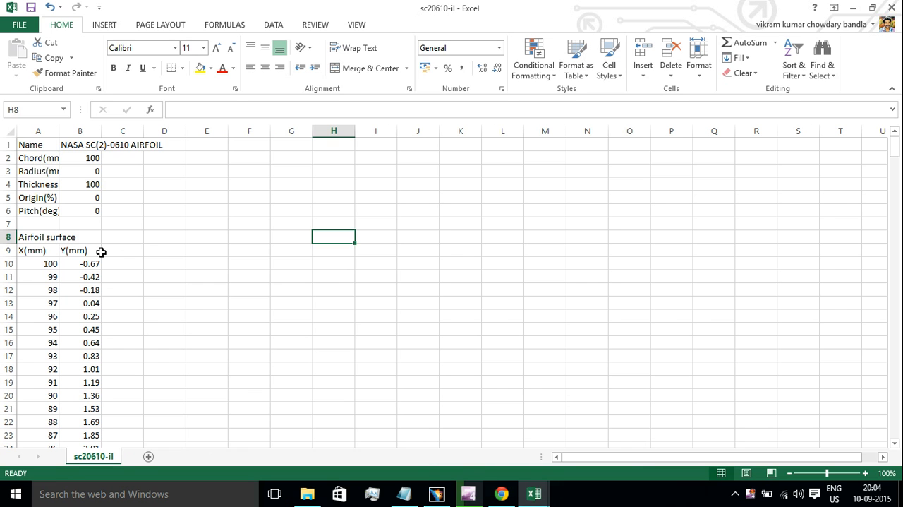
- Copy the airfoil X/Y coordinates and paste them into the loft sheet at row 3
{"action": "scroll", "scroll_direction": "down", "scroll_amount": 3}
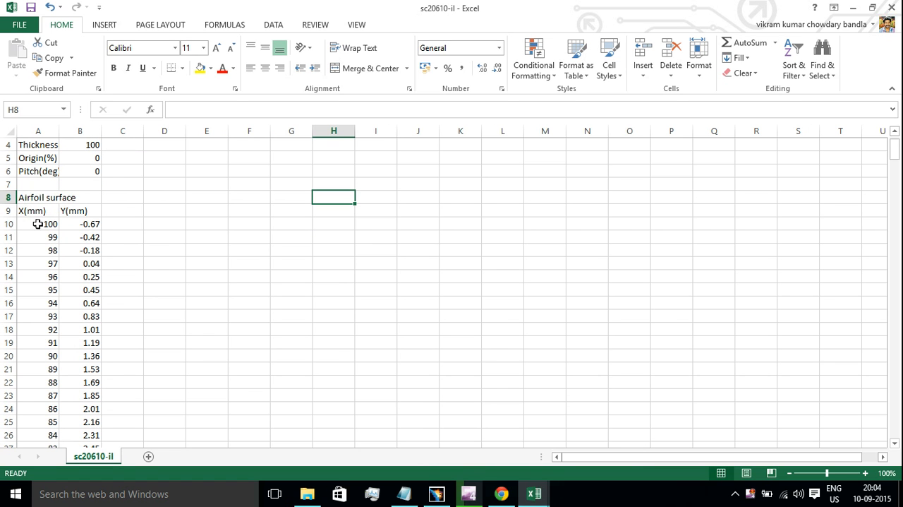
{"action": "left_click_drag", "start_coordinate": [38, 224], "coordinate": [86, 262]}
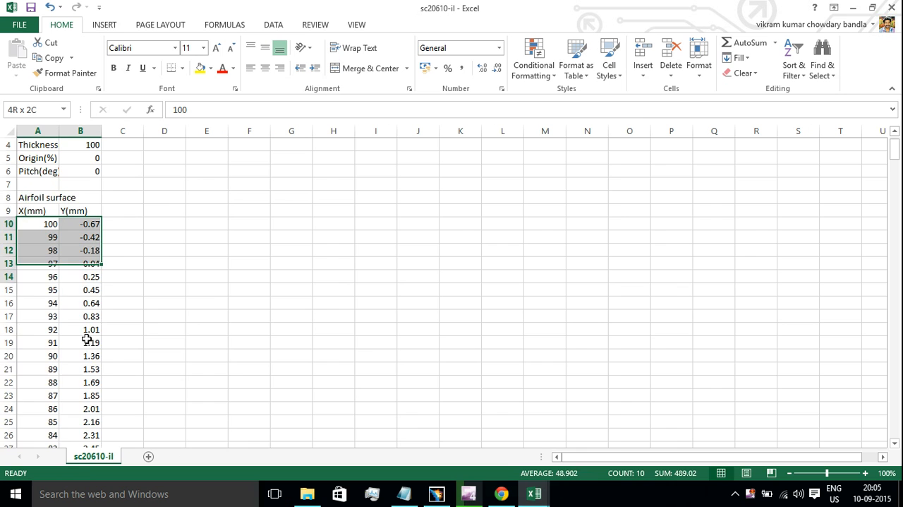
{"action": "scroll", "scroll_direction": "down", "scroll_amount": 3}
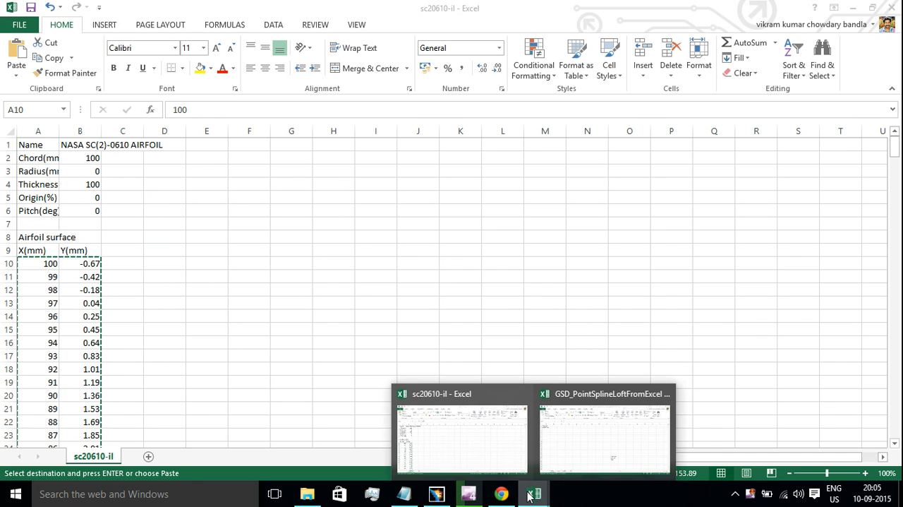
{"action": "mouse_move", "coordinate": [551, 457]}
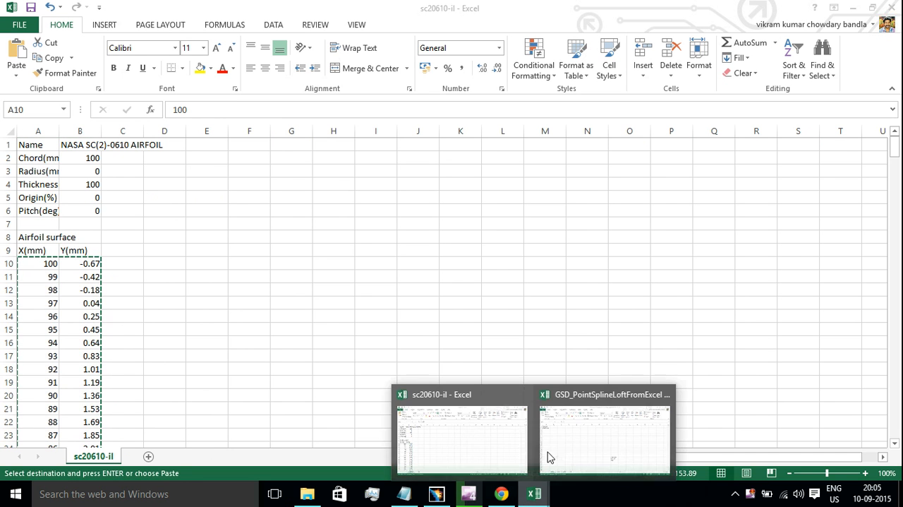
{"action": "left_click", "coordinate": [604, 437]}
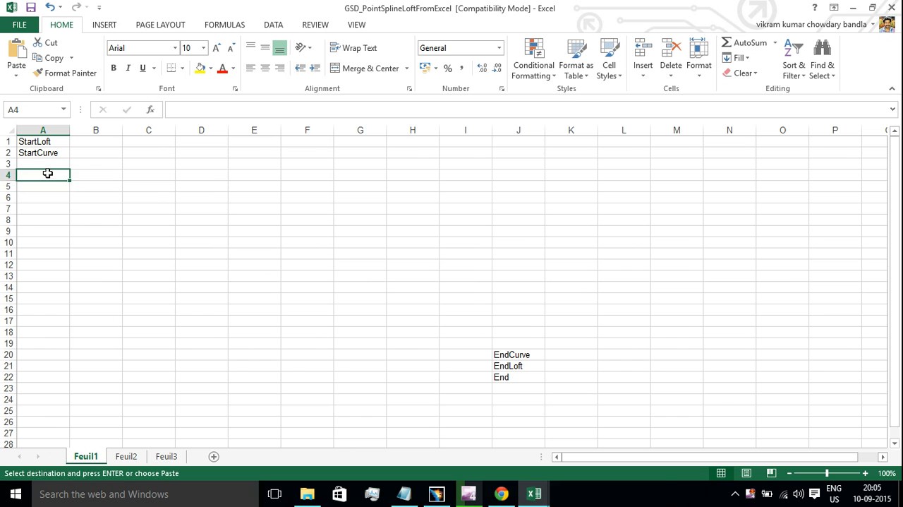
{"action": "left_click", "coordinate": [43, 164]}
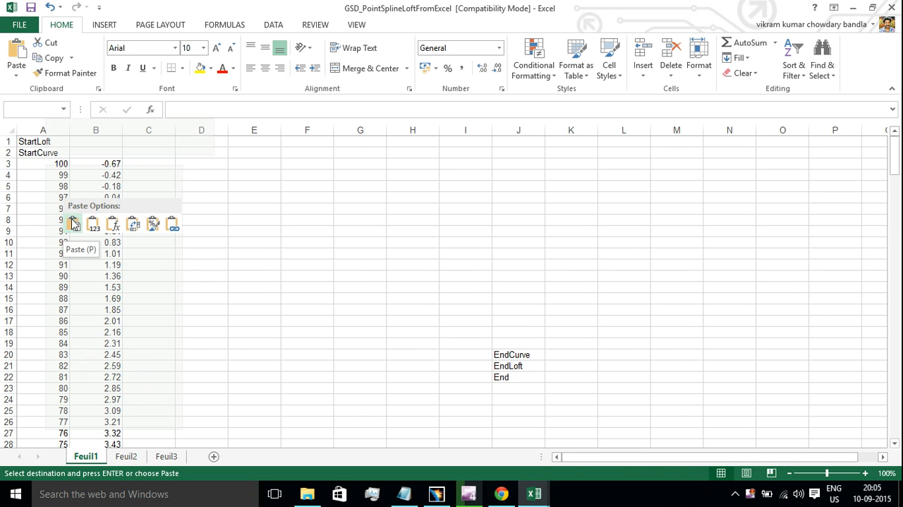
{"action": "left_click", "coordinate": [74, 222]}
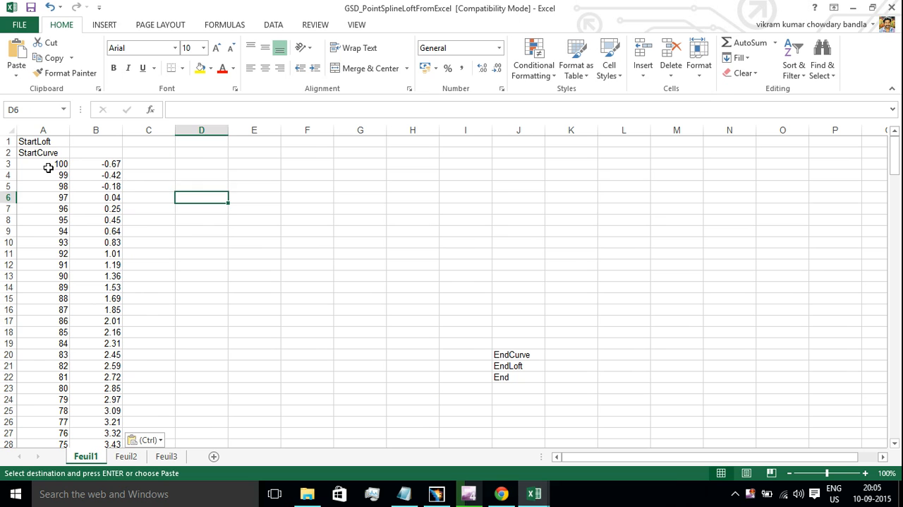
{"action": "left_click", "coordinate": [43, 163]}
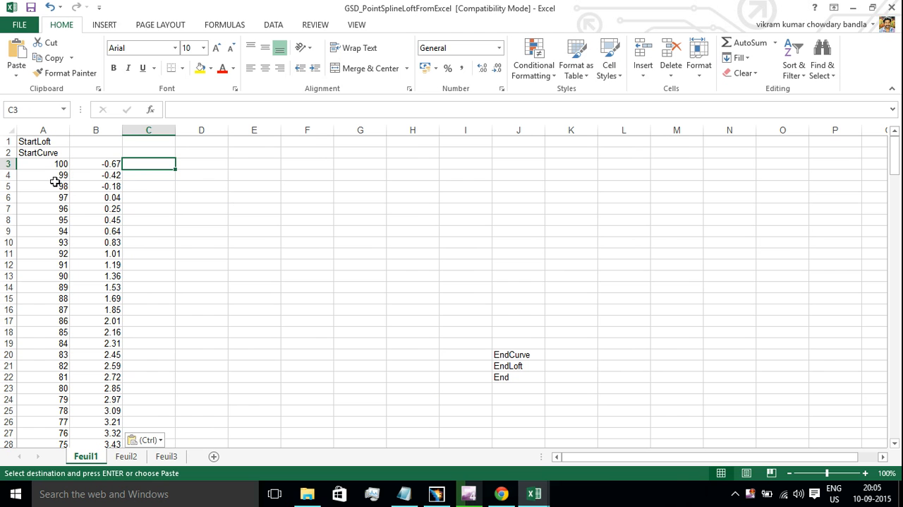
{"action": "mouse_move", "coordinate": [232, 168]}
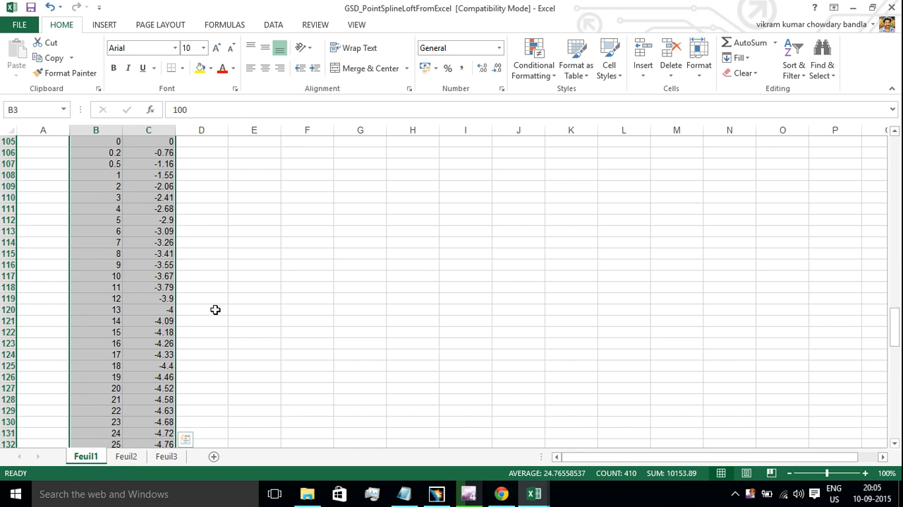
- Scroll through the pasted points on Feuil1 and select the first value in column A
{"action": "scroll", "scroll_direction": "up", "scroll_amount": 3}
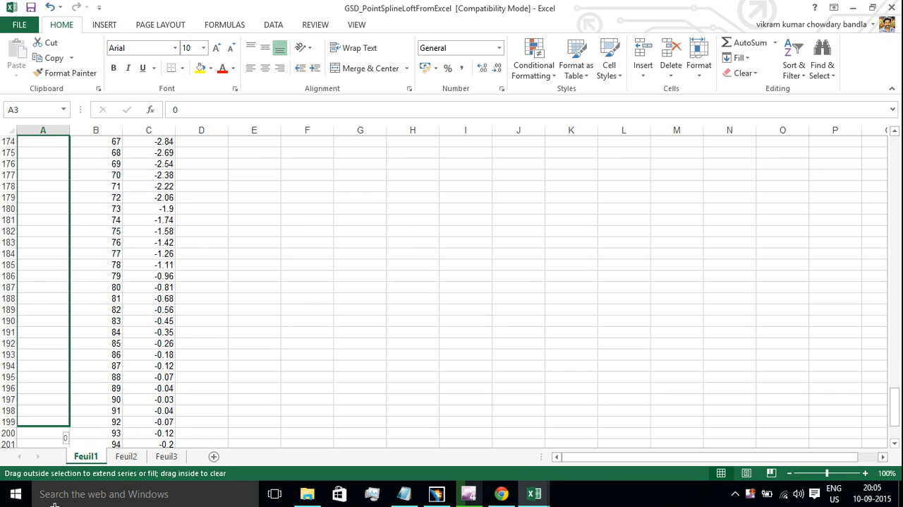
{"action": "scroll", "scroll_direction": "down", "scroll_amount": 3}
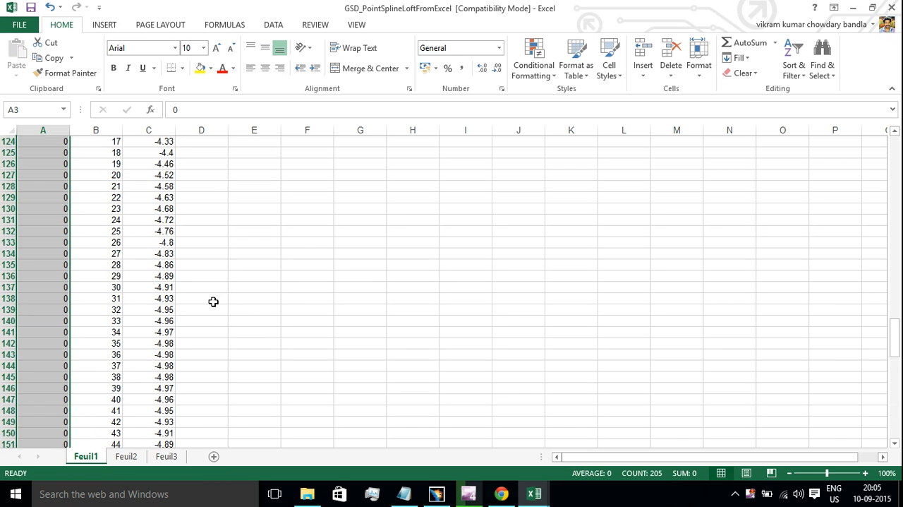
{"action": "scroll", "scroll_direction": "up", "scroll_amount": 3}
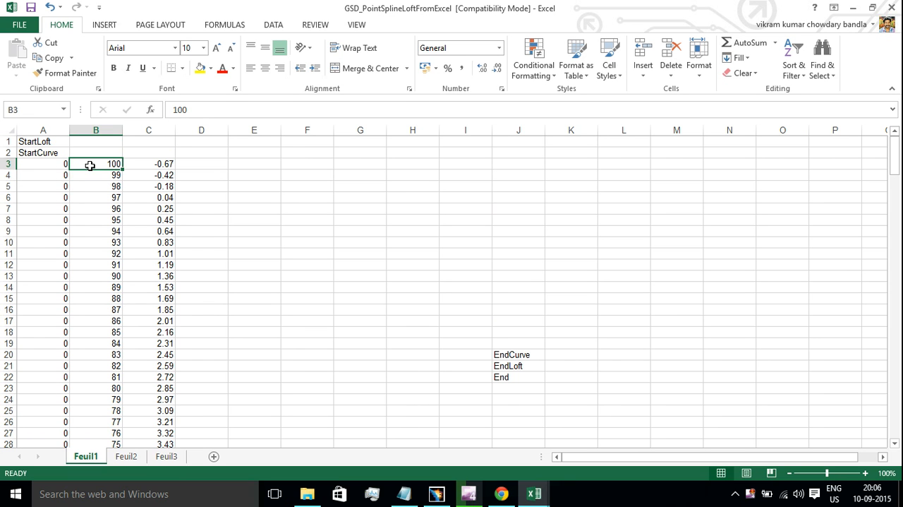
{"action": "mouse_move", "coordinate": [120, 162]}
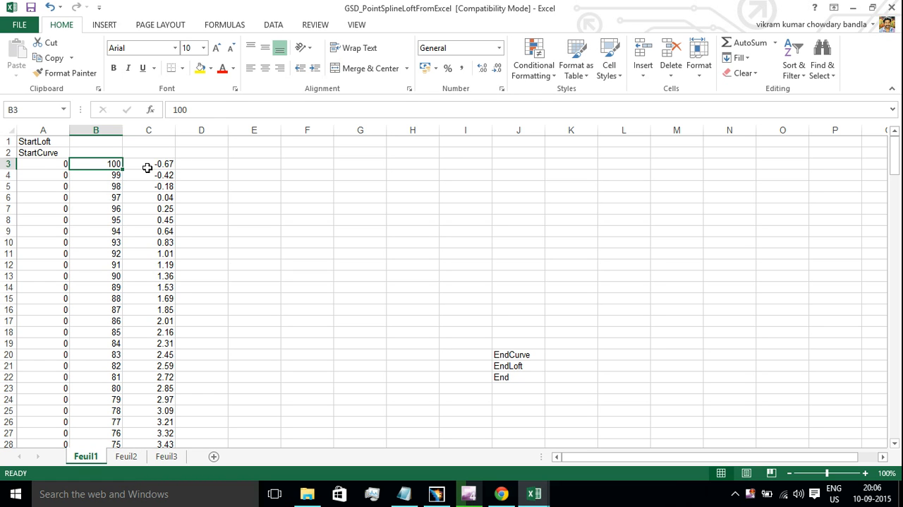
{"action": "left_click", "coordinate": [201, 175]}
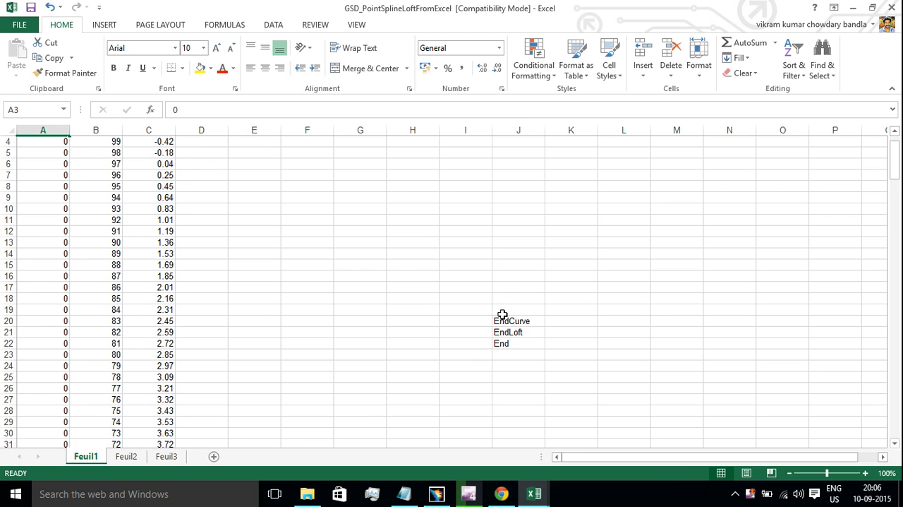
- Copy the EndCurve, EndLoft and End labels below the last data row and remove them from column J
{"action": "right_click", "coordinate": [501, 320]}
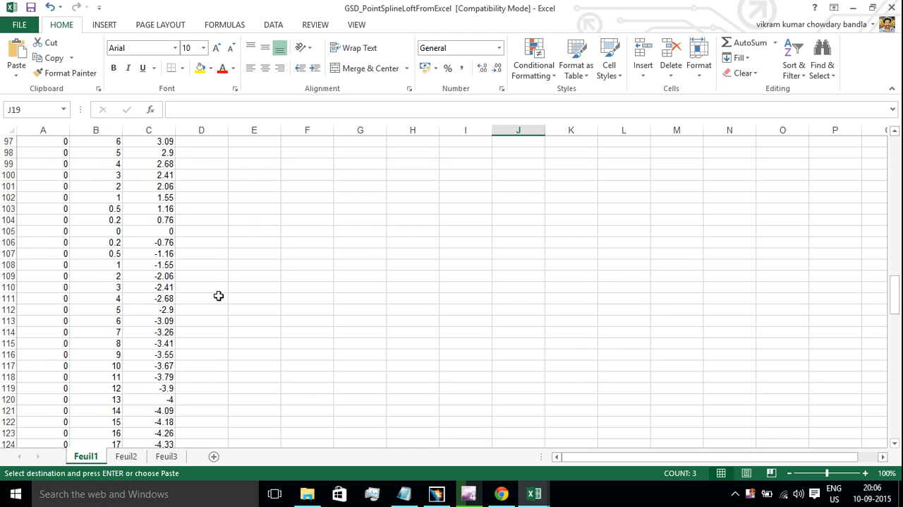
{"action": "scroll", "scroll_direction": "down", "scroll_amount": 3}
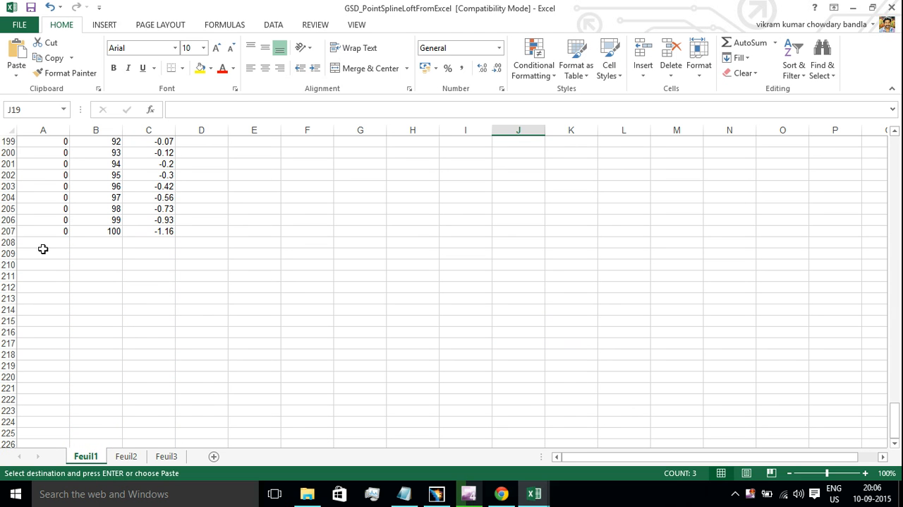
{"action": "left_click", "coordinate": [43, 242]}
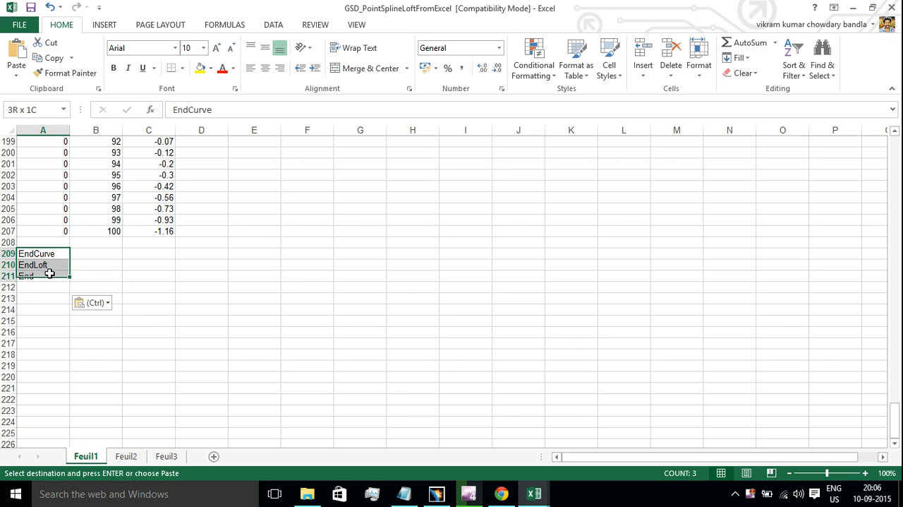
{"action": "left_click", "coordinate": [96, 252]}
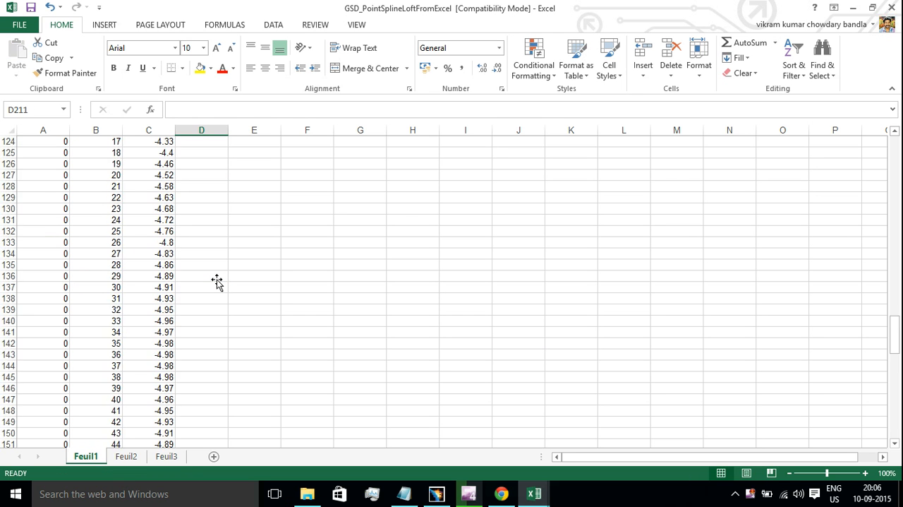
{"action": "scroll", "scroll_direction": "up", "scroll_amount": 3}
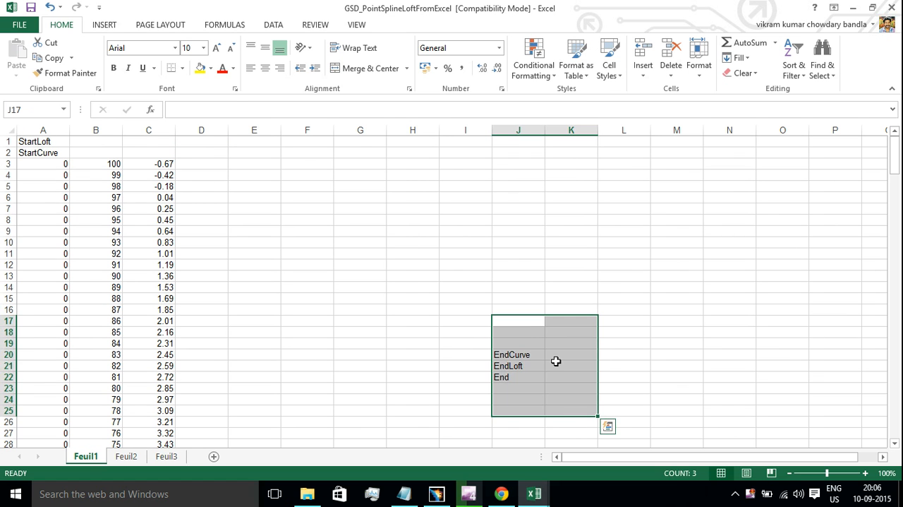
{"action": "left_click", "coordinate": [42, 141]}
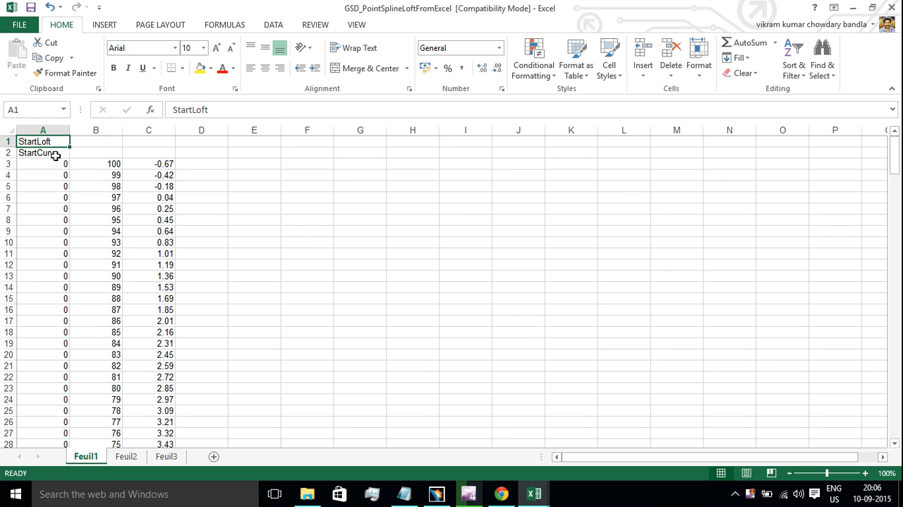
- Select A3 and scroll down to check the labels in A208:A210
{"action": "left_click", "coordinate": [42, 163]}
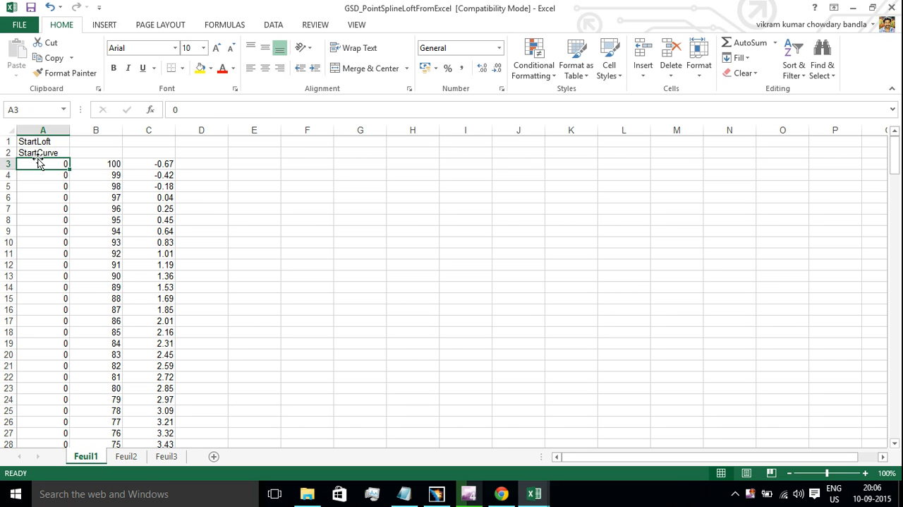
{"action": "mouse_move", "coordinate": [102, 192]}
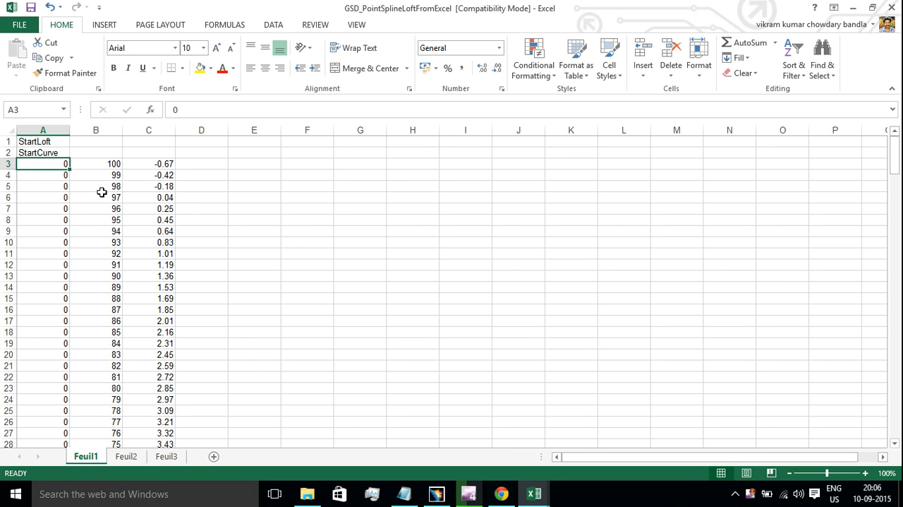
{"action": "scroll", "scroll_direction": "down", "scroll_amount": 3}
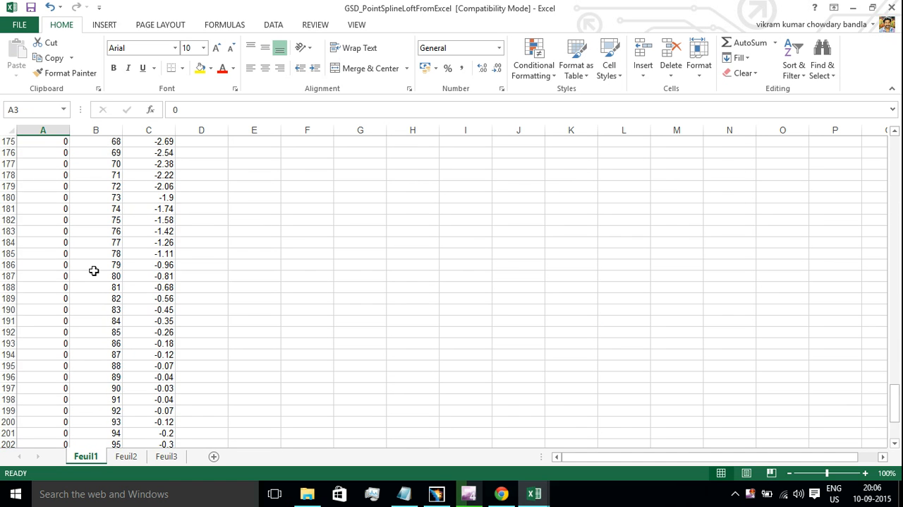
{"action": "scroll", "scroll_direction": "down", "scroll_amount": 3}
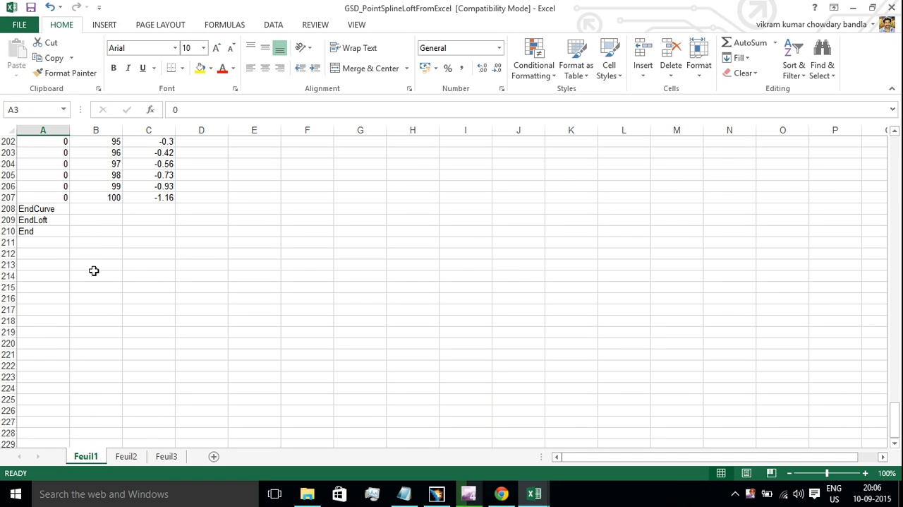
{"action": "scroll", "scroll_direction": "up", "scroll_amount": 3}
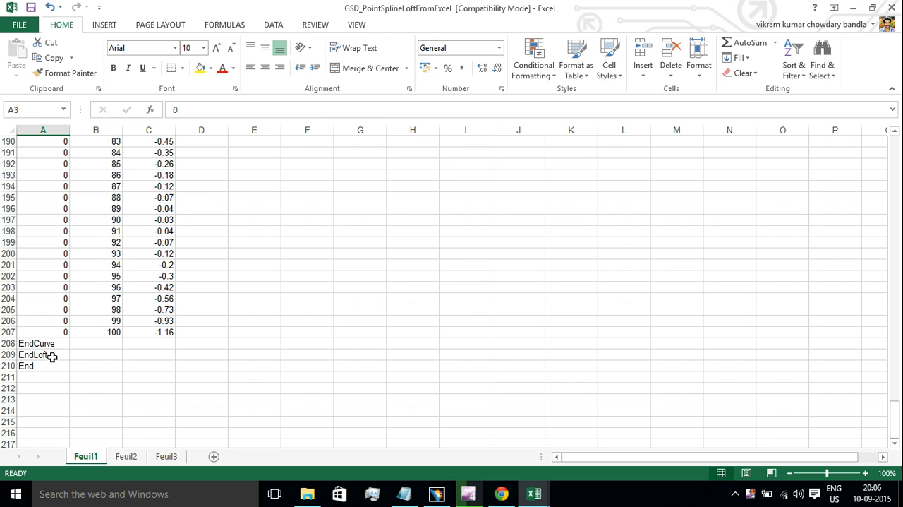
{"action": "left_click", "coordinate": [307, 366]}
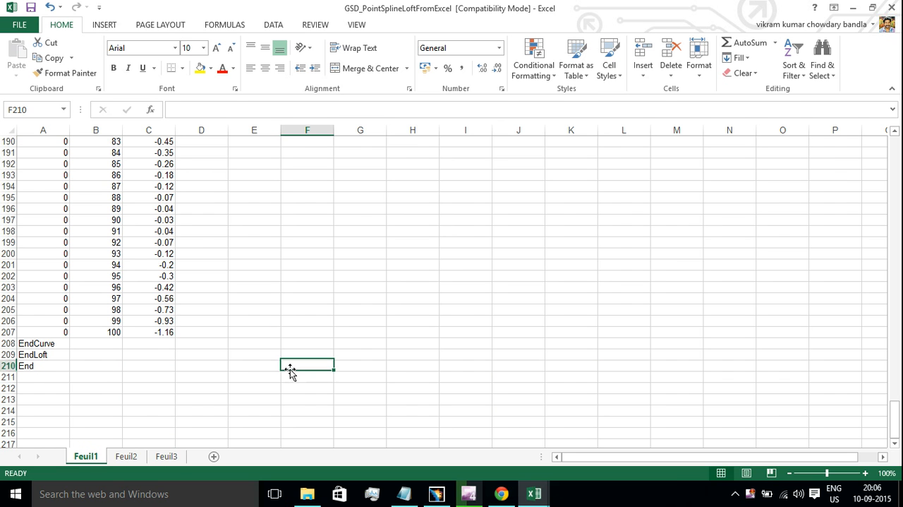
{"action": "left_click", "coordinate": [356, 24]}
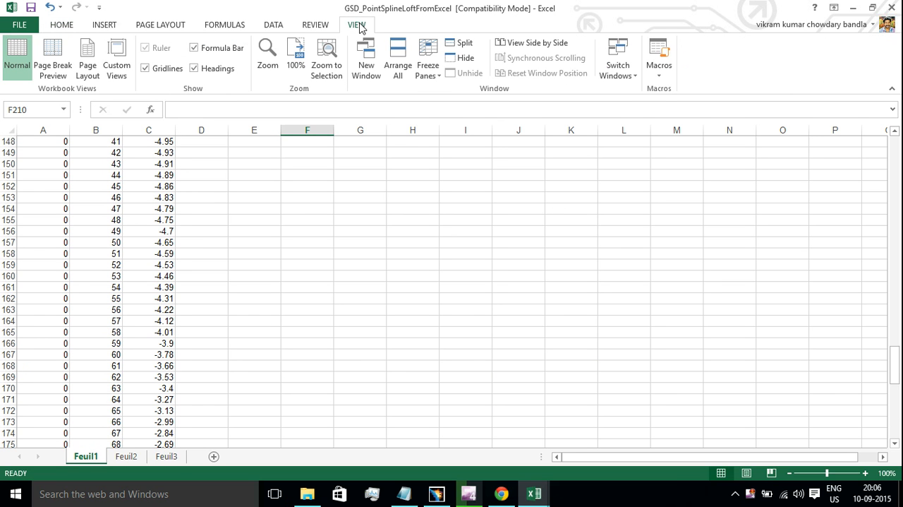
{"action": "mouse_move", "coordinate": [658, 60]}
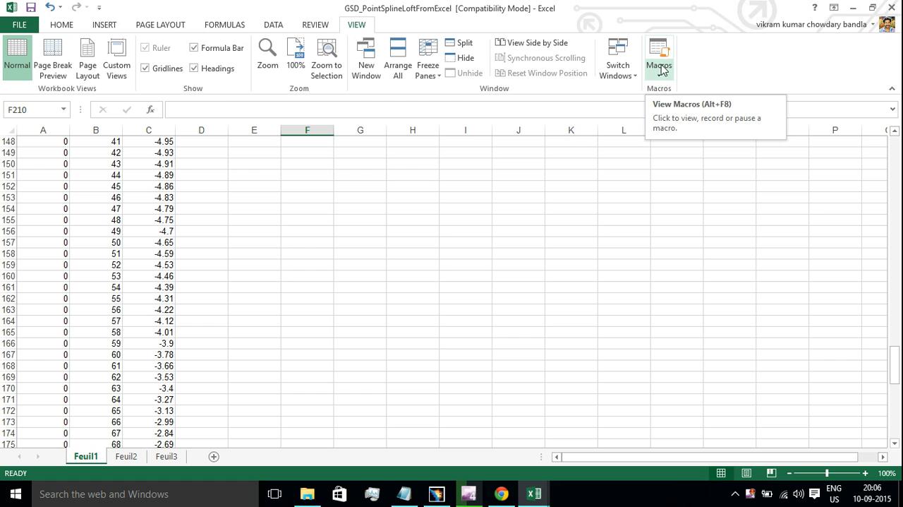
{"action": "left_click", "coordinate": [658, 56]}
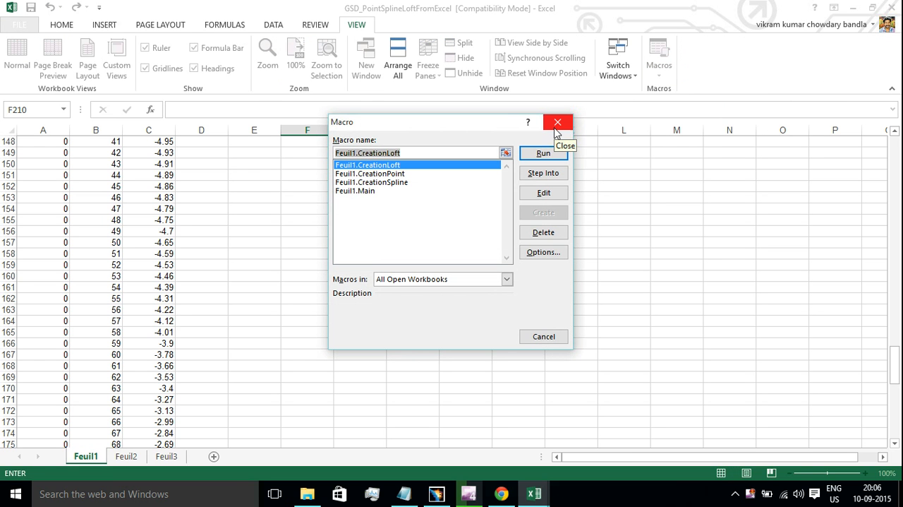
{"action": "mouse_move", "coordinate": [398, 134]}
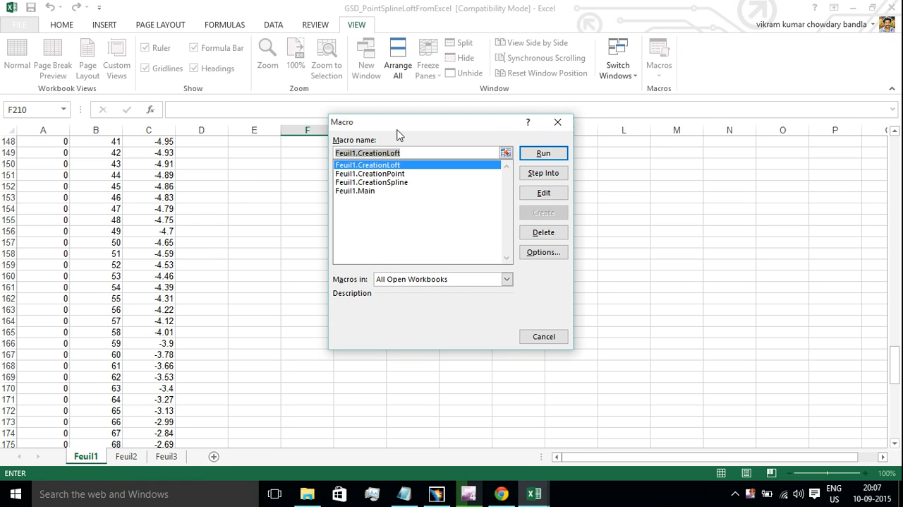
{"action": "mouse_move", "coordinate": [558, 123]}
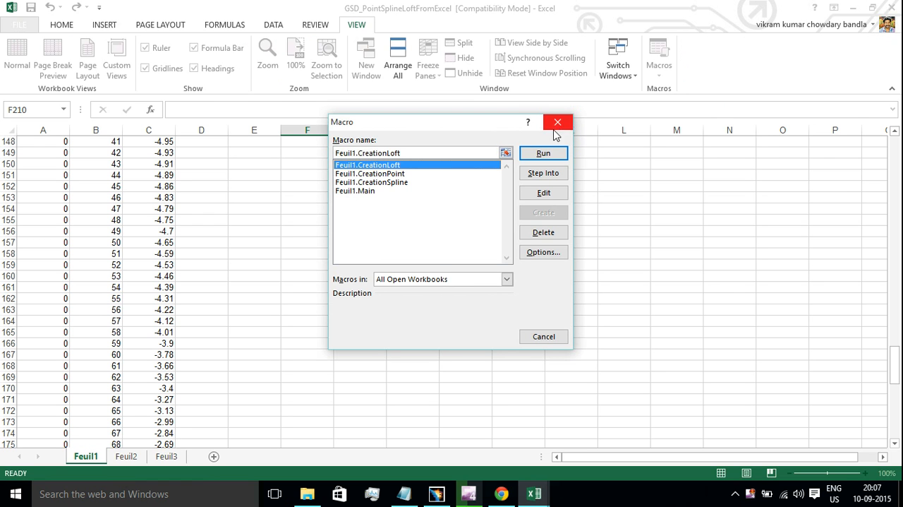
{"action": "left_click", "coordinate": [557, 122]}
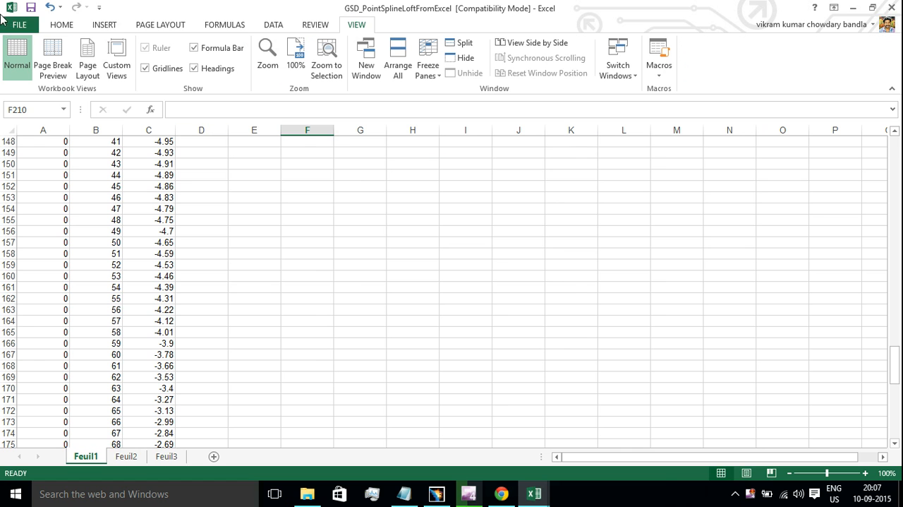
- Set Excel's Trust Center macro setting to Enable all macros and confirm
{"action": "left_click", "coordinate": [18, 24]}
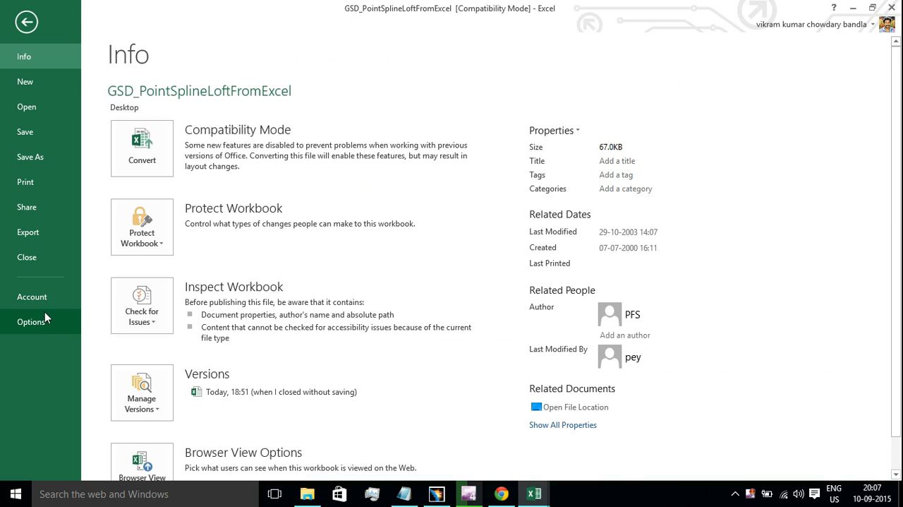
{"action": "mouse_move", "coordinate": [866, 6]}
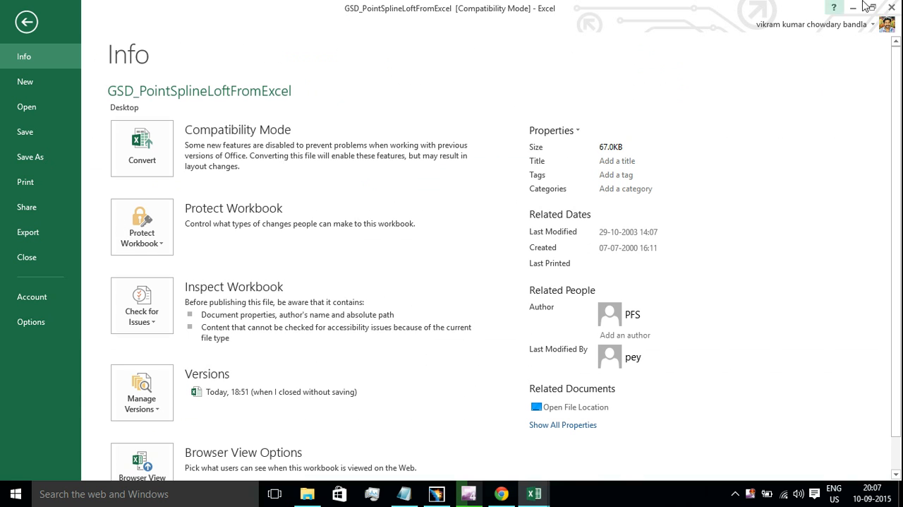
{"action": "mouse_move", "coordinate": [32, 297]}
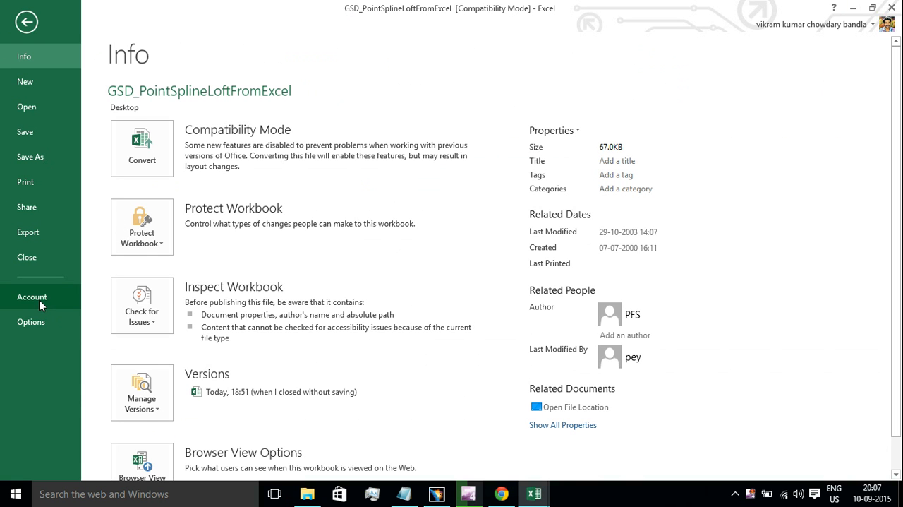
{"action": "left_click", "coordinate": [26, 21]}
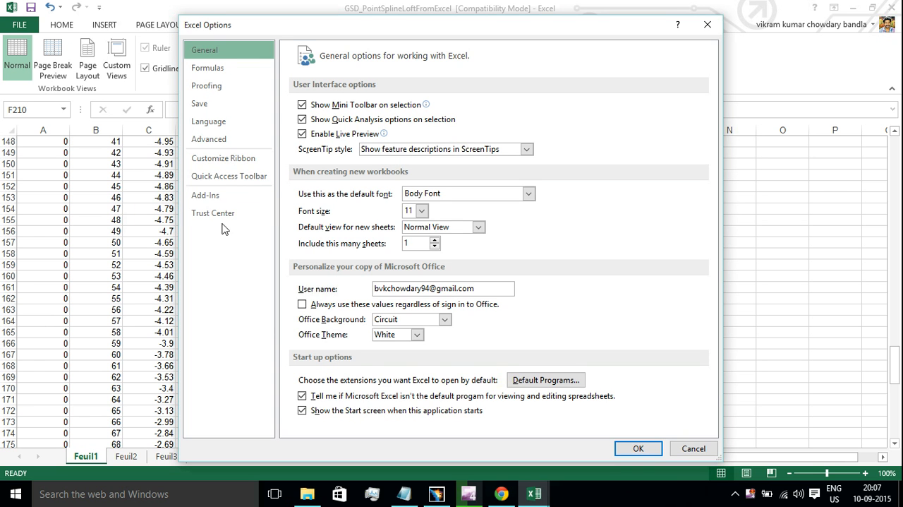
{"action": "left_click", "coordinate": [209, 138]}
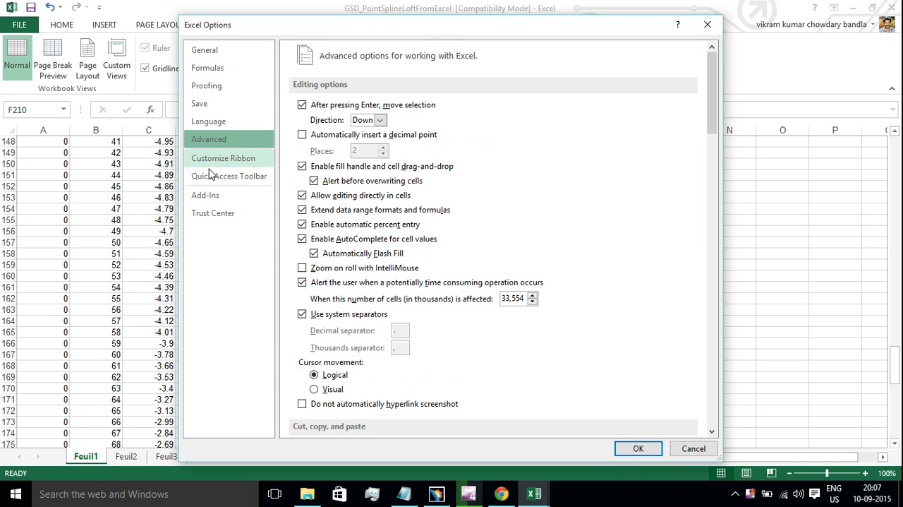
{"action": "mouse_move", "coordinate": [206, 195]}
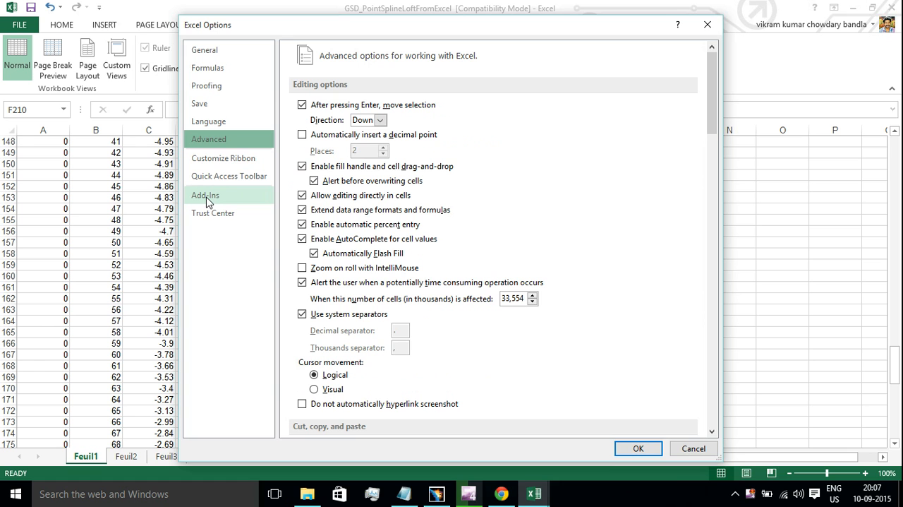
{"action": "mouse_move", "coordinate": [213, 214]}
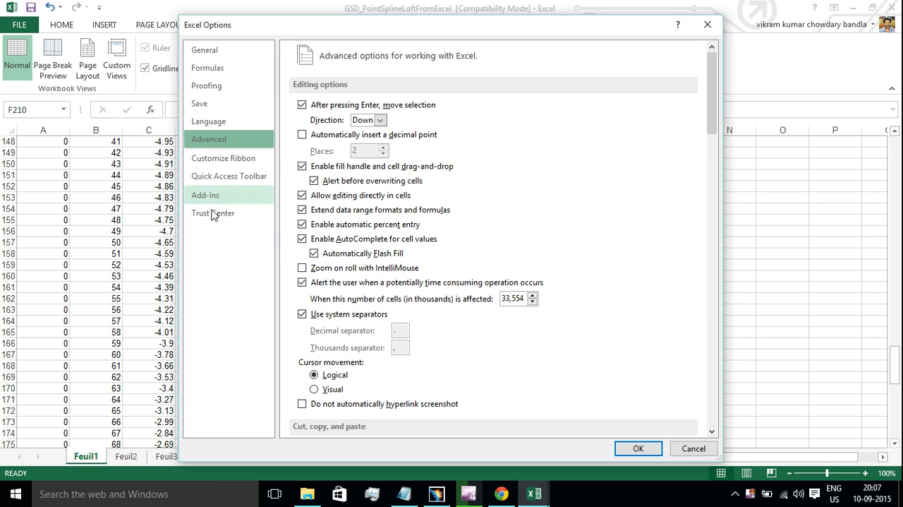
{"action": "left_click", "coordinate": [205, 195]}
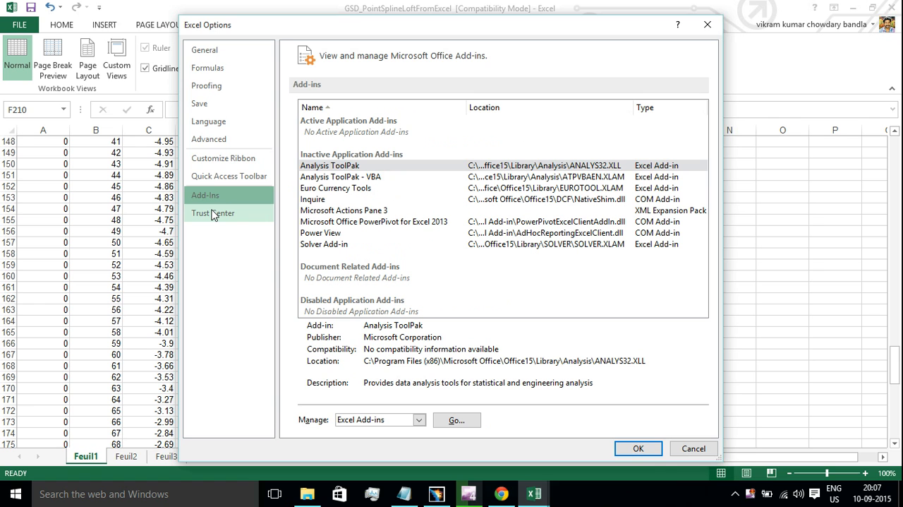
{"action": "mouse_move", "coordinate": [208, 226]}
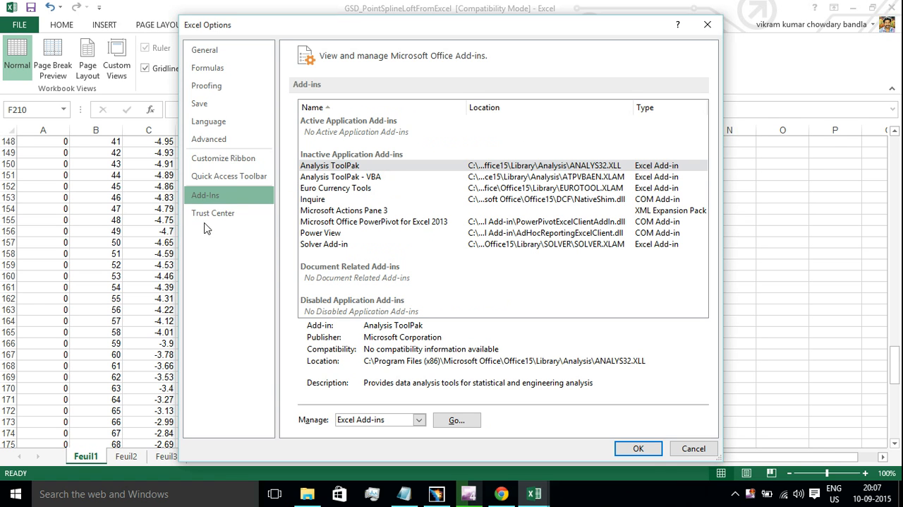
{"action": "left_click", "coordinate": [213, 212]}
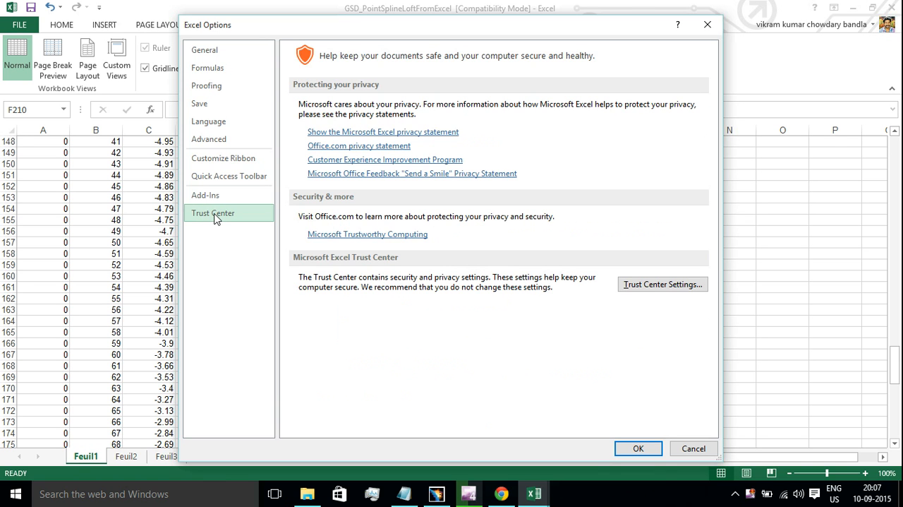
{"action": "left_click", "coordinate": [662, 284]}
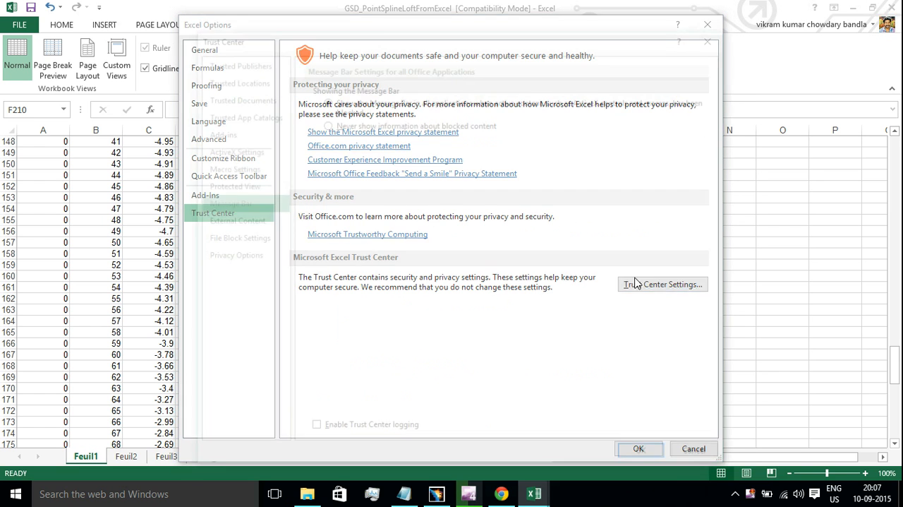
{"action": "left_click", "coordinate": [662, 284]}
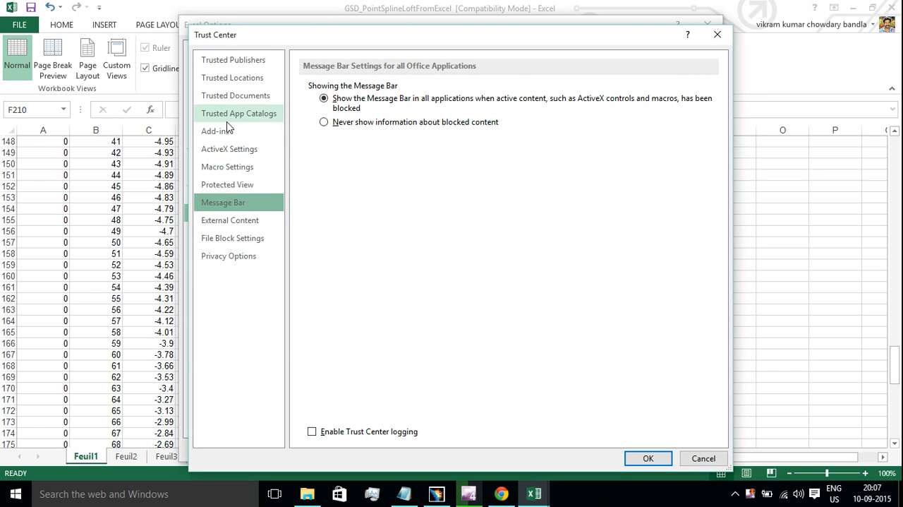
{"action": "left_click", "coordinate": [227, 167]}
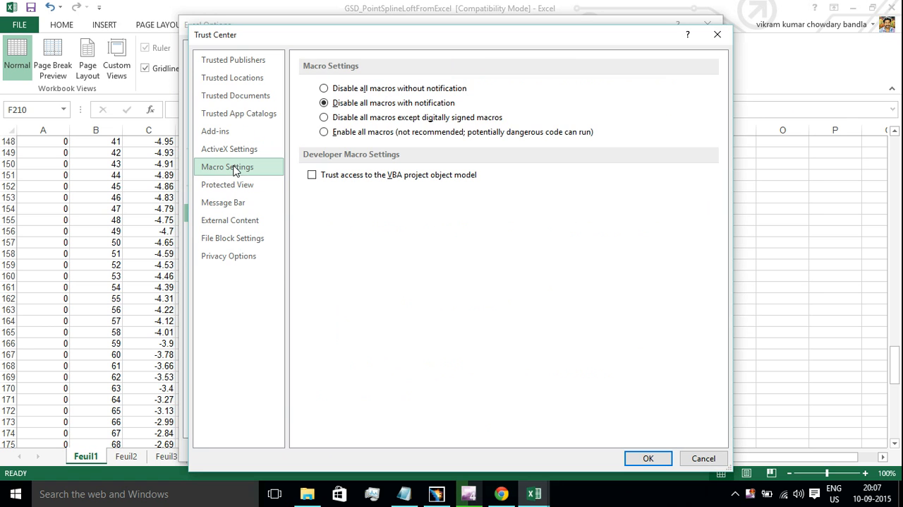
{"action": "mouse_move", "coordinate": [462, 113]}
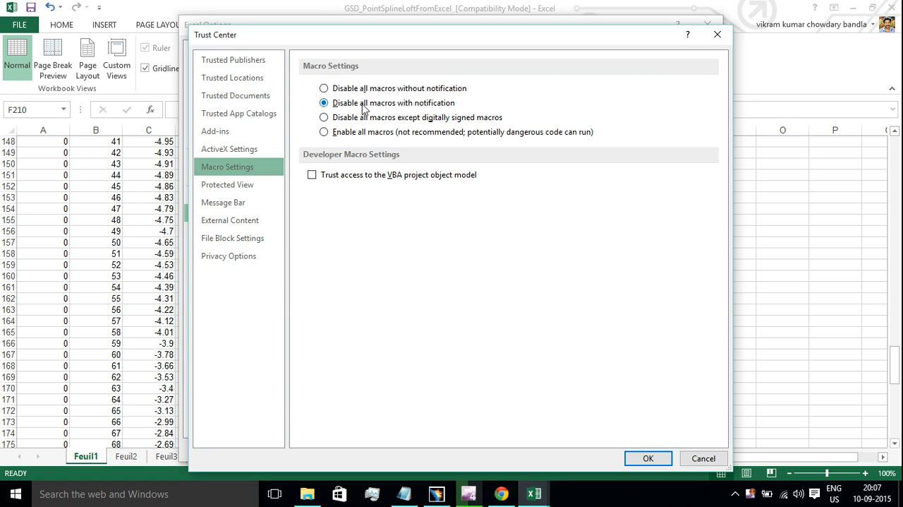
{"action": "left_click", "coordinate": [323, 132]}
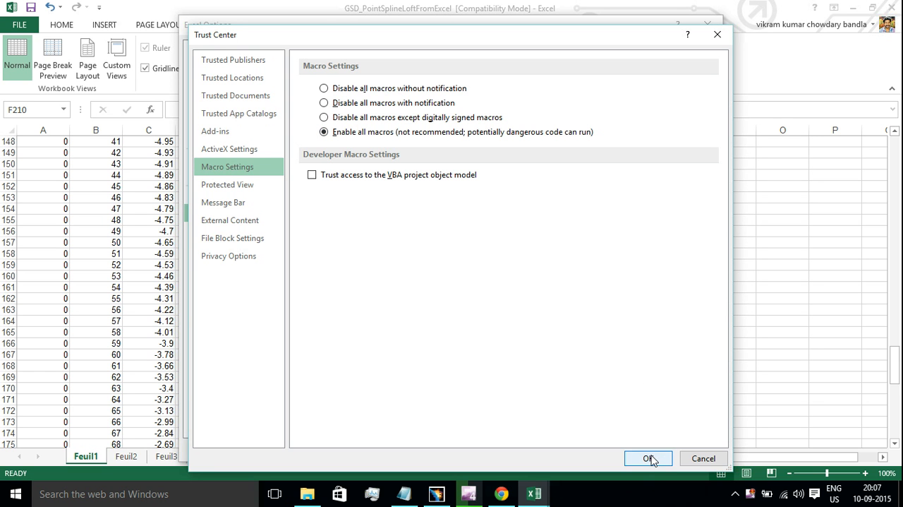
{"action": "left_click", "coordinate": [647, 458]}
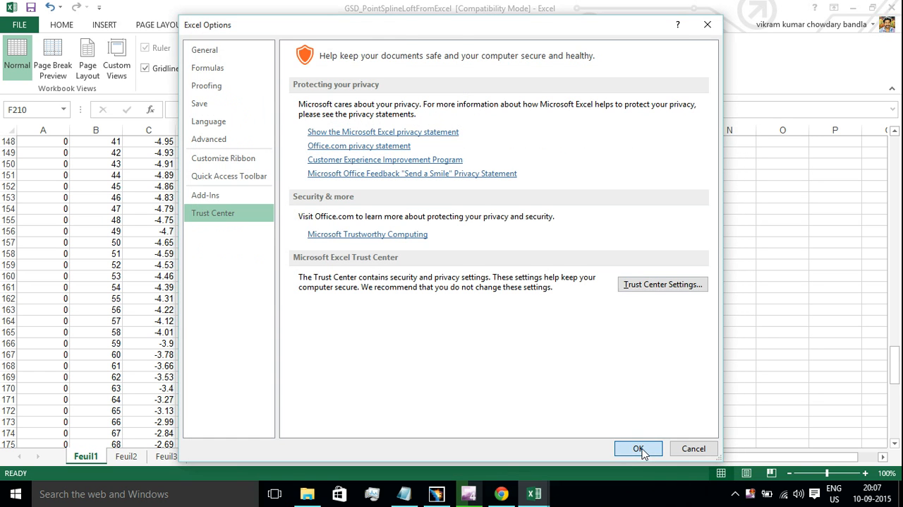
{"action": "left_click", "coordinate": [638, 448]}
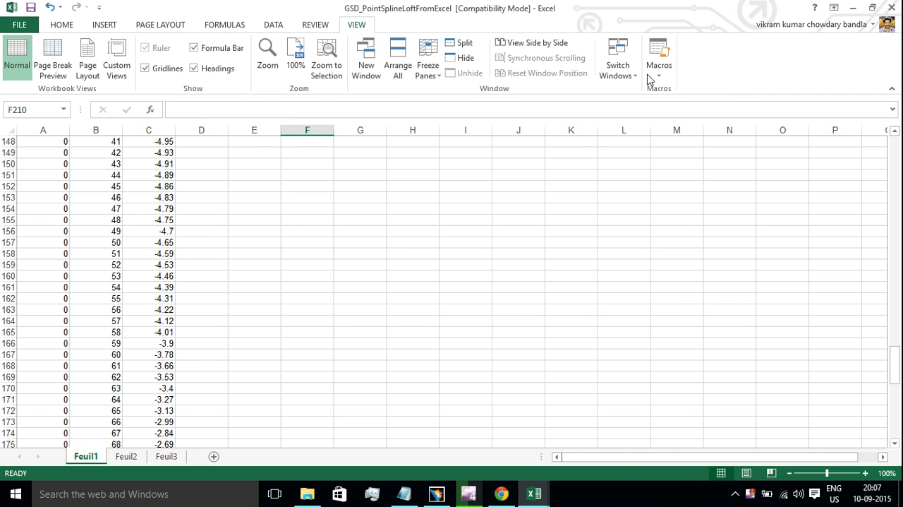
- Select the StartLoft cell A1 and run the Feuil1.Main macro
{"action": "scroll", "scroll_direction": "up", "scroll_amount": 3}
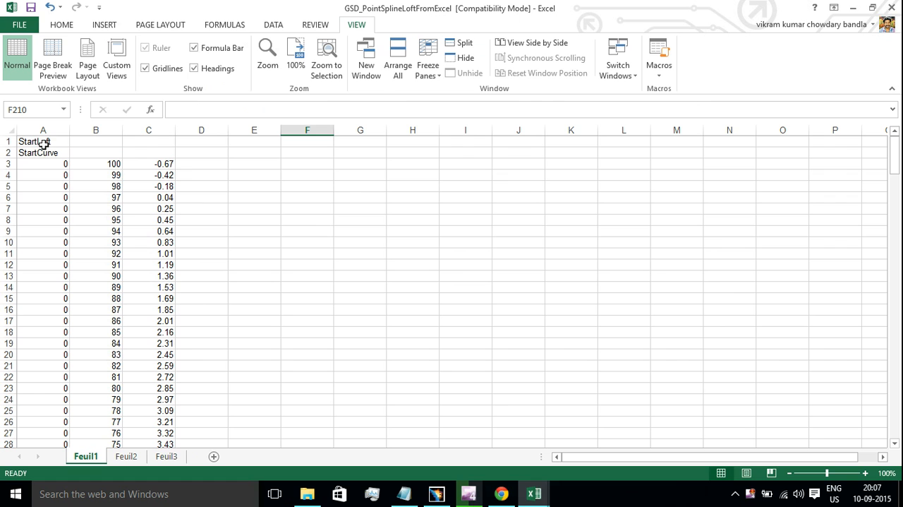
{"action": "left_click", "coordinate": [42, 141]}
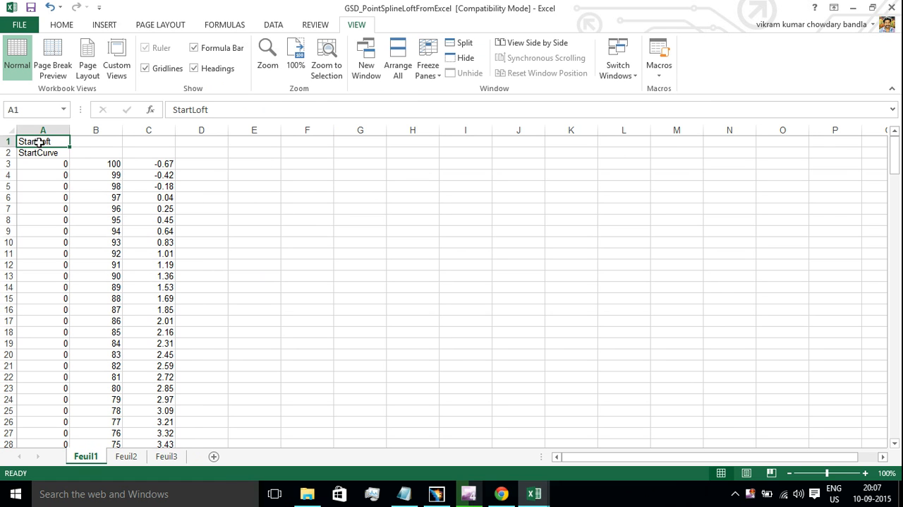
{"action": "mouse_move", "coordinate": [600, 52]}
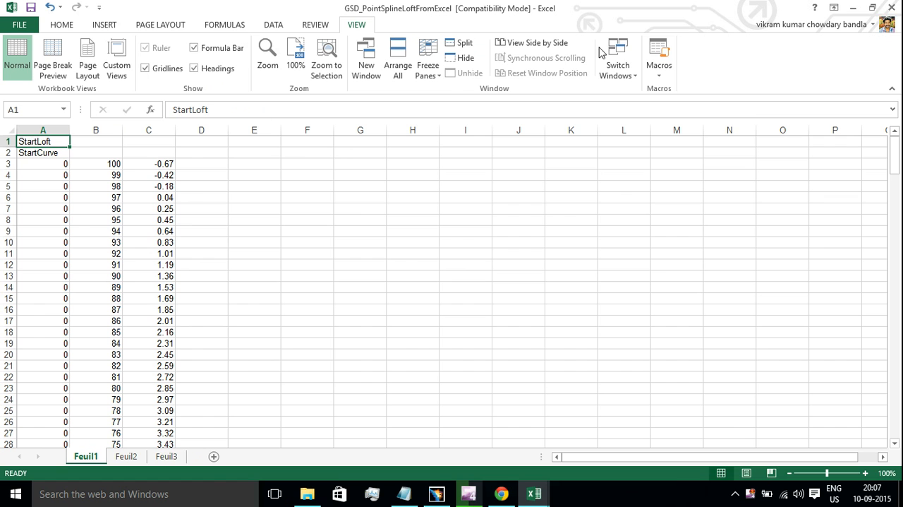
{"action": "left_click", "coordinate": [658, 60]}
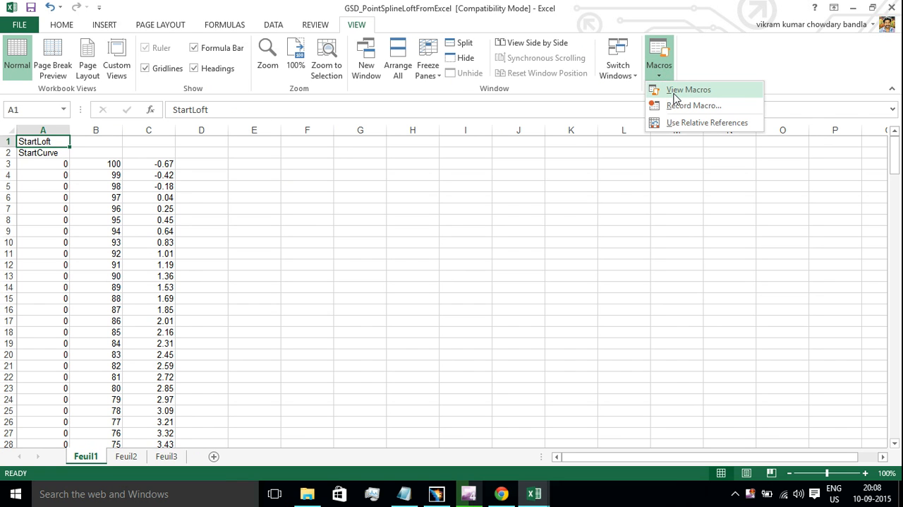
{"action": "left_click", "coordinate": [688, 89]}
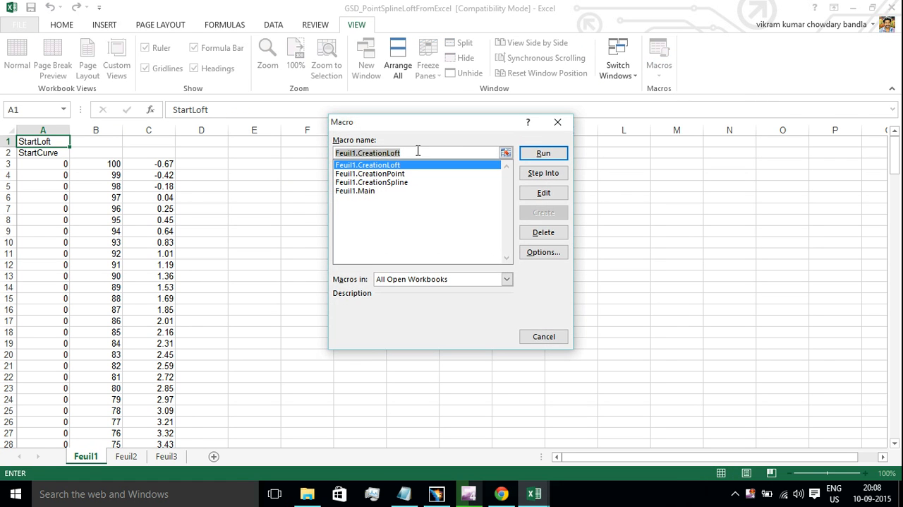
{"action": "left_click", "coordinate": [355, 191]}
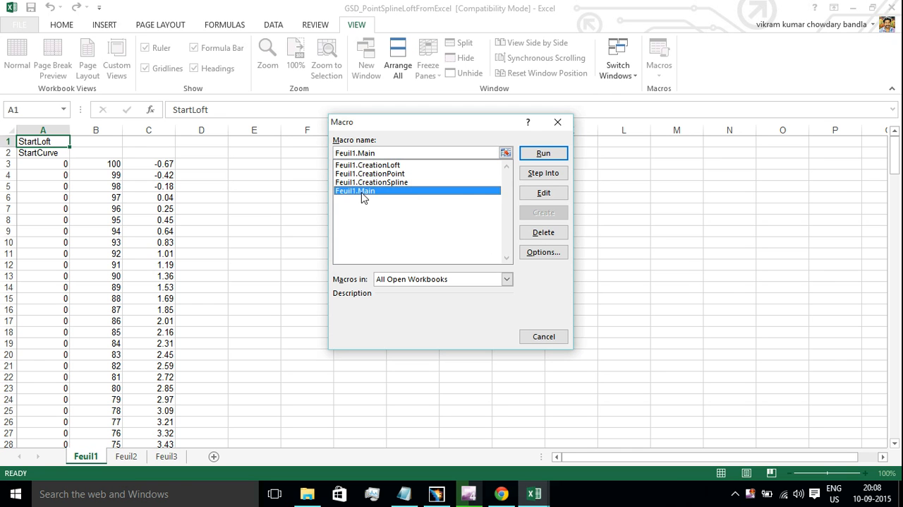
{"action": "left_click", "coordinate": [543, 153]}
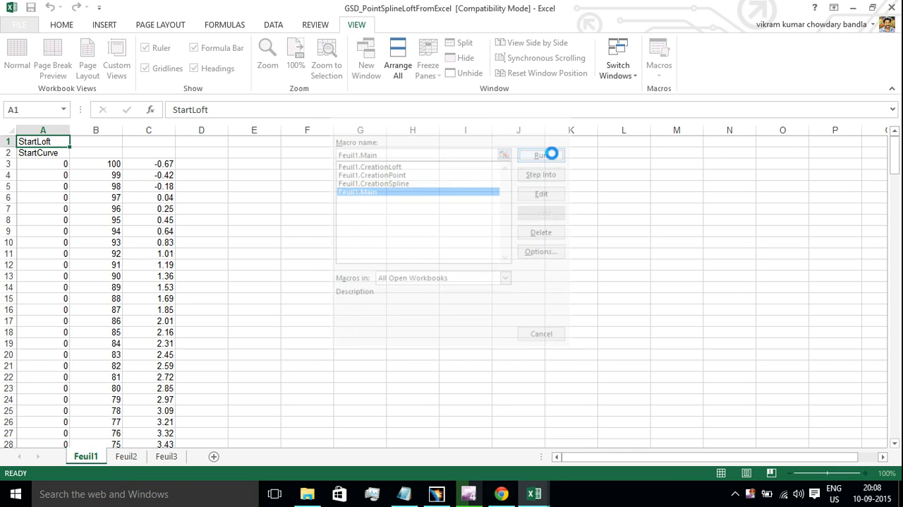
{"action": "left_click", "coordinate": [540, 155]}
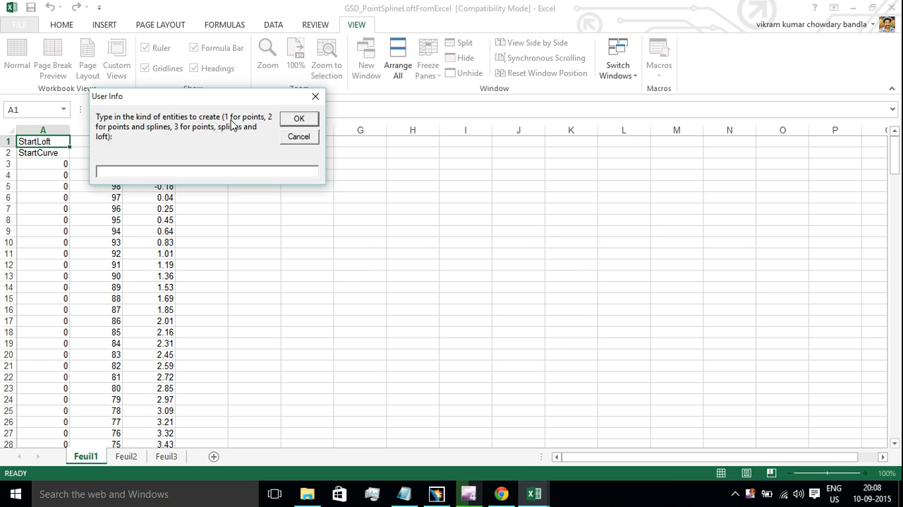
{"action": "mouse_move", "coordinate": [234, 148]}
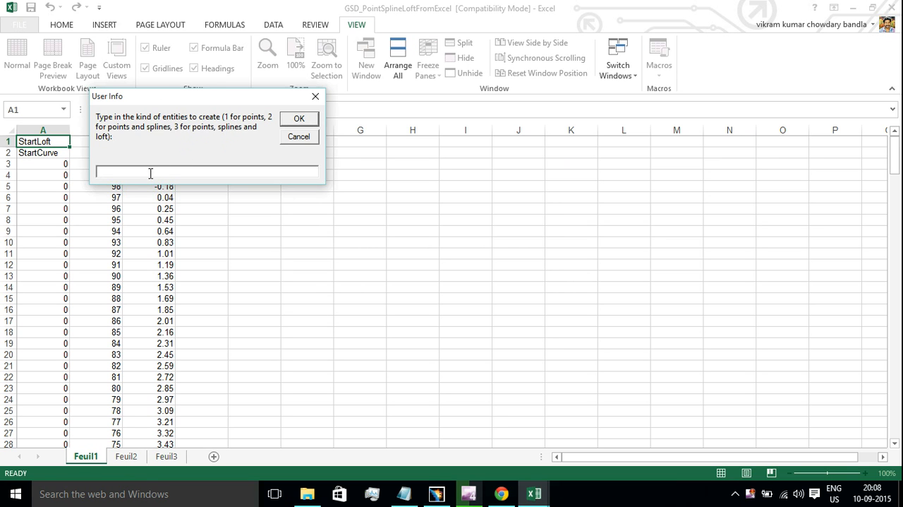
- Enter option 2 in the macro prompt to create points and splines
{"action": "type", "text": "1"}
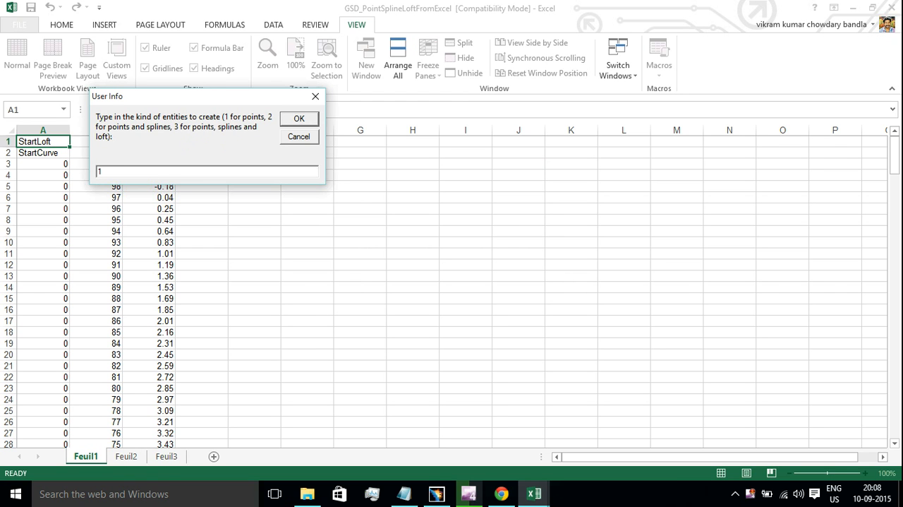
{"action": "type", "text": "2"}
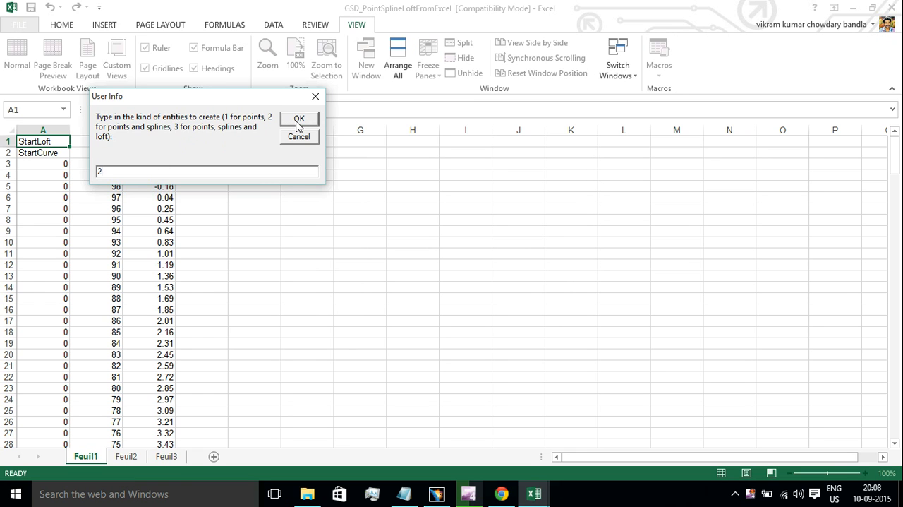
{"action": "left_click", "coordinate": [298, 118]}
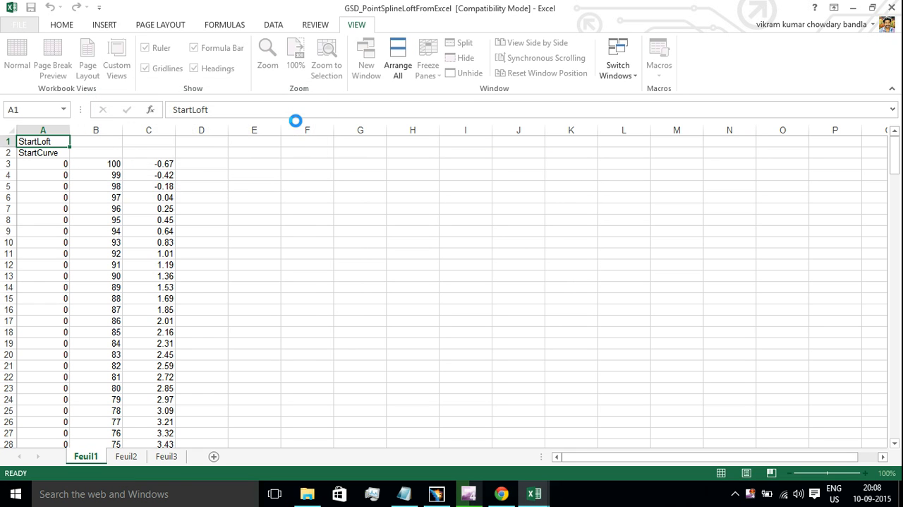
{"action": "left_click", "coordinate": [148, 286]}
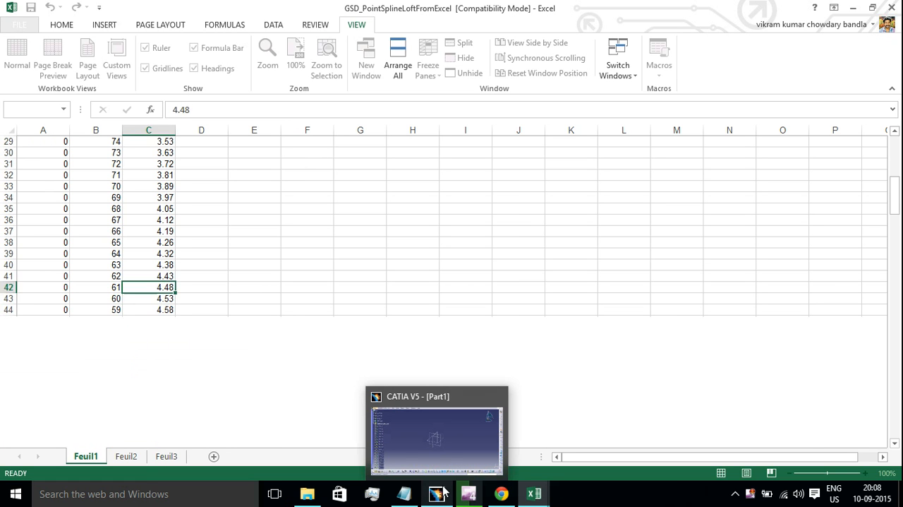
- Let the macro finish at the End row, then switch to the CATIA part
{"action": "left_click", "coordinate": [148, 422]}
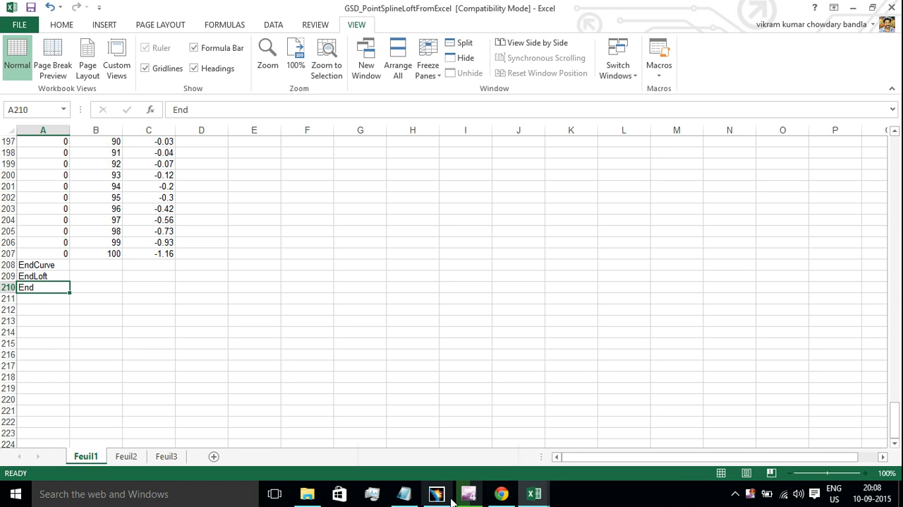
{"action": "left_click", "coordinate": [436, 494]}
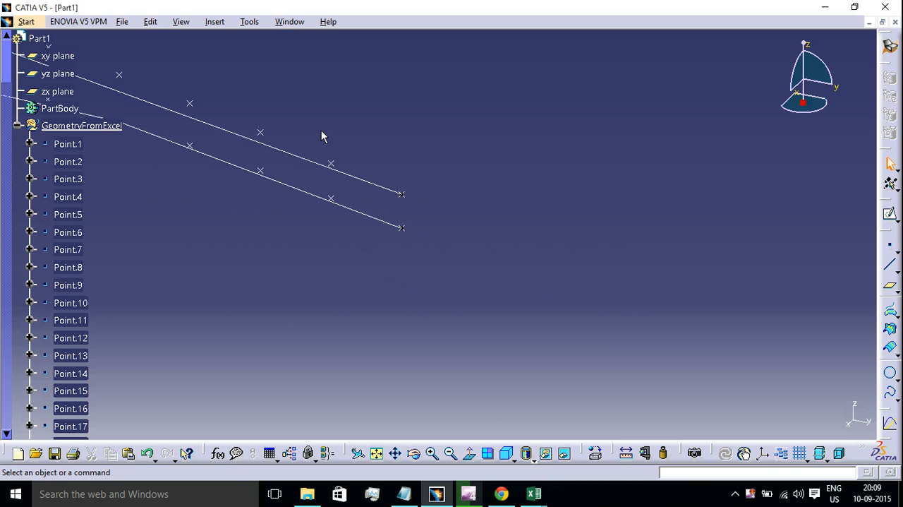
{"action": "mouse_move", "coordinate": [612, 151]}
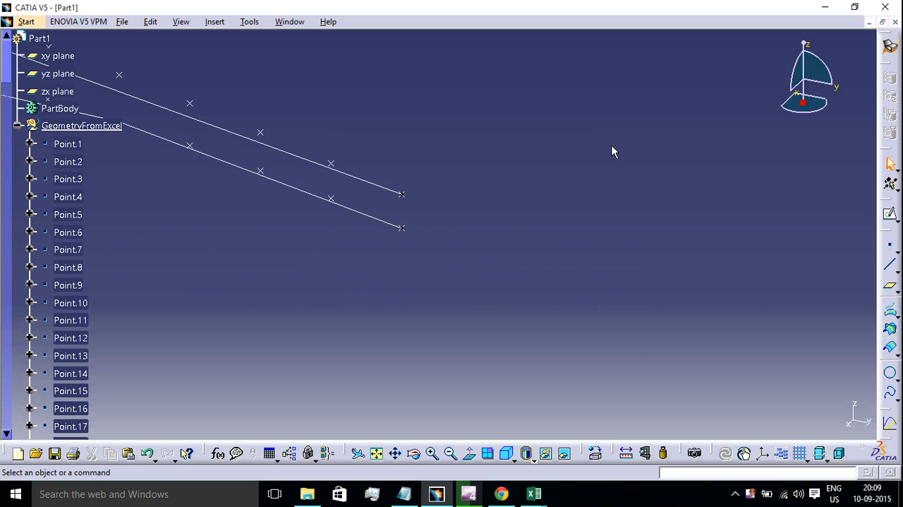
{"action": "mouse_move", "coordinate": [381, 189]}
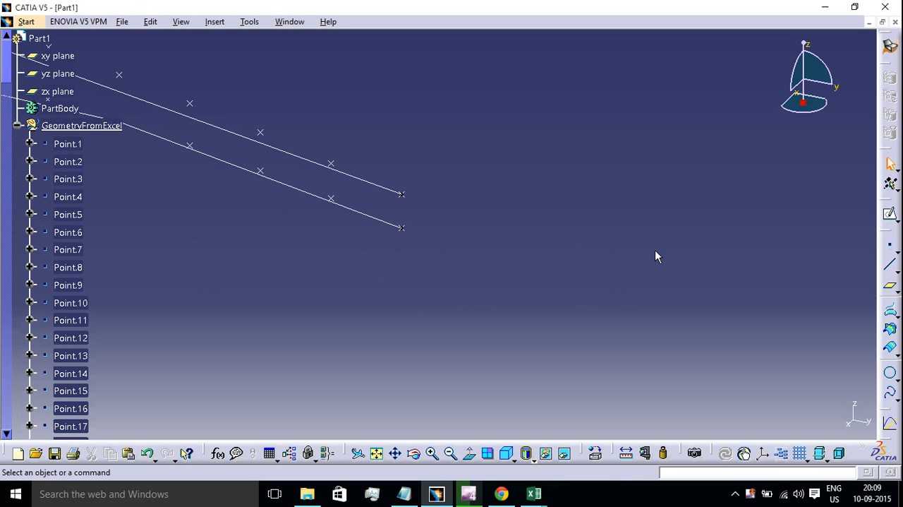
- Start a Connect Curve from the Insert > Wireframe menu
{"action": "left_click", "coordinate": [215, 21]}
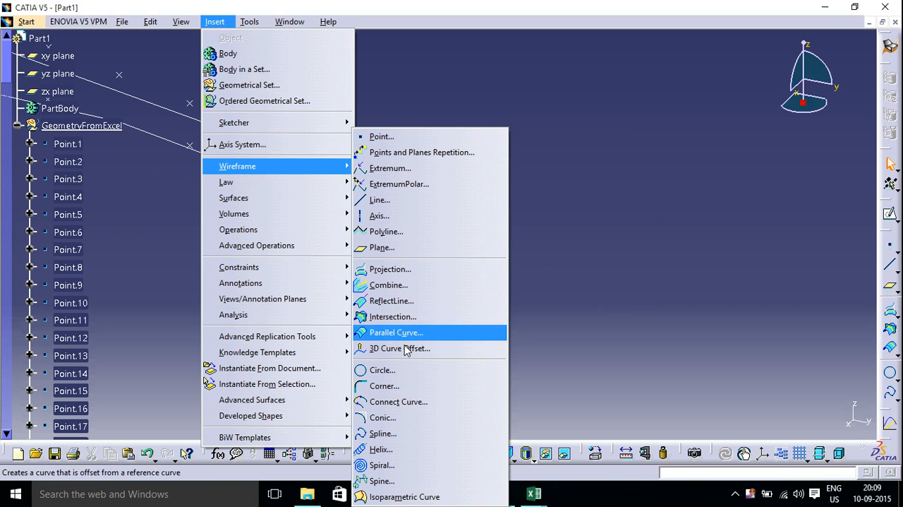
{"action": "mouse_move", "coordinate": [398, 401]}
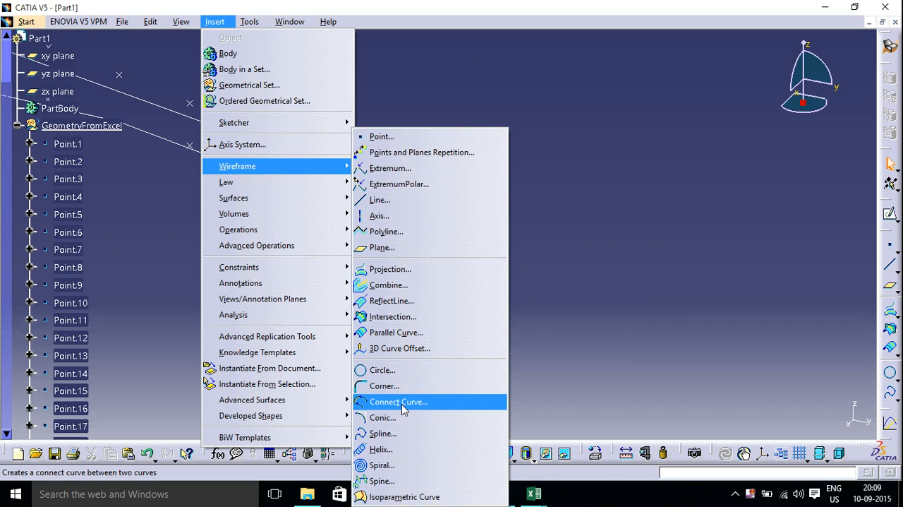
{"action": "left_click", "coordinate": [397, 401]}
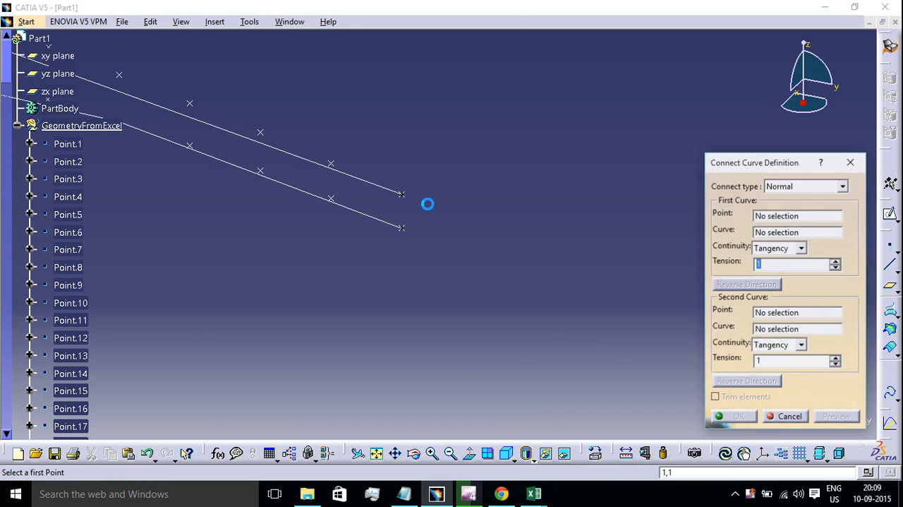
- Connect Point.1 and Point.205 tangentially with tensions 4.1 and 4.2
{"action": "left_click", "coordinate": [401, 193]}
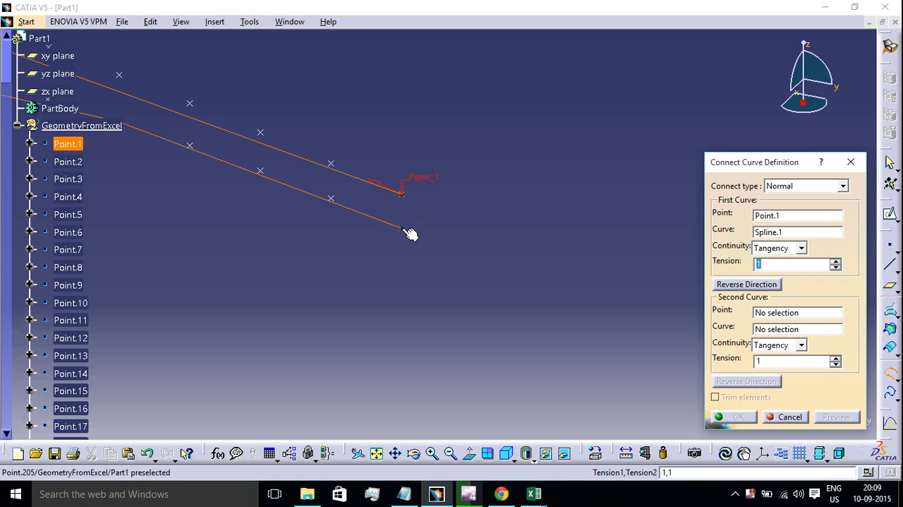
{"action": "left_click", "coordinate": [393, 225]}
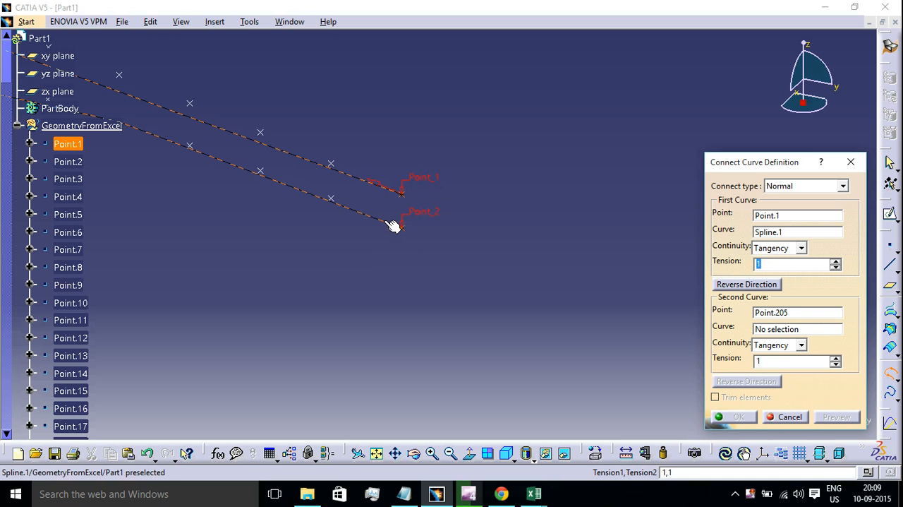
{"action": "left_click", "coordinate": [395, 228]}
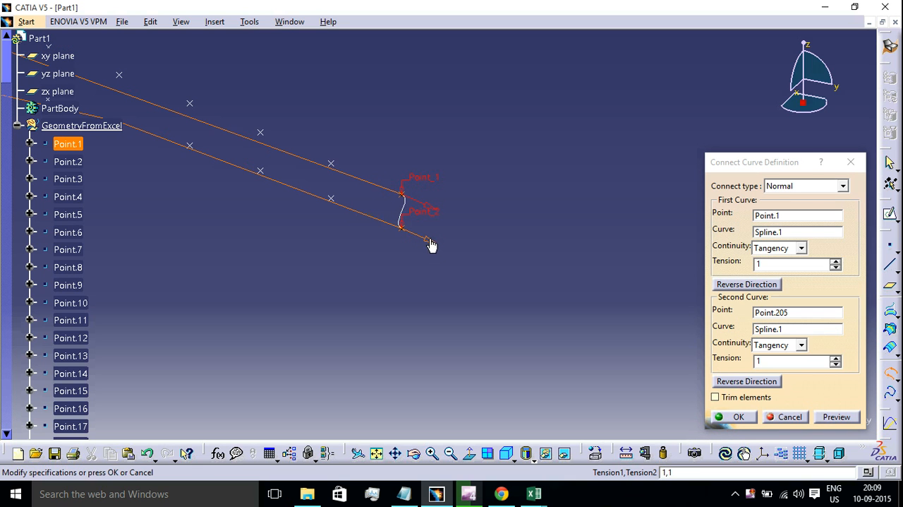
{"action": "left_click", "coordinate": [835, 262]}
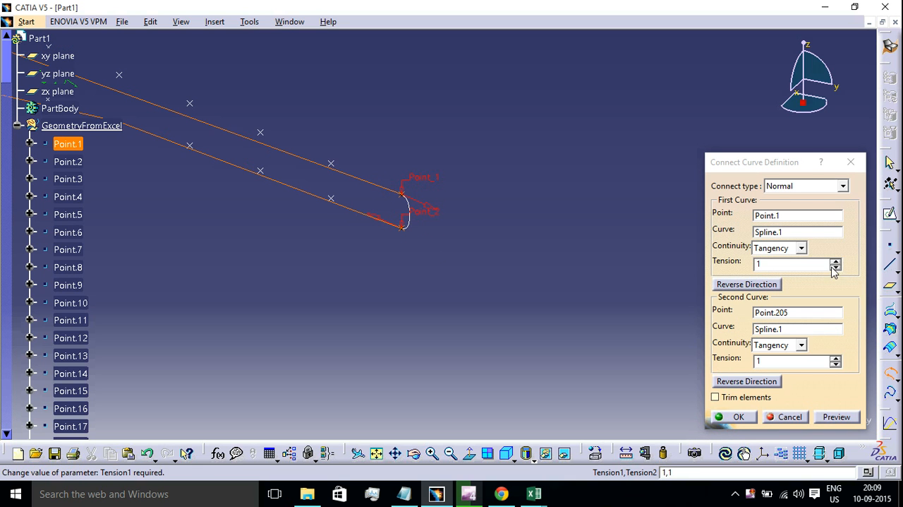
{"action": "left_click", "coordinate": [836, 260]}
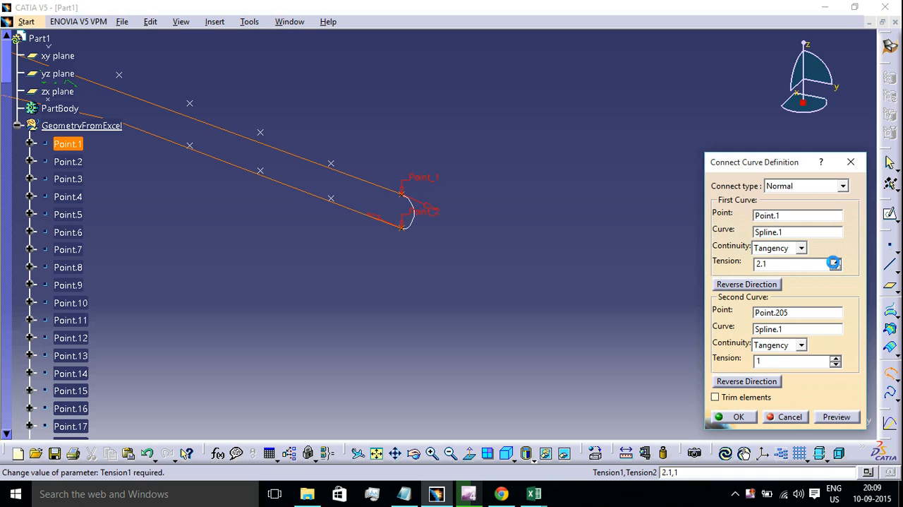
{"action": "left_click", "coordinate": [834, 260]}
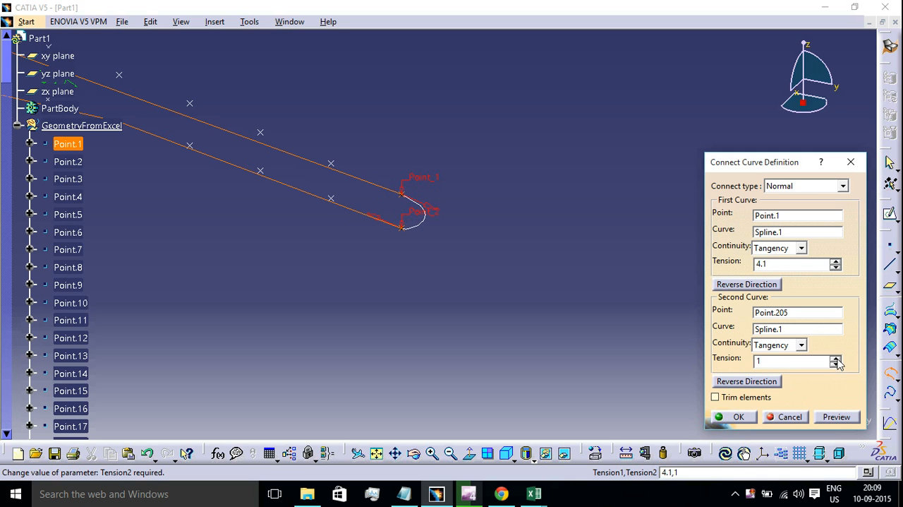
{"action": "left_click", "coordinate": [836, 359]}
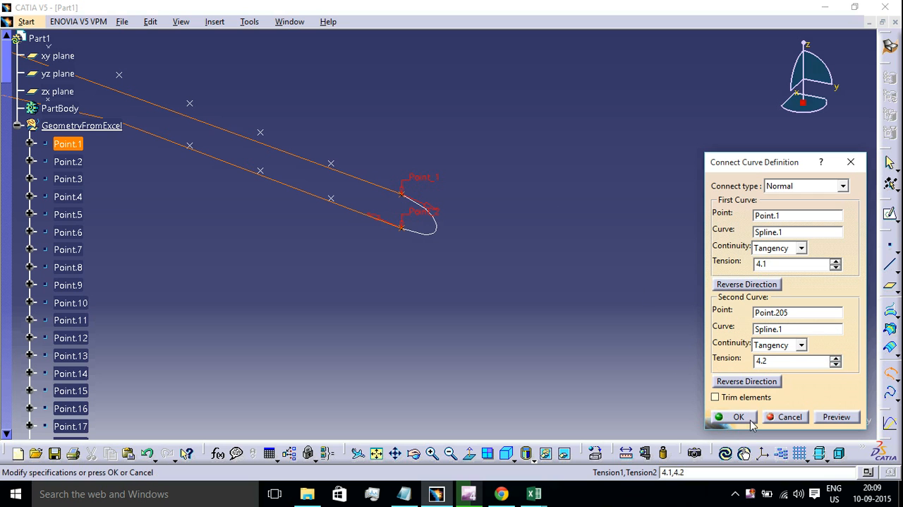
{"action": "left_click", "coordinate": [738, 416]}
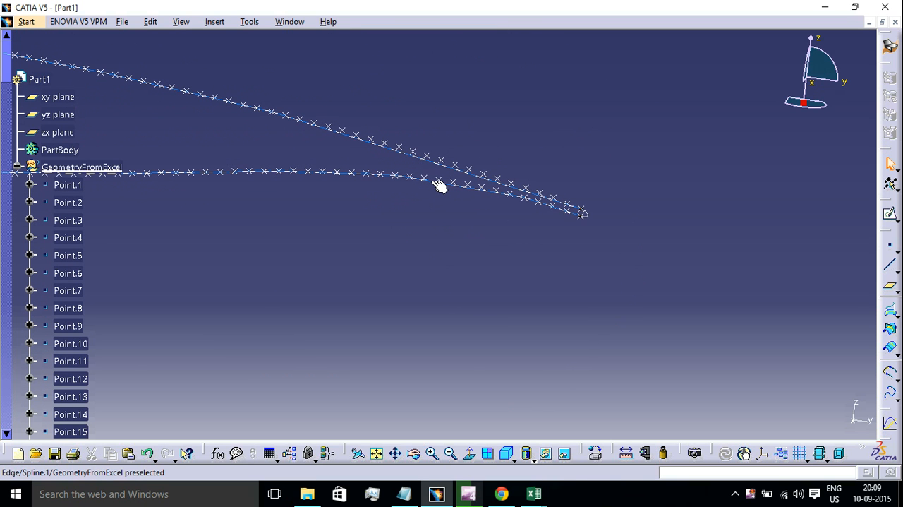
{"action": "mouse_move", "coordinate": [582, 211]}
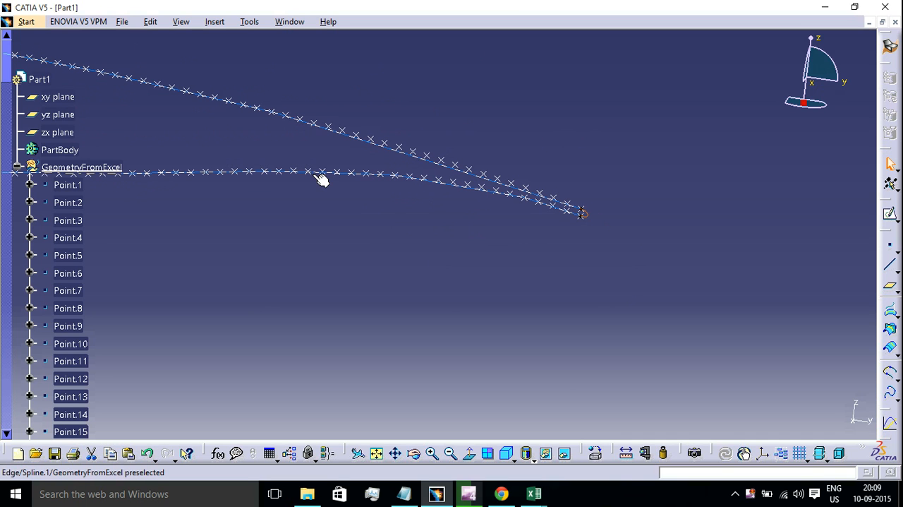
- Select Spline.1 and start a Join with Connect.1
{"action": "left_click", "coordinate": [322, 179]}
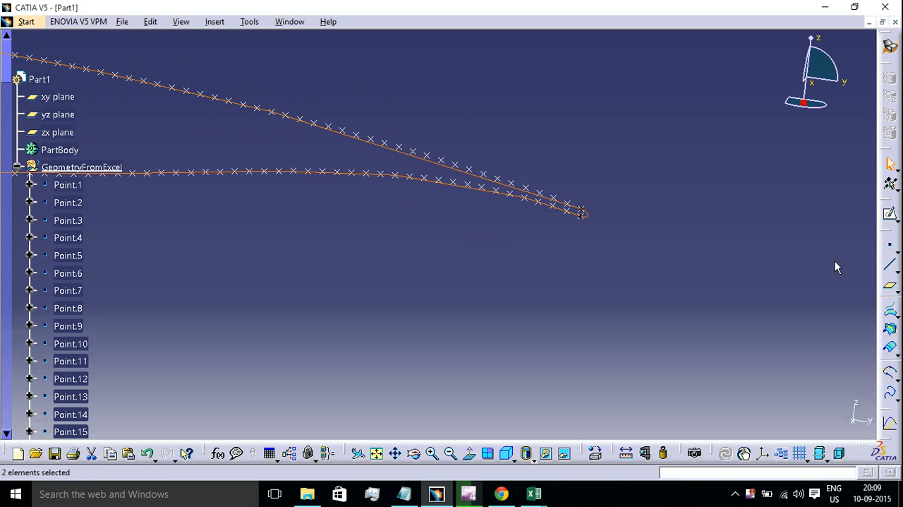
{"action": "left_click", "coordinate": [215, 21]}
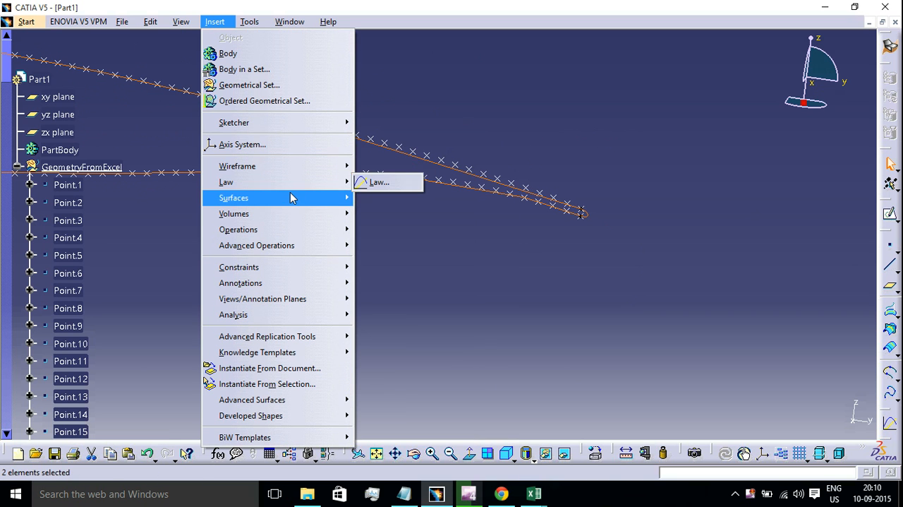
{"action": "mouse_move", "coordinate": [234, 214]}
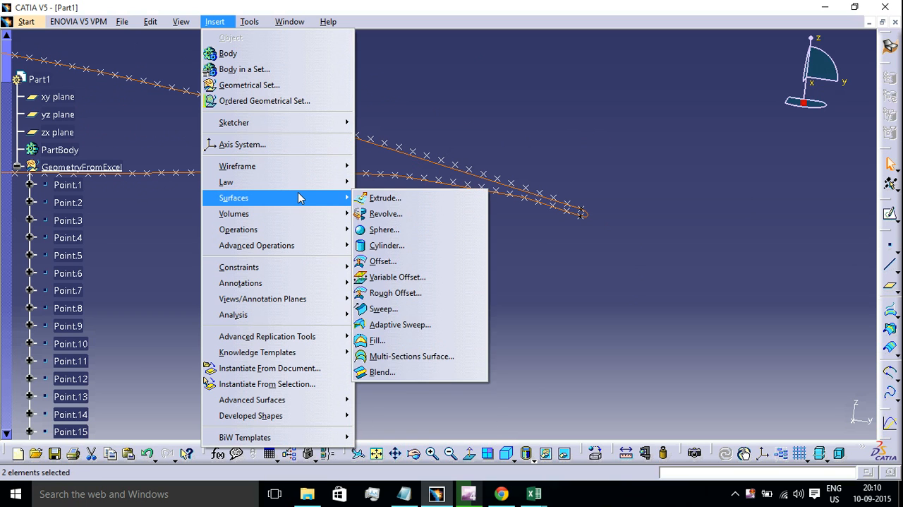
{"action": "mouse_move", "coordinate": [239, 228]}
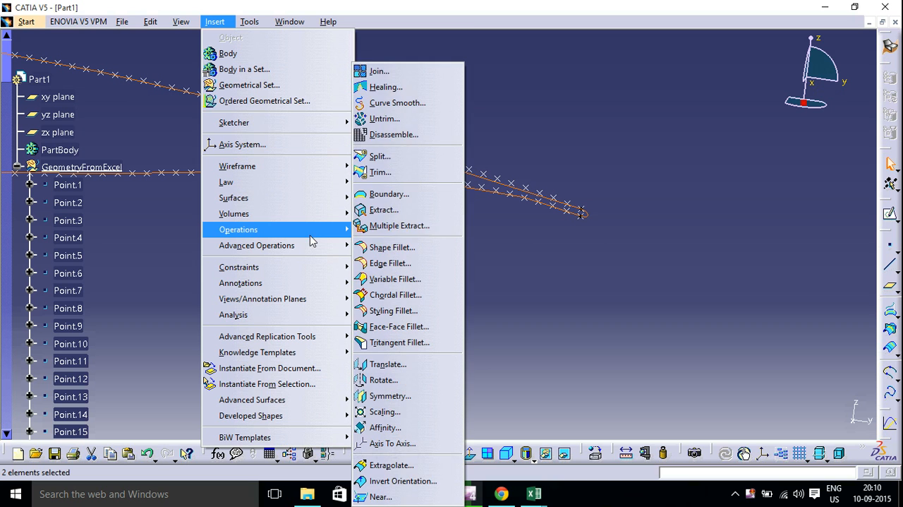
{"action": "mouse_move", "coordinate": [379, 71]}
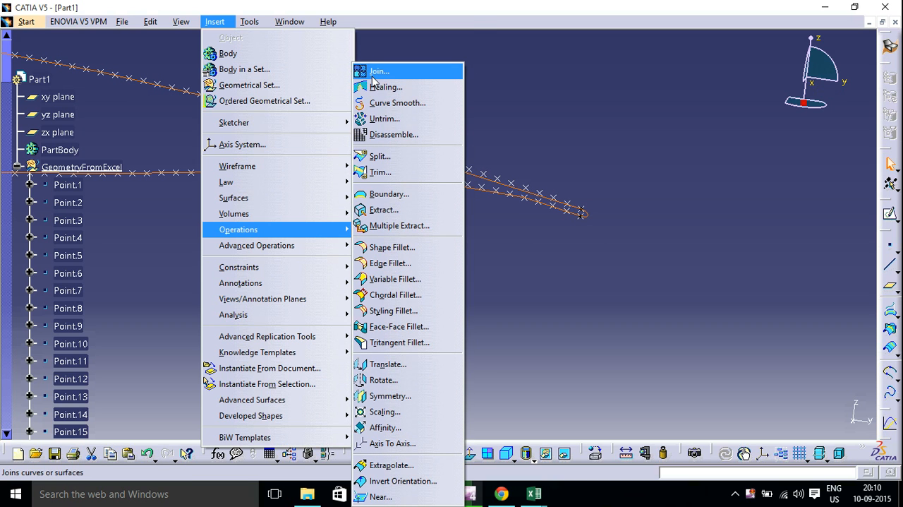
{"action": "left_click", "coordinate": [379, 71]}
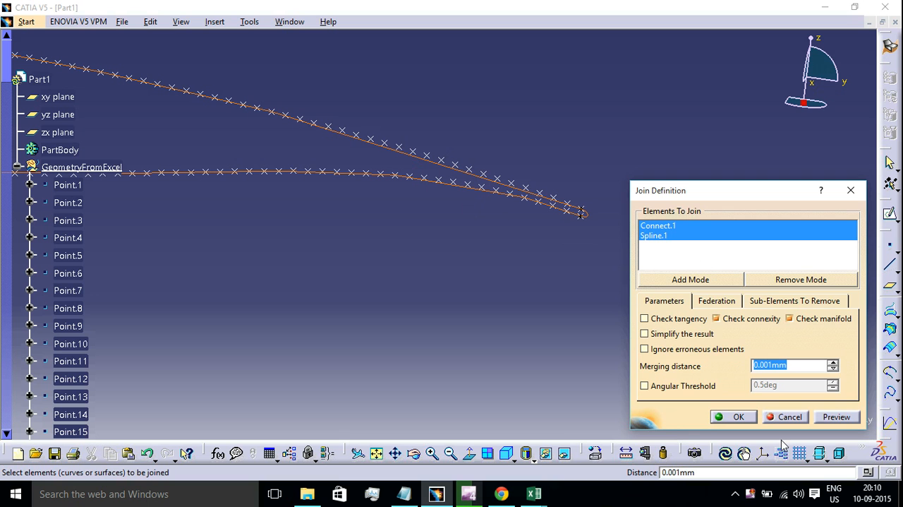
- Confirm Join.1 combining Spline.1 and Connect.1 into a closed airfoil
{"action": "left_click", "coordinate": [785, 417]}
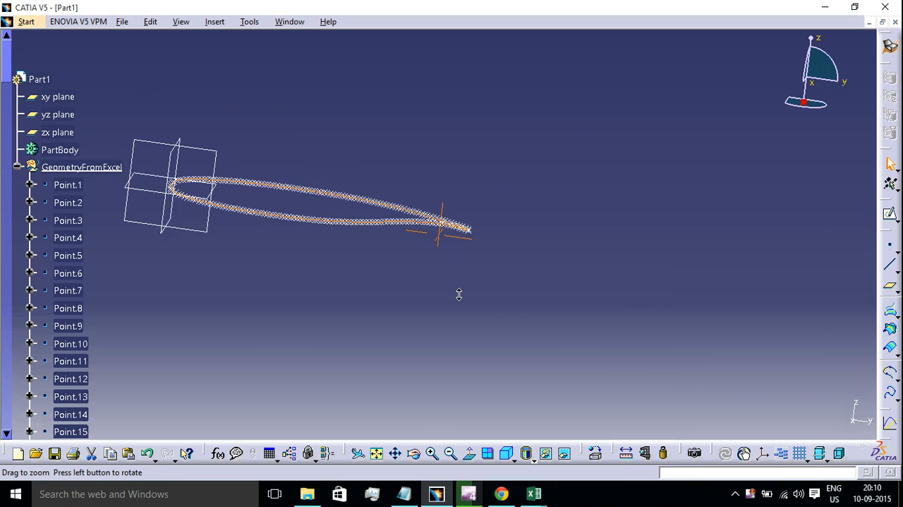
{"action": "left_click", "coordinate": [81, 167]}
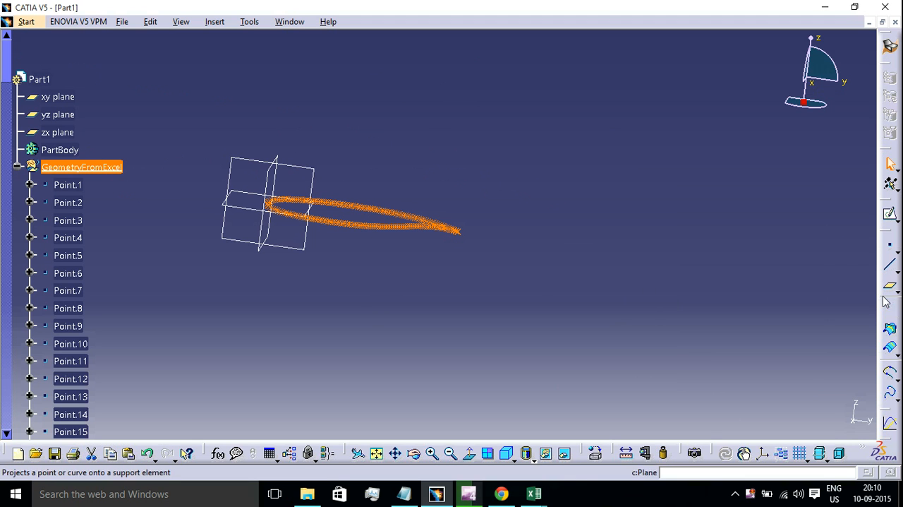
{"action": "scroll", "scroll_direction": "down", "scroll_amount": 3}
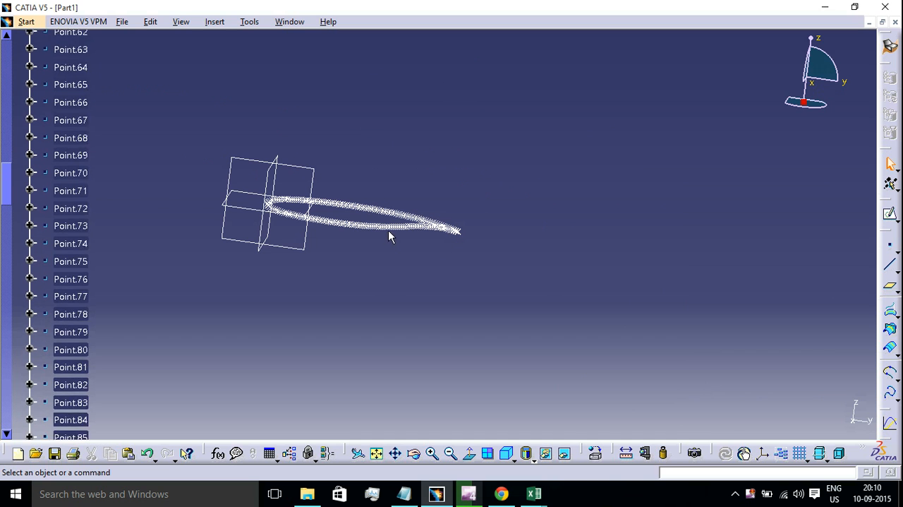
{"action": "scroll", "scroll_direction": "down", "scroll_amount": 3}
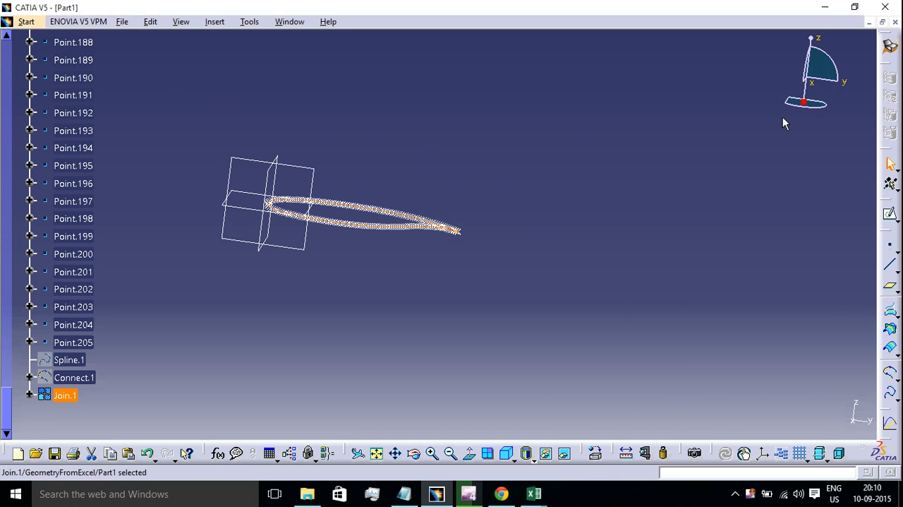
{"action": "left_click", "coordinate": [215, 21]}
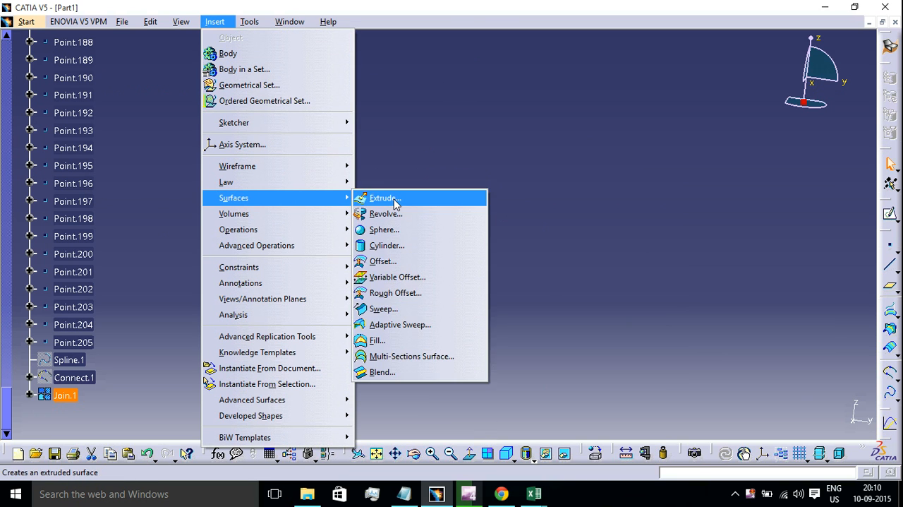
- Extrude Join.1 along the X component to 155 mm and inspect the wing preview
{"action": "left_click", "coordinate": [382, 198]}
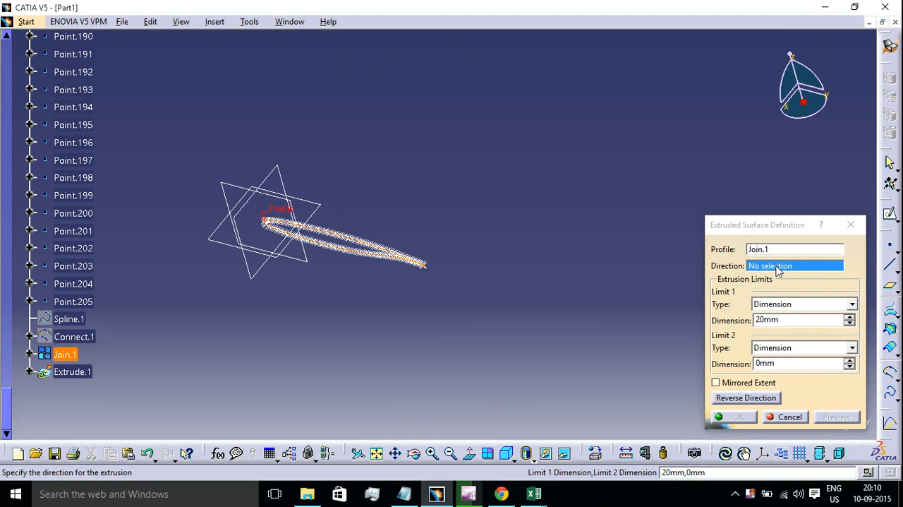
{"action": "mouse_move", "coordinate": [787, 147]}
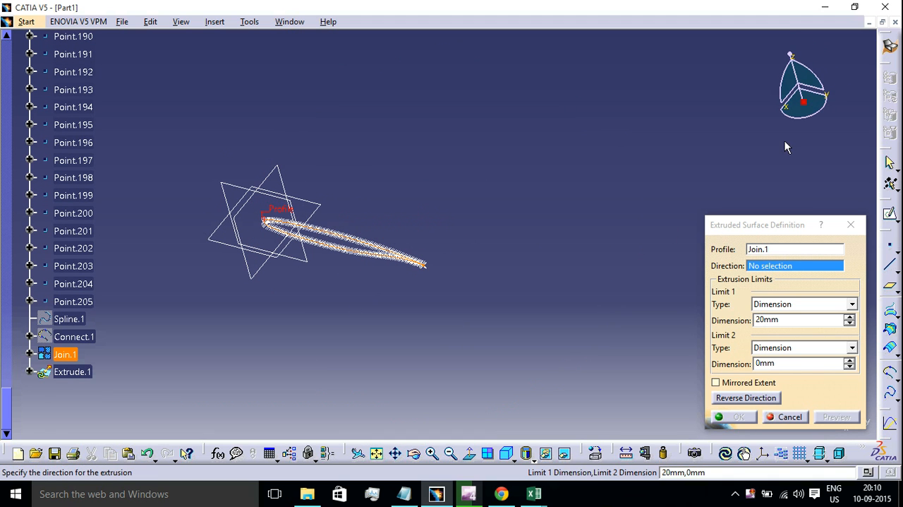
{"action": "right_click", "coordinate": [794, 265]}
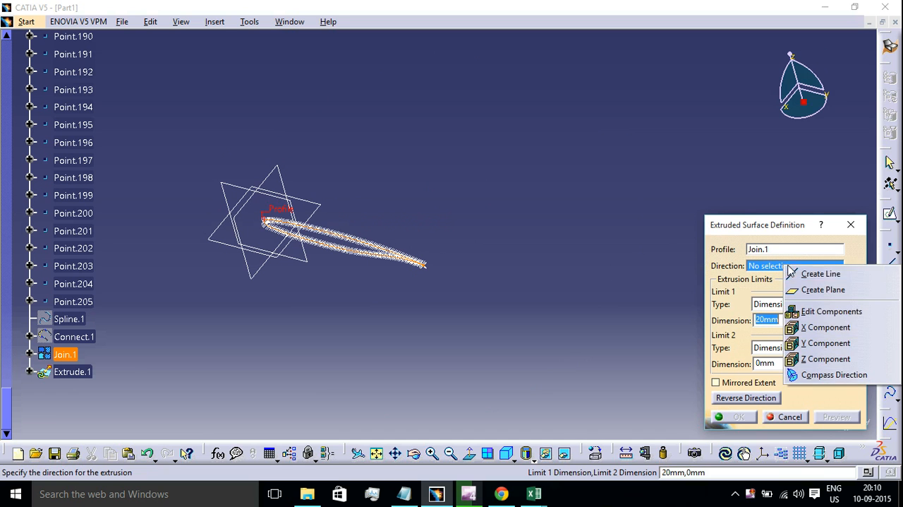
{"action": "left_click", "coordinate": [825, 327]}
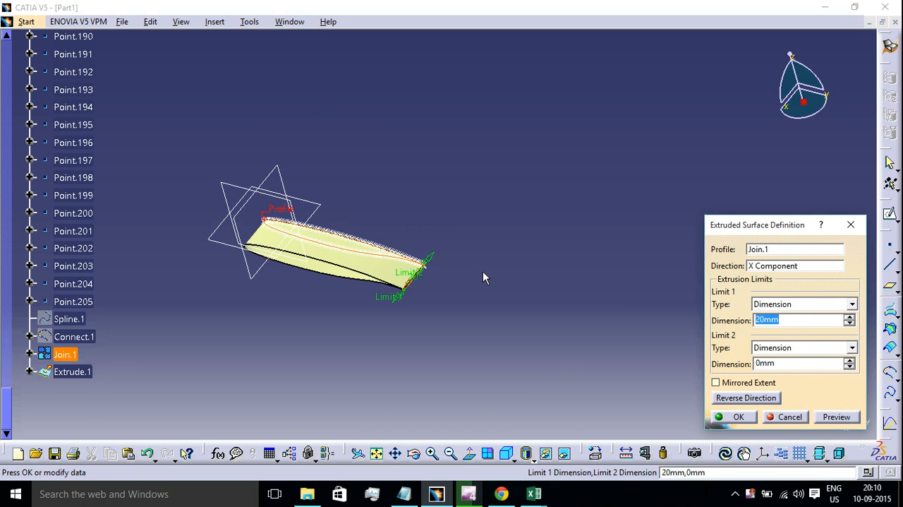
{"action": "type", "text": "52mm"}
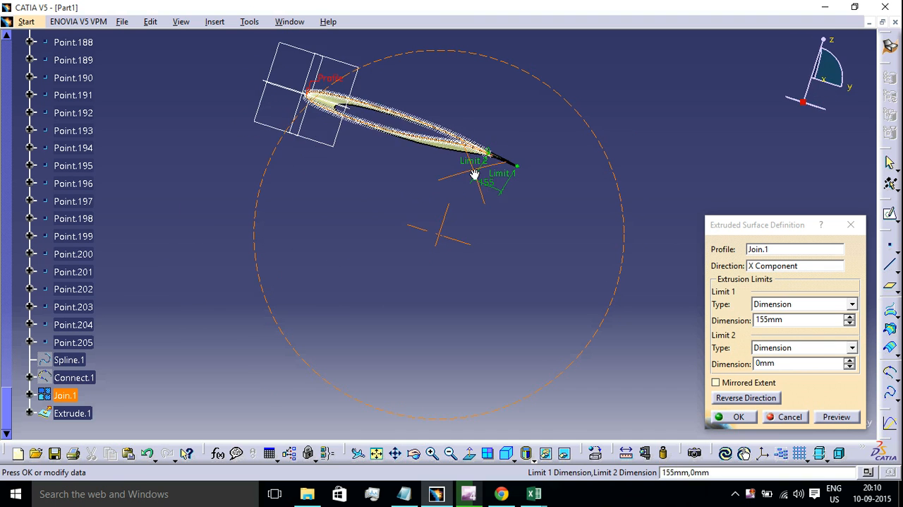
{"action": "left_click_drag", "start_coordinate": [473, 174], "coordinate": [439, 219]}
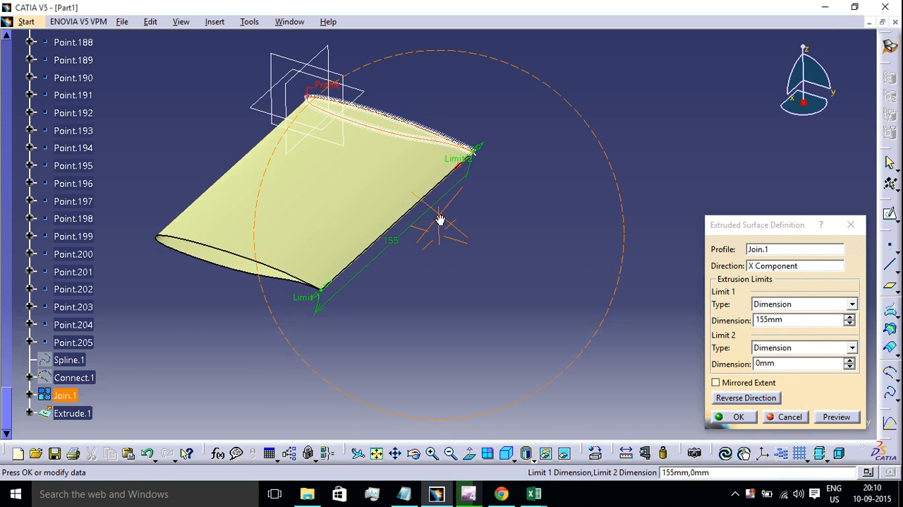
{"action": "left_click_drag", "start_coordinate": [440, 219], "coordinate": [451, 247]}
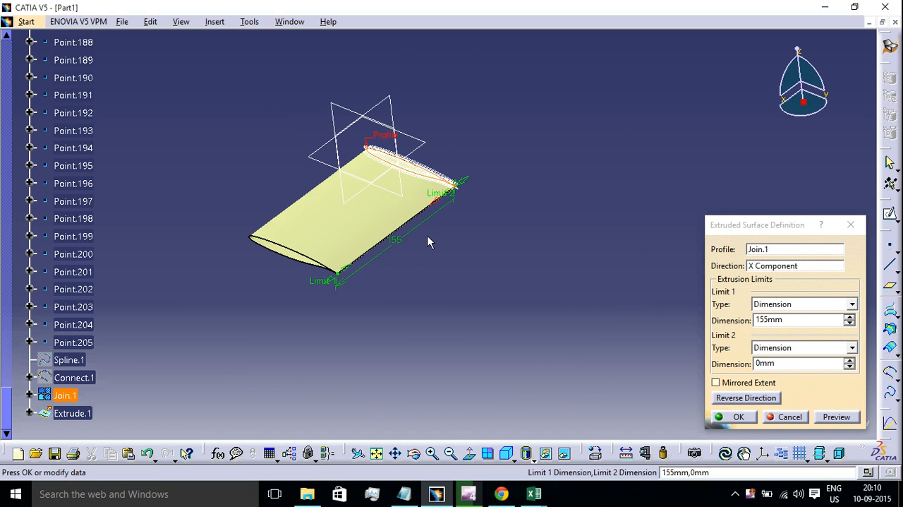
{"action": "mouse_move", "coordinate": [490, 231]}
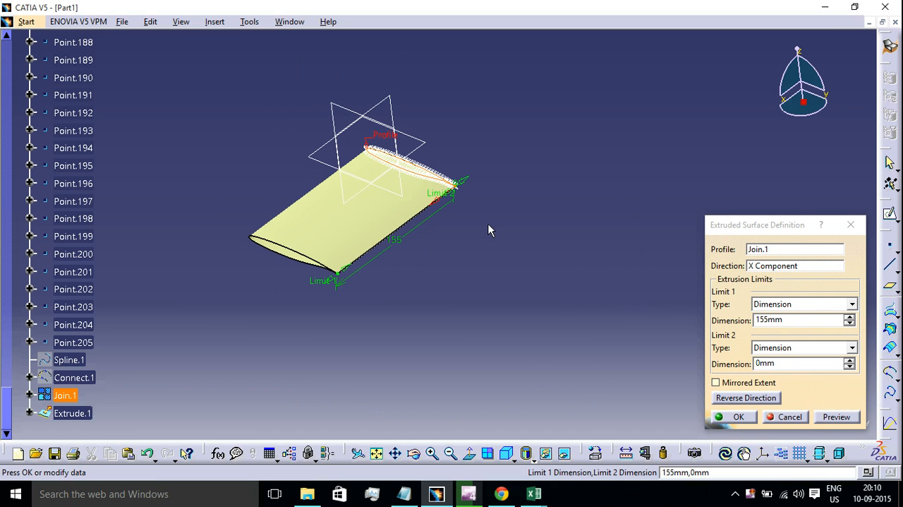
{"action": "left_click_drag", "start_coordinate": [490, 230], "coordinate": [365, 286]}
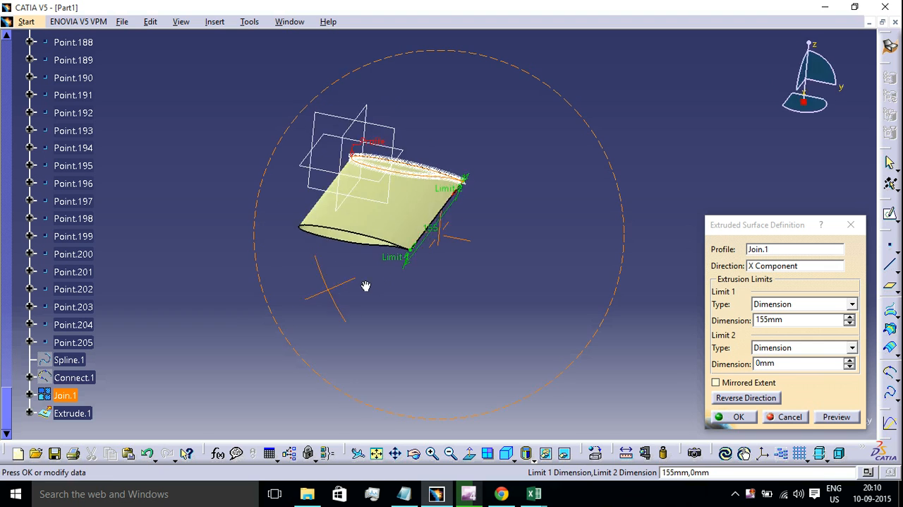